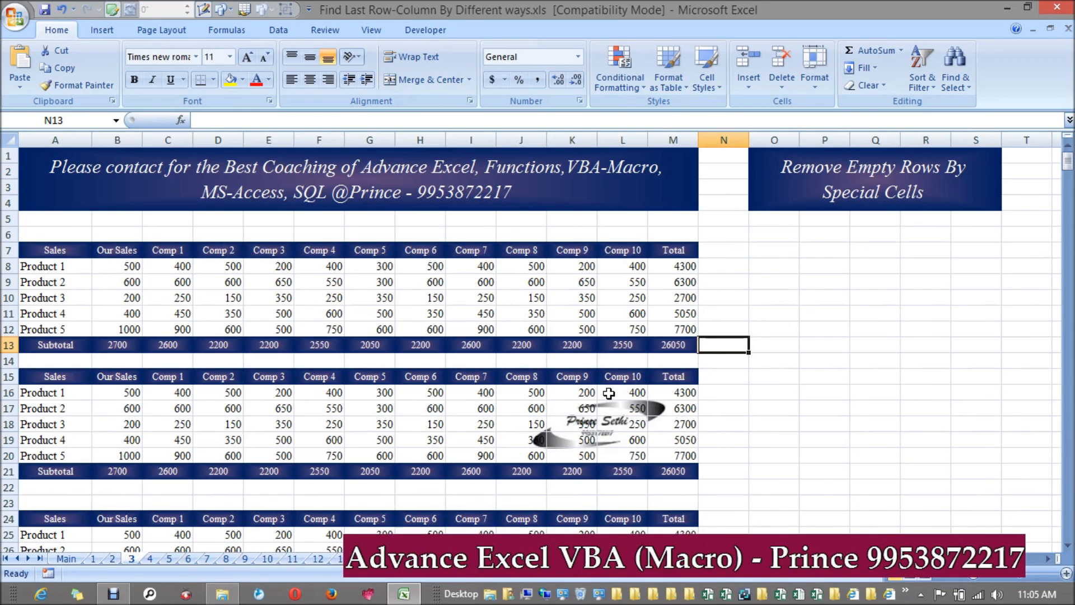
mouse_move(713, 362)
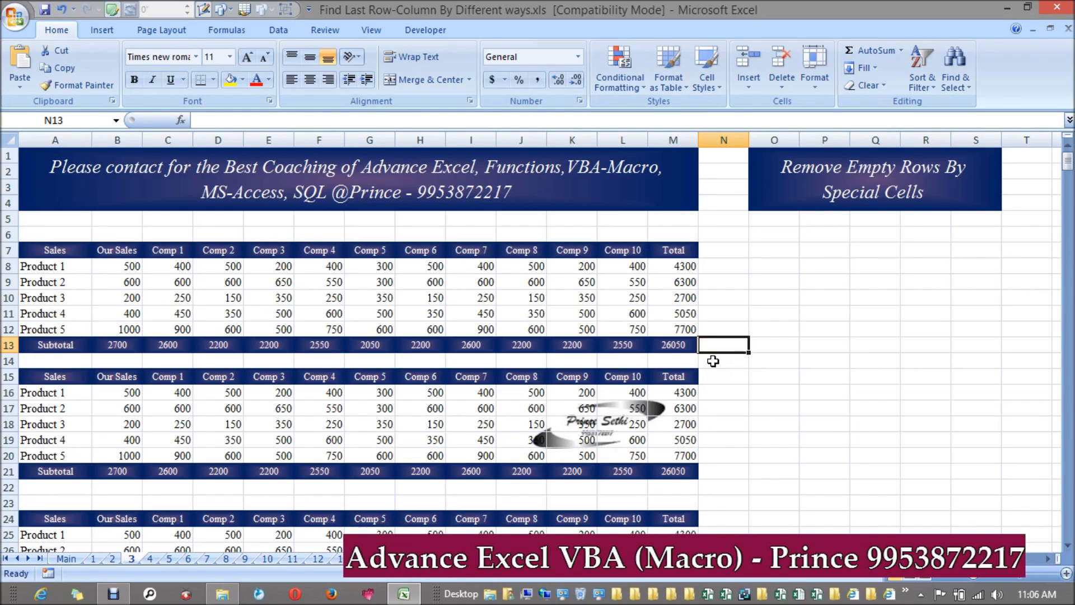
Step: Declare a new Sub Removeblankrows macro in the workbook's code module
scroll("down", 3)
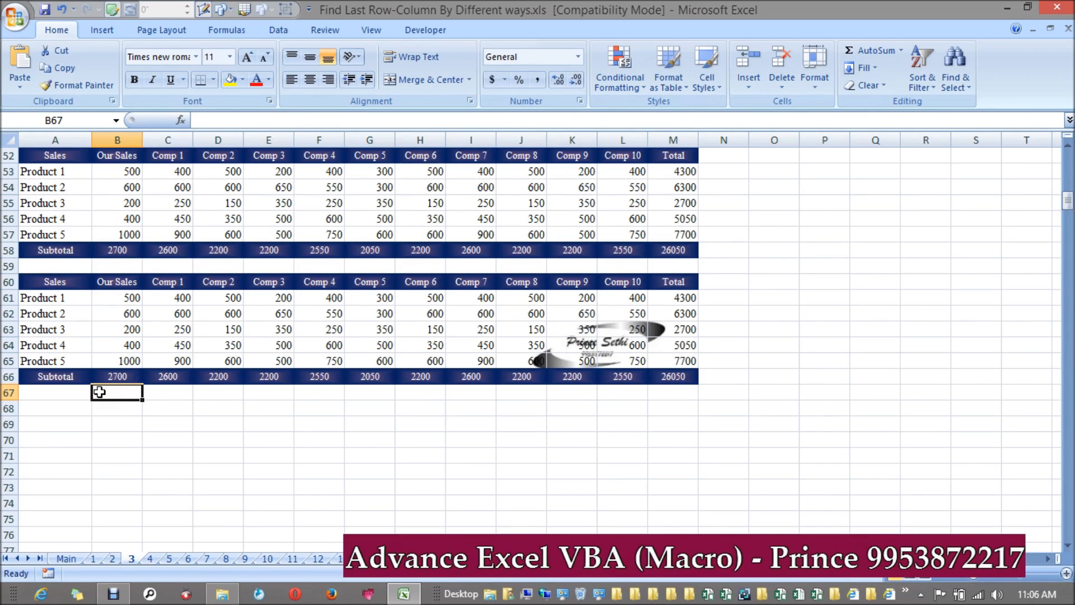
key("alt")
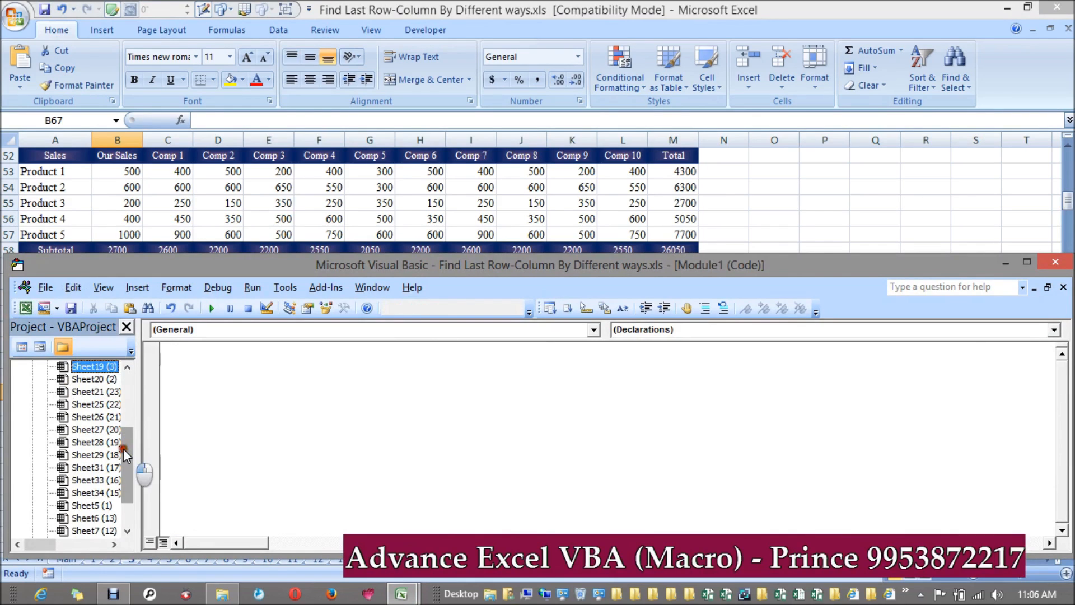
left_click(88, 530)
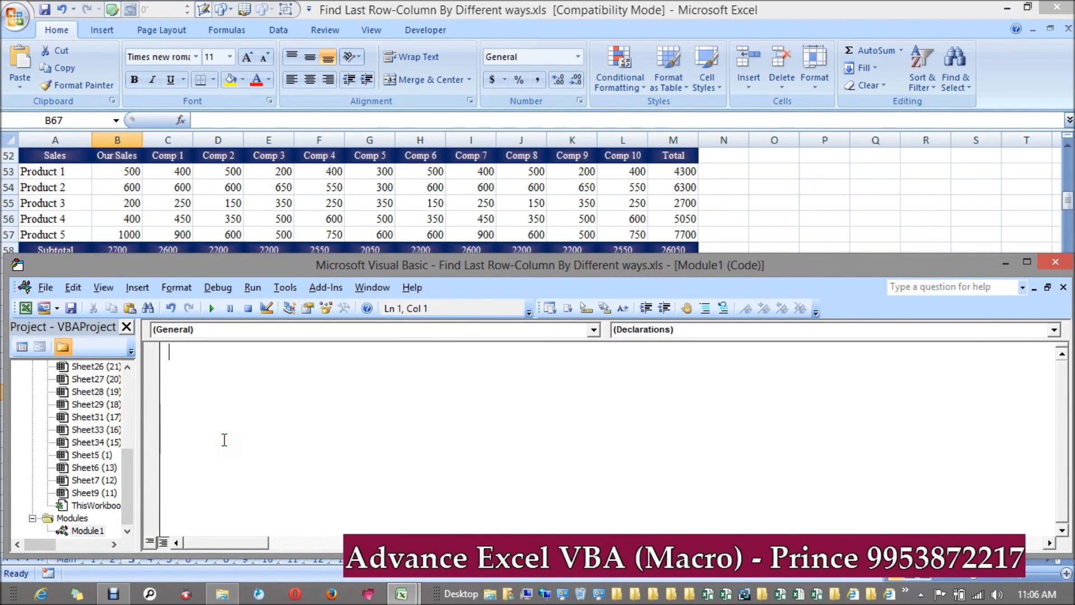
type("Sub")
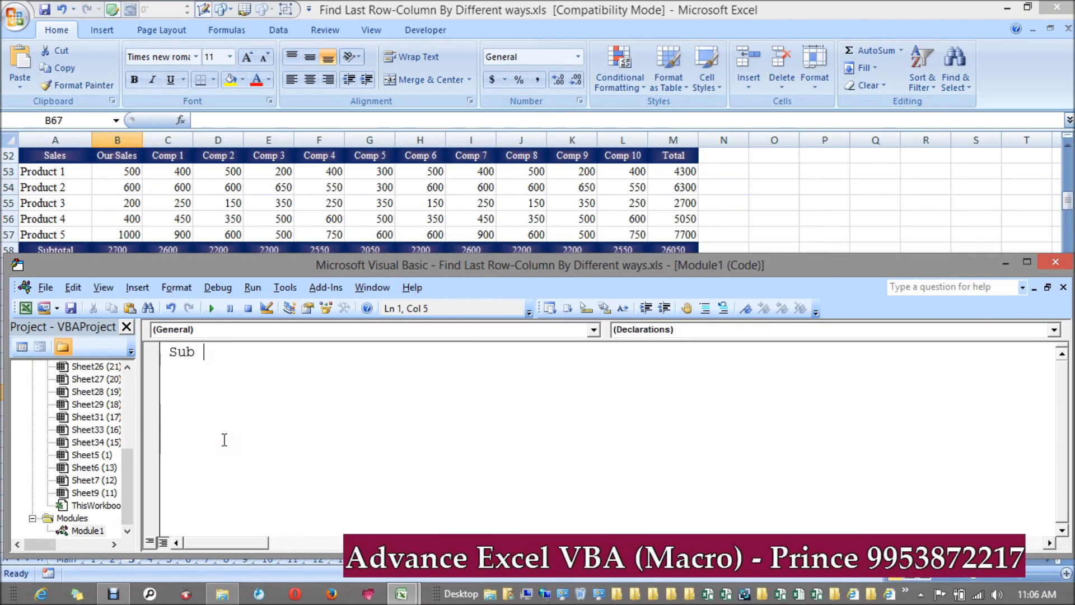
type("Special")
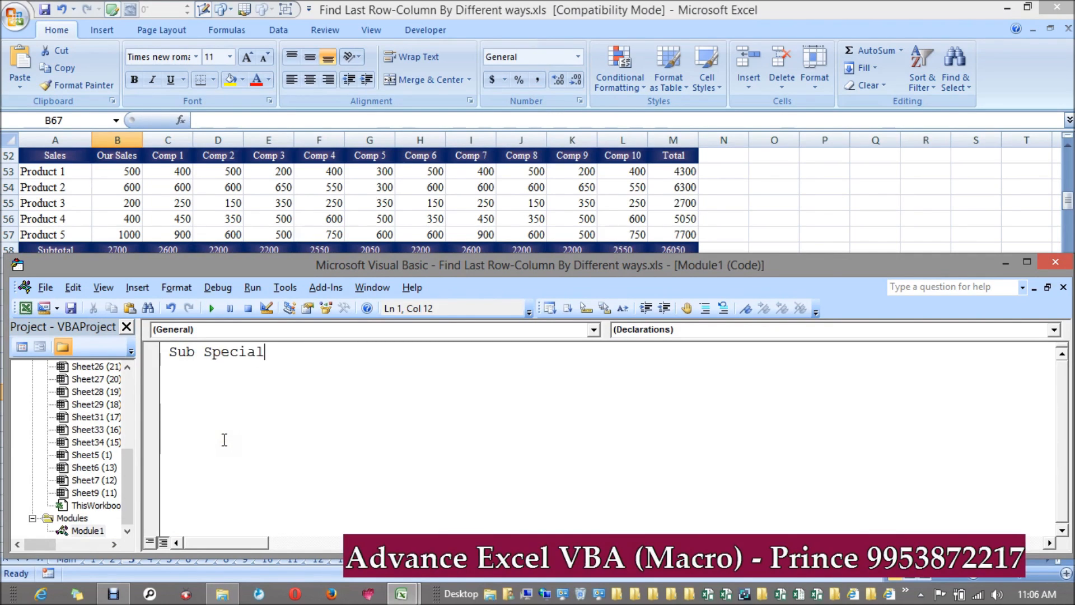
key("BackSpace")
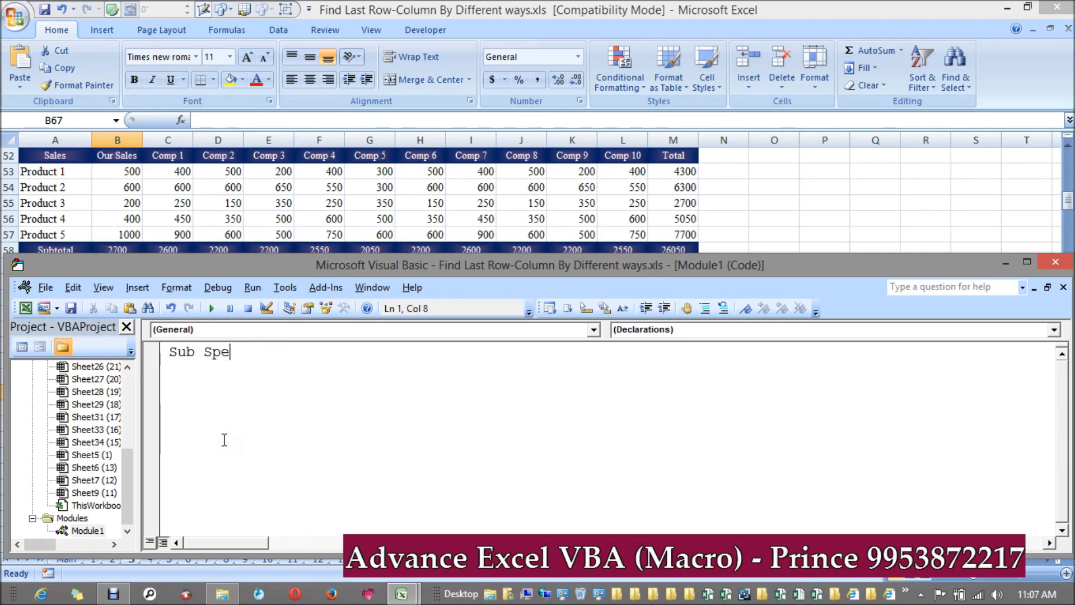
type("Rem")
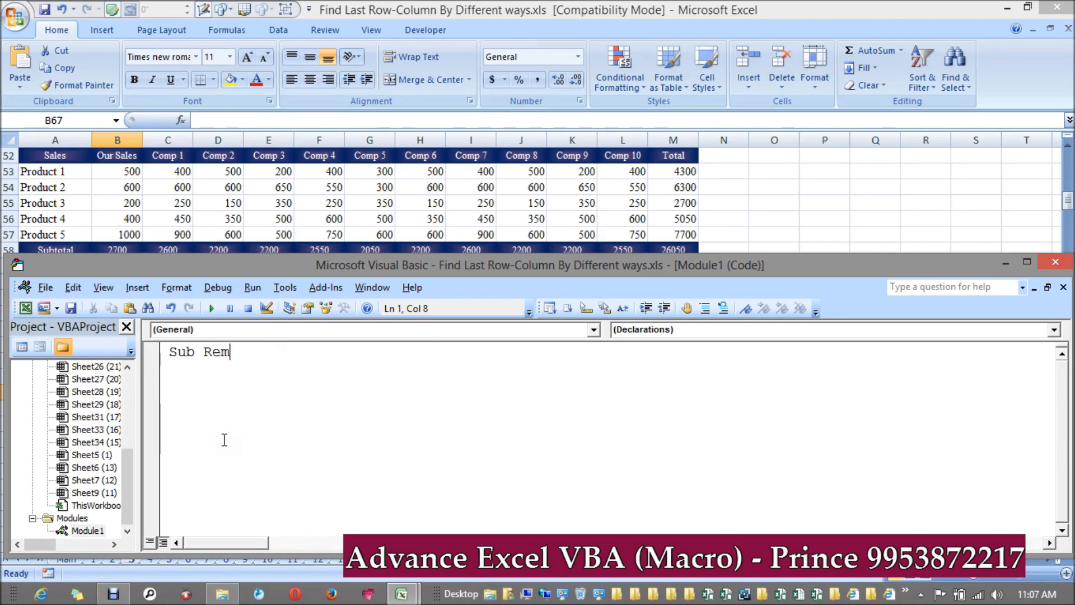
type("ovebla")
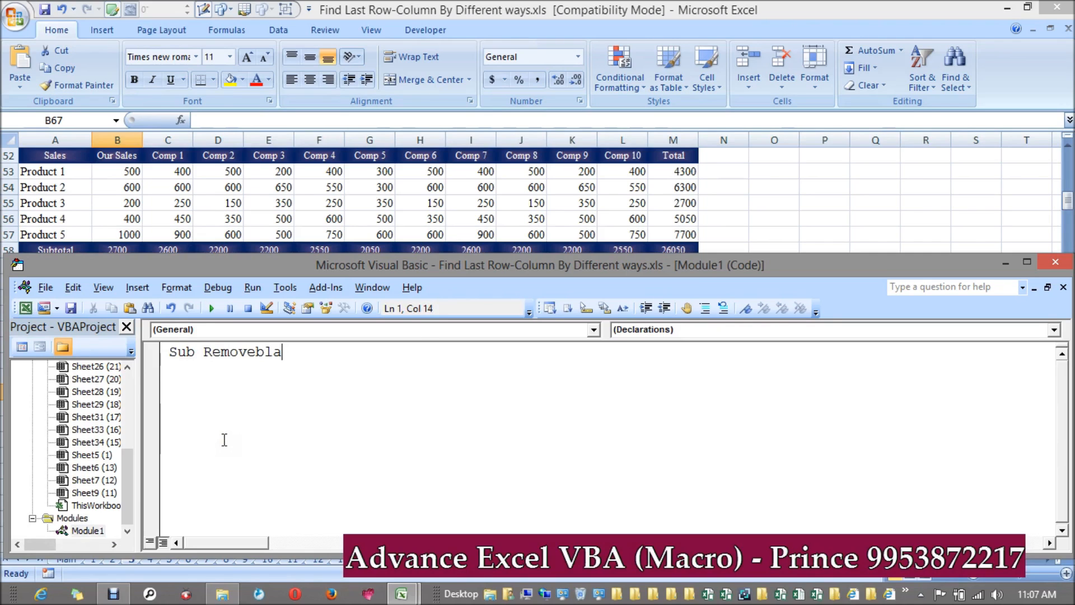
key("enter")
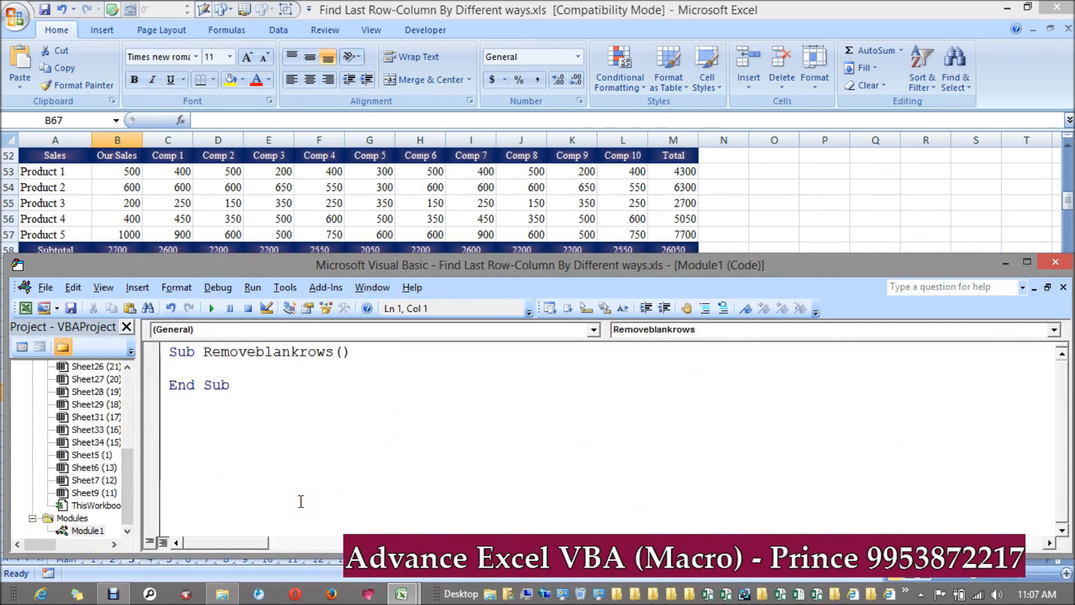
Step: Begin the macro body with Sheets("3").cells.specialcells. targeting sheet 3
type("S")
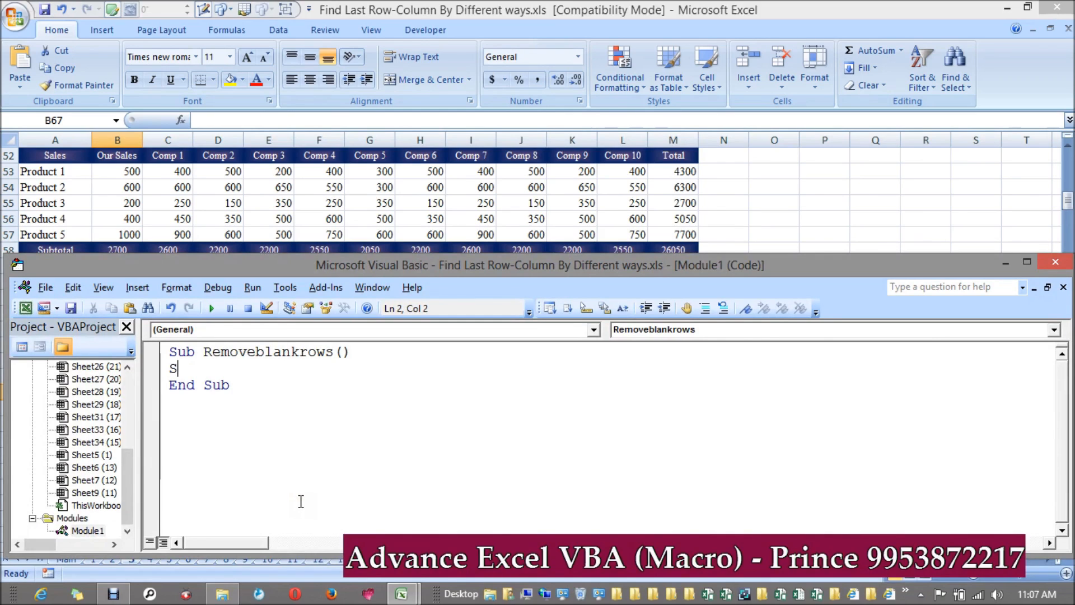
type("heets(")
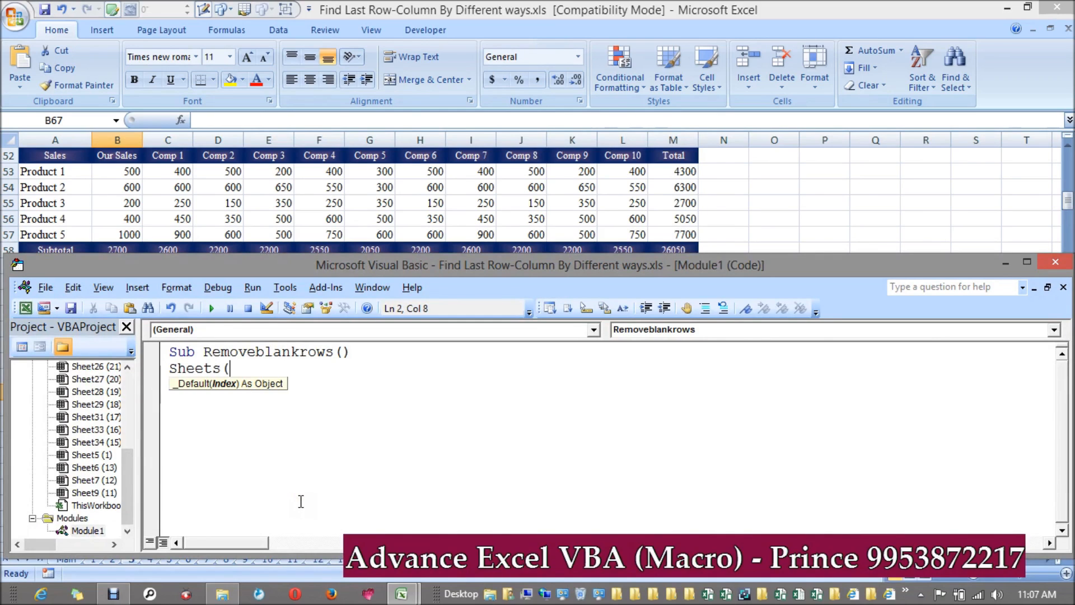
type("3")
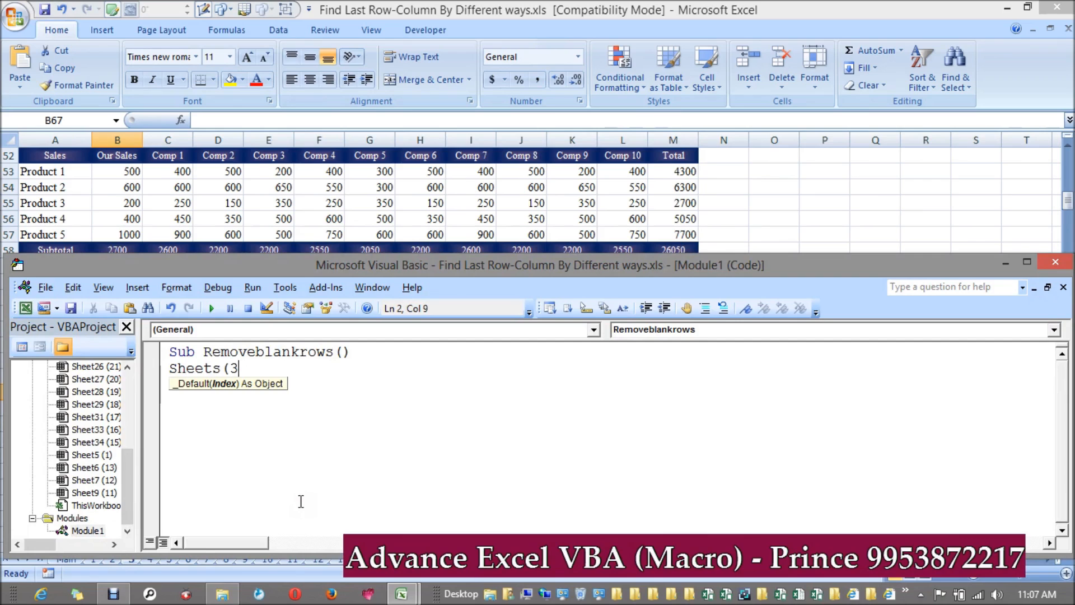
key("Backspace")
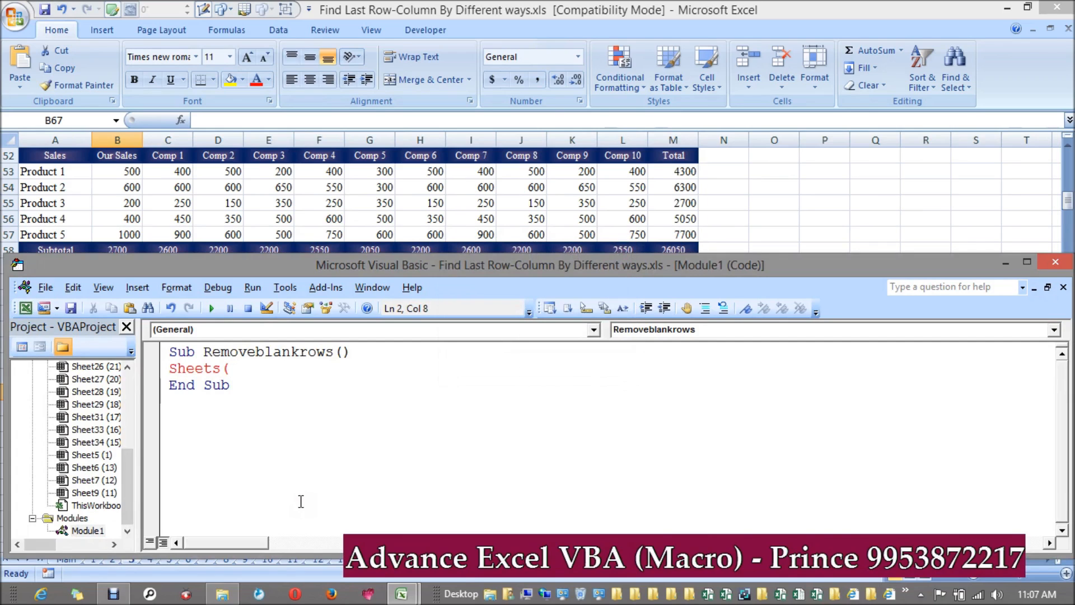
type("\"#\")")
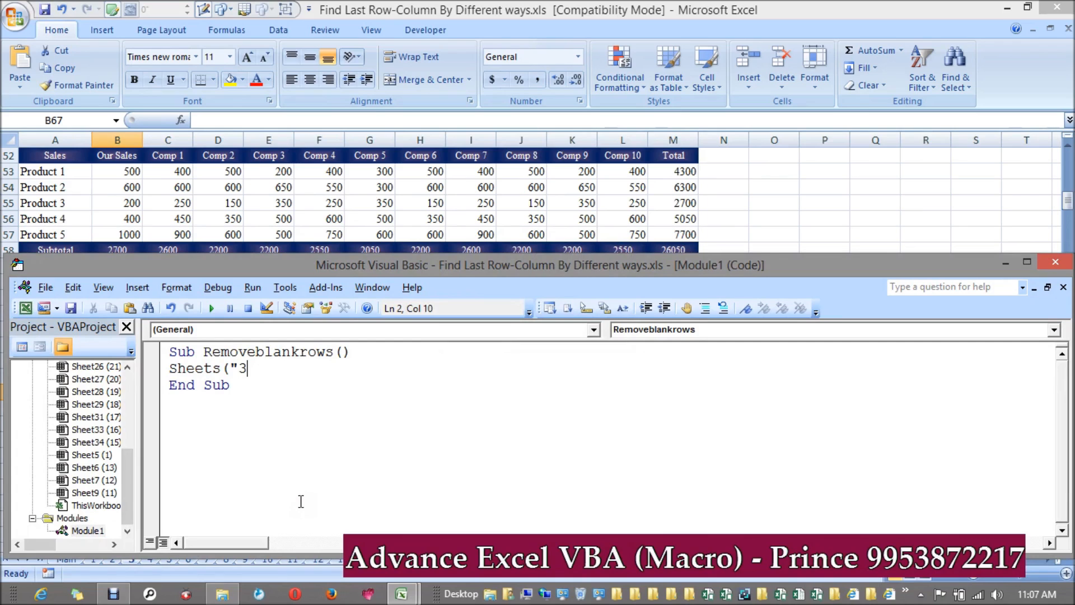
key("Backspace")
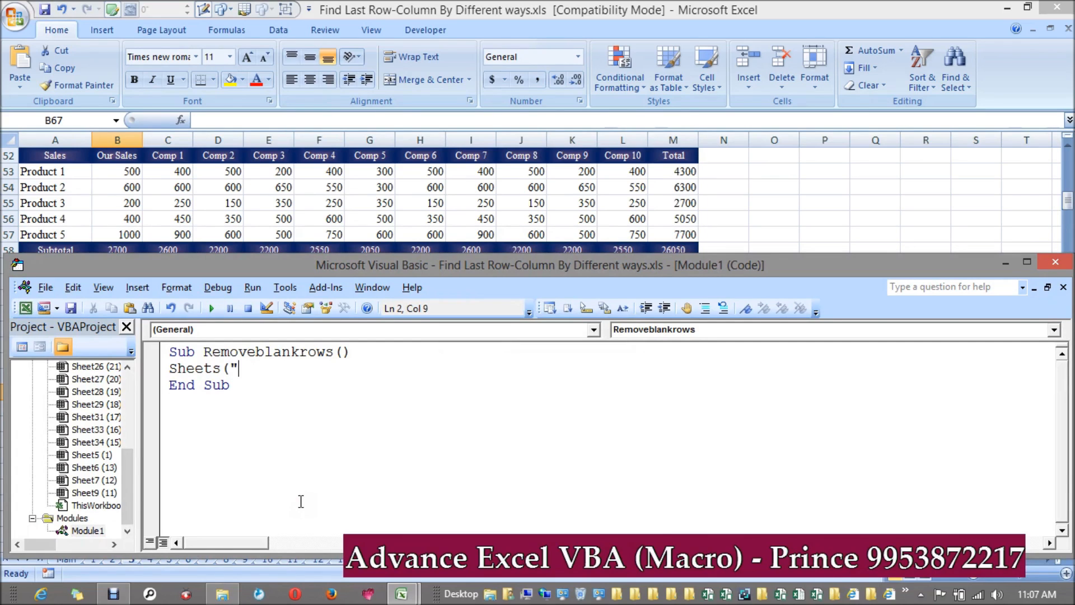
type("3\")")
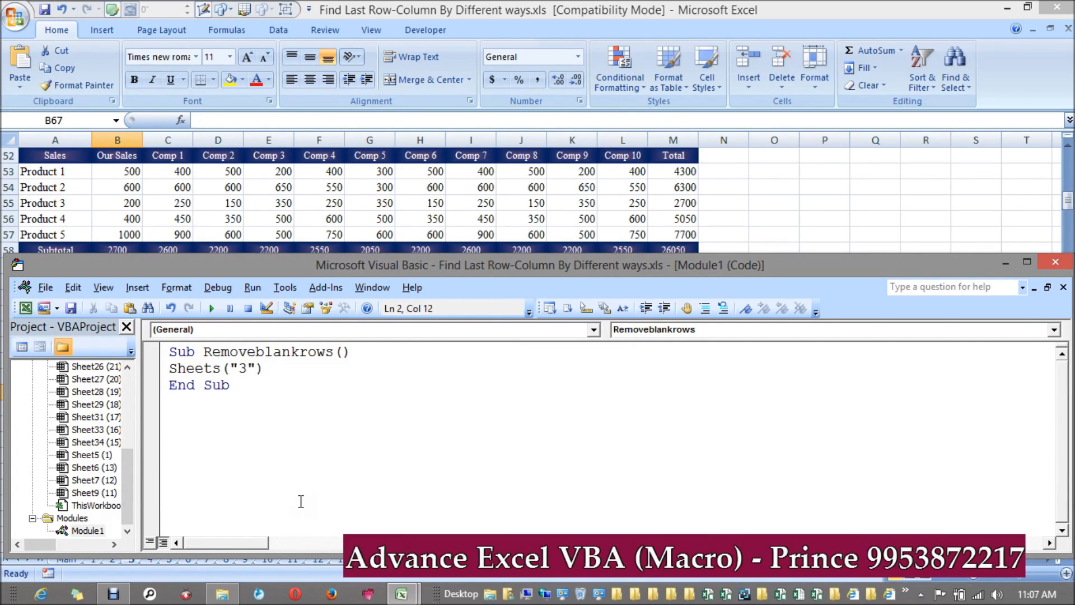
type(".cells")
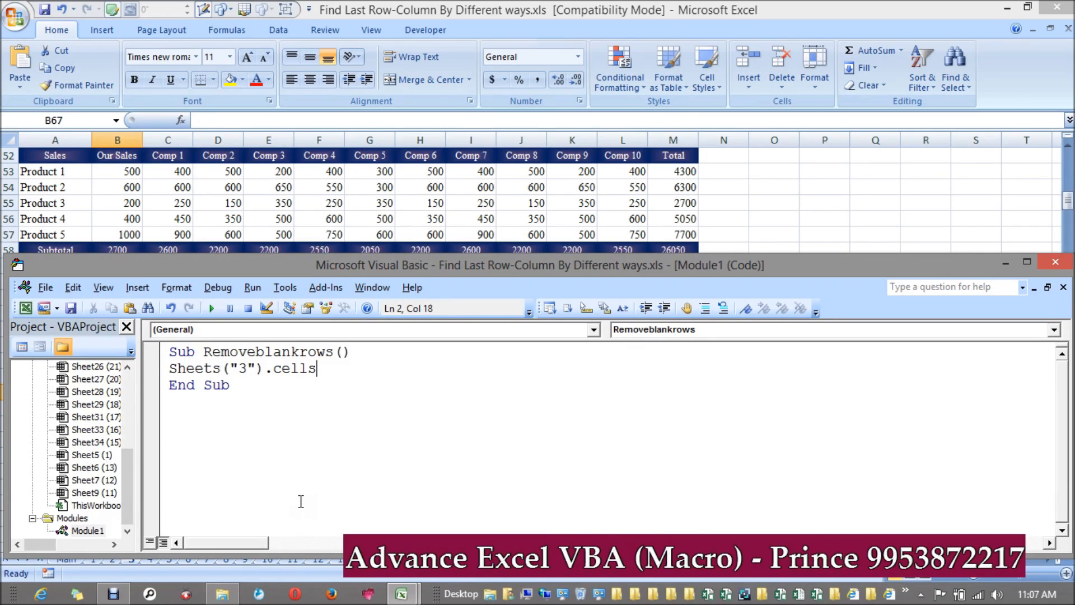
type(".special")
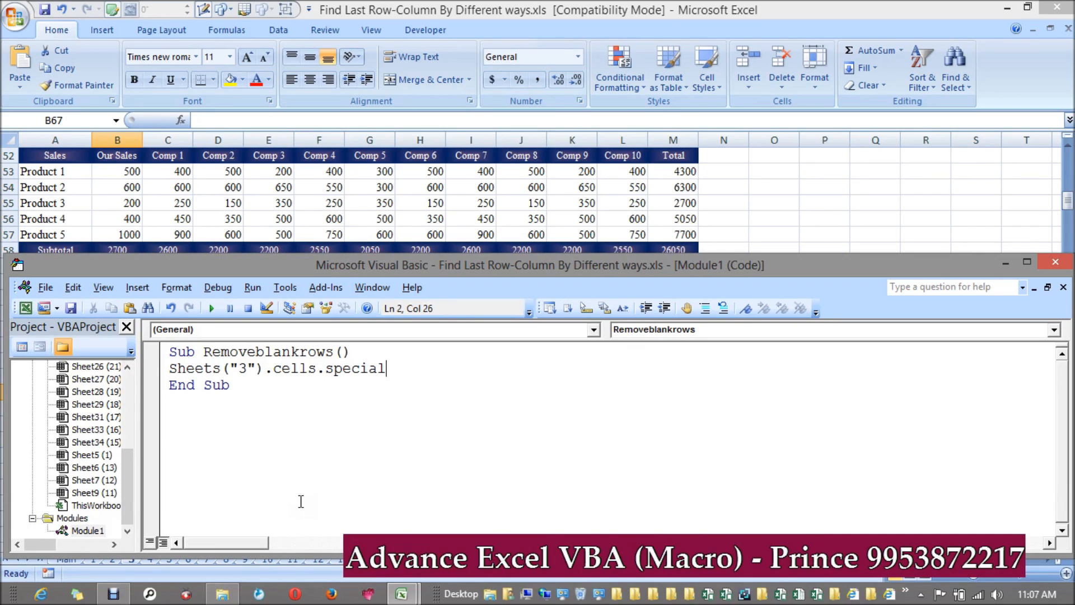
type("cells")
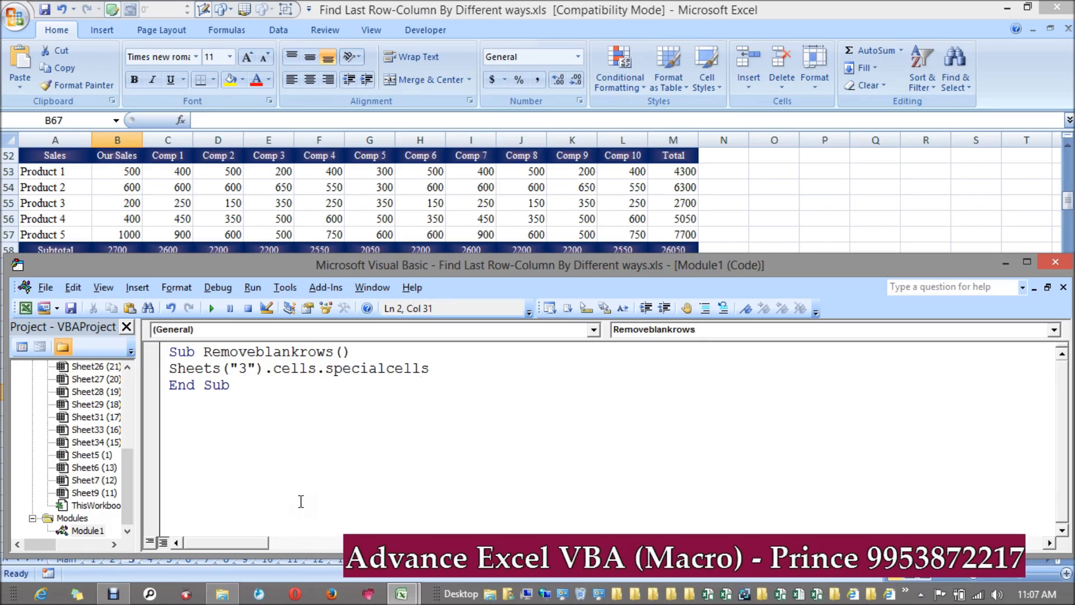
type(".")
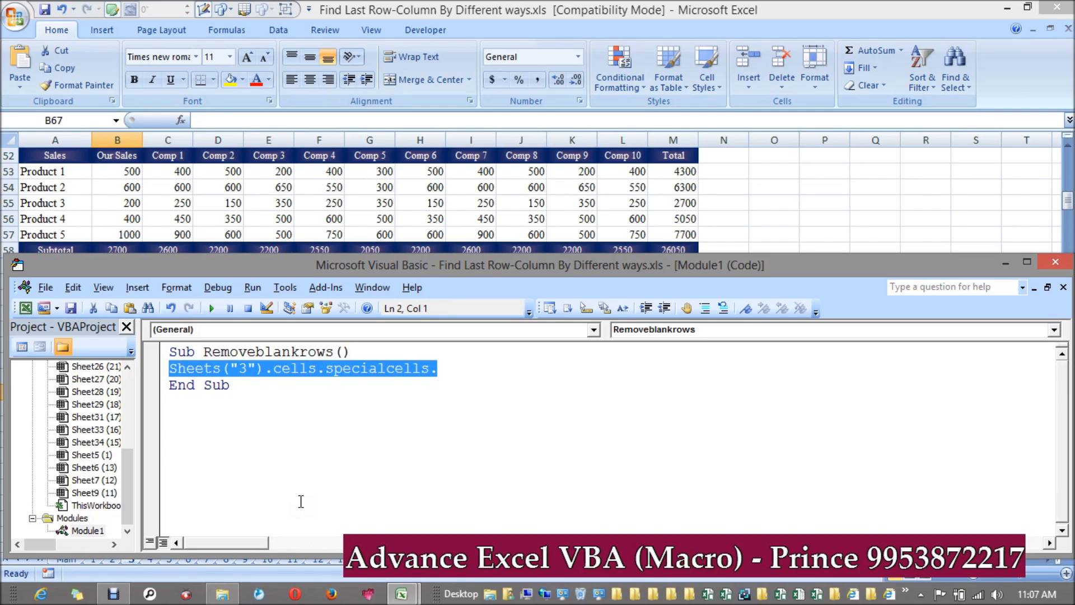
Step: Rewrite the line as cells.SpecialCells(xlCellTypeBlanks).Select to select all blank cells
key("Delete")
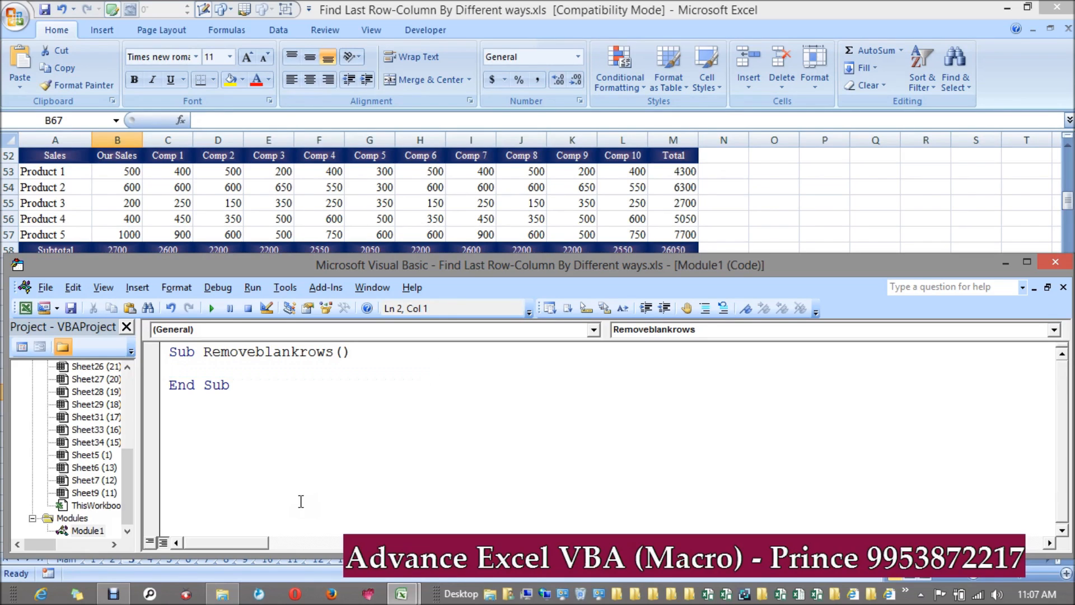
type("cells.")
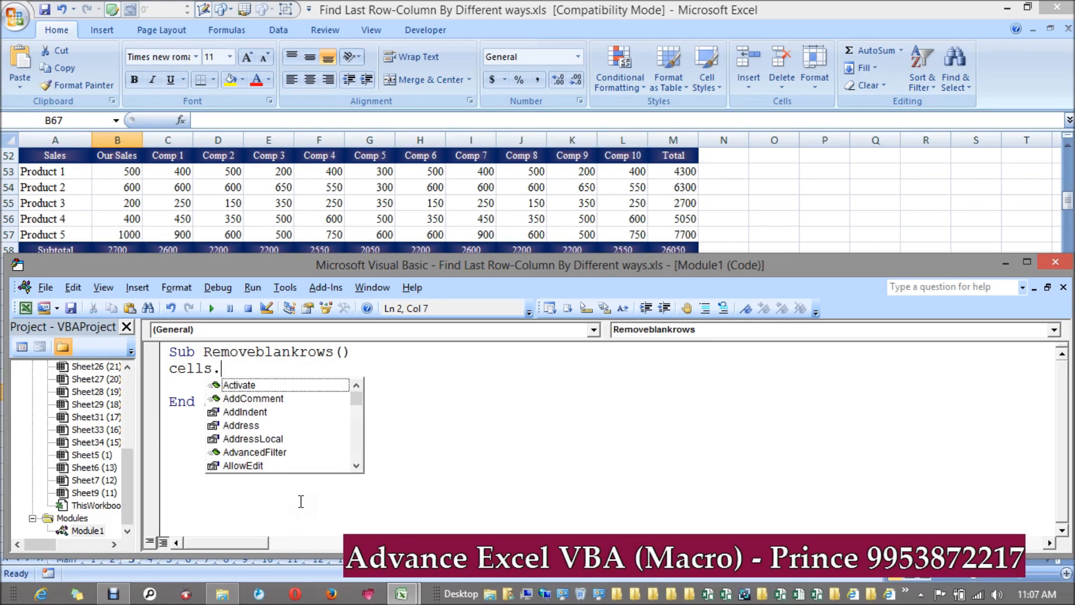
type("SpecialCells")
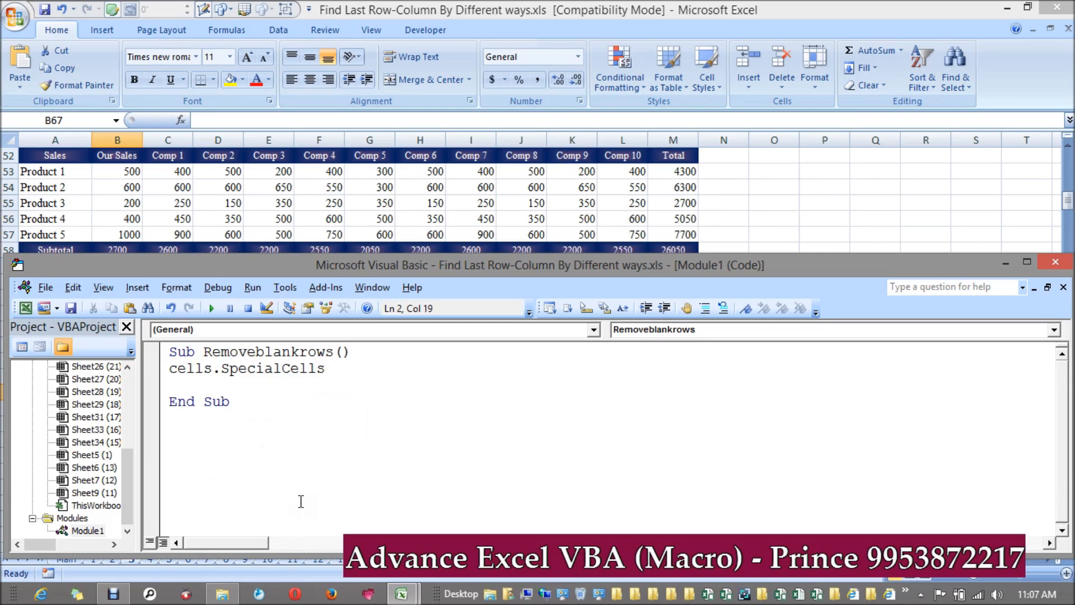
type("(xlCellTypeBlanks")
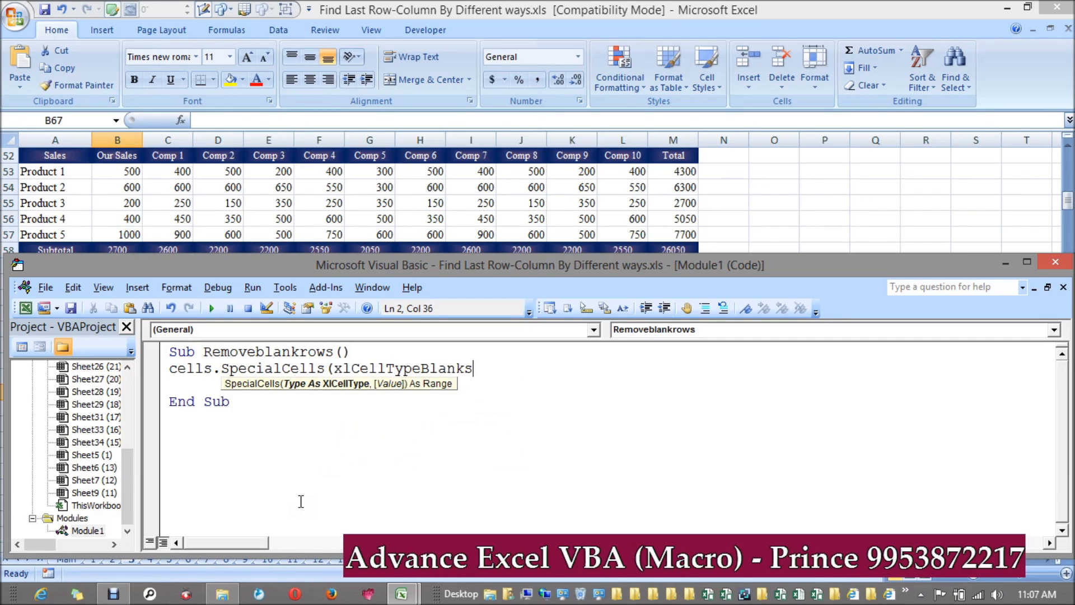
type(").s")
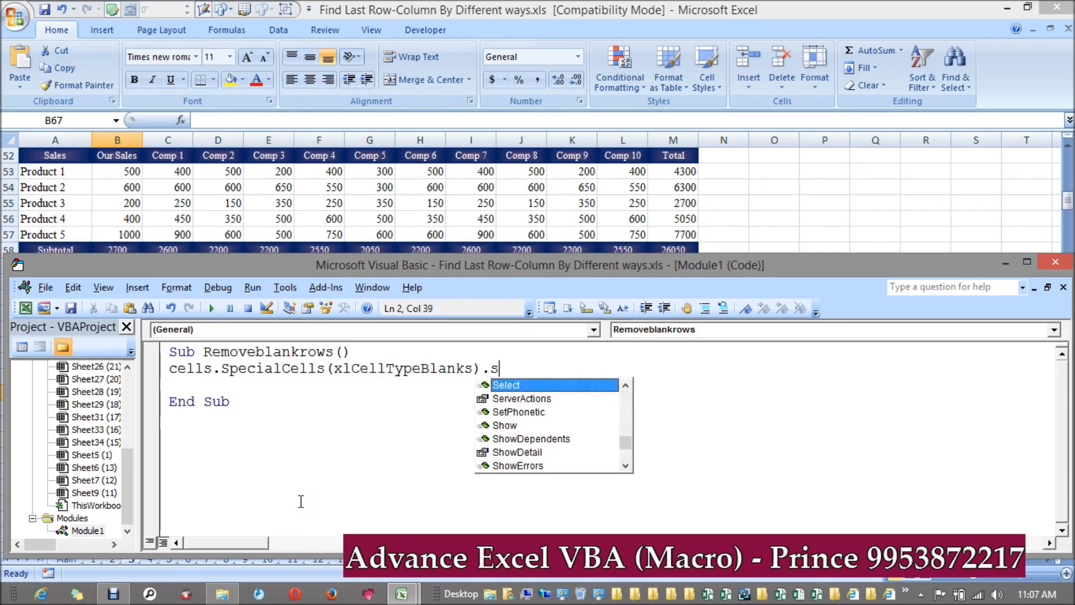
type("elect")
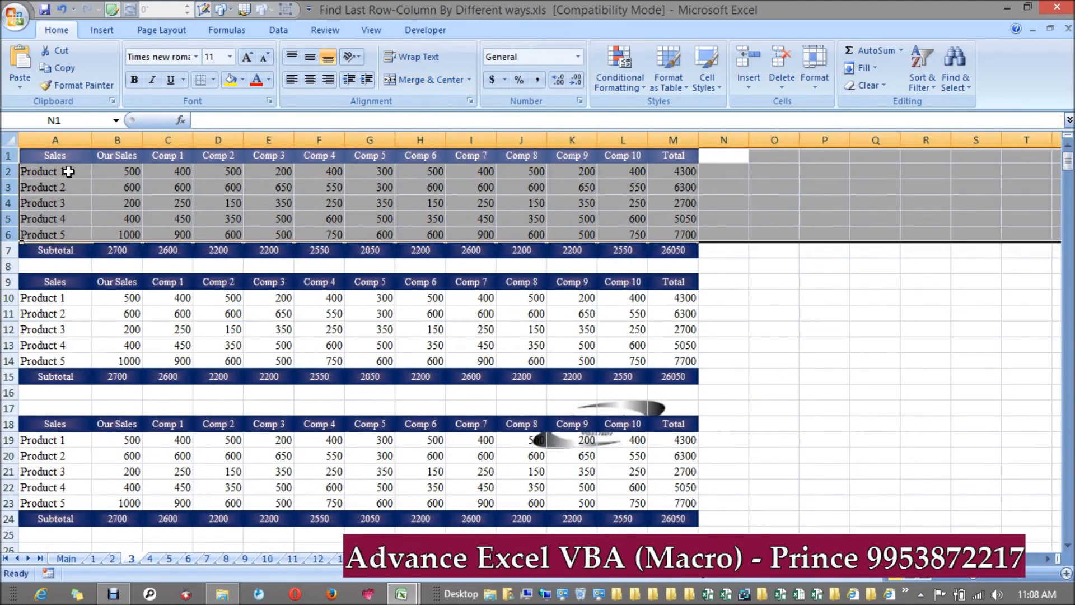
Step: Prefix the line with Columns(1). so blank cells are selected in the first column only
left_click(55, 140)
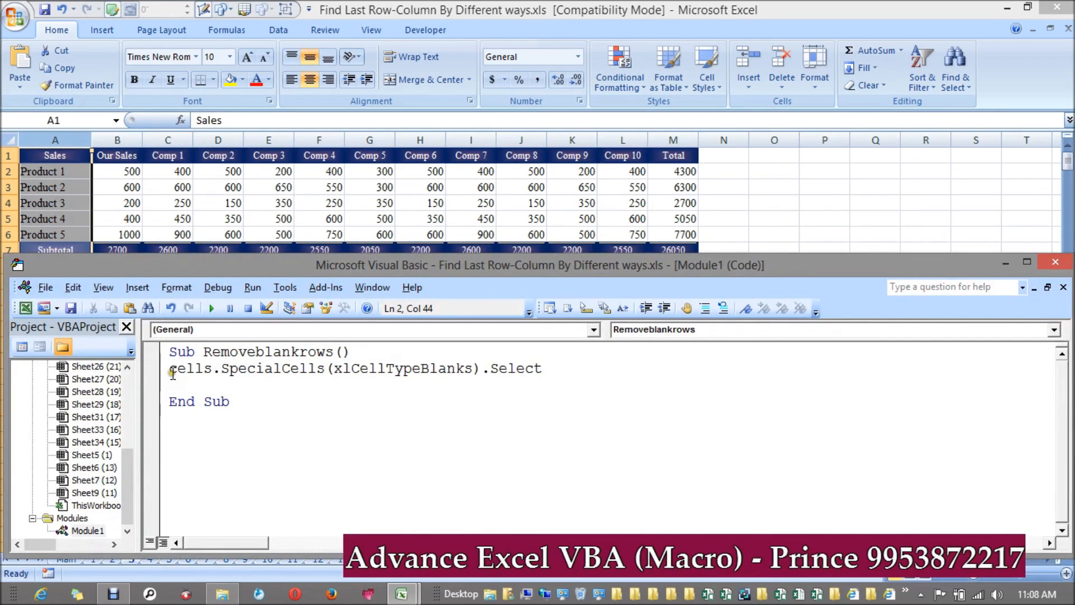
type("col")
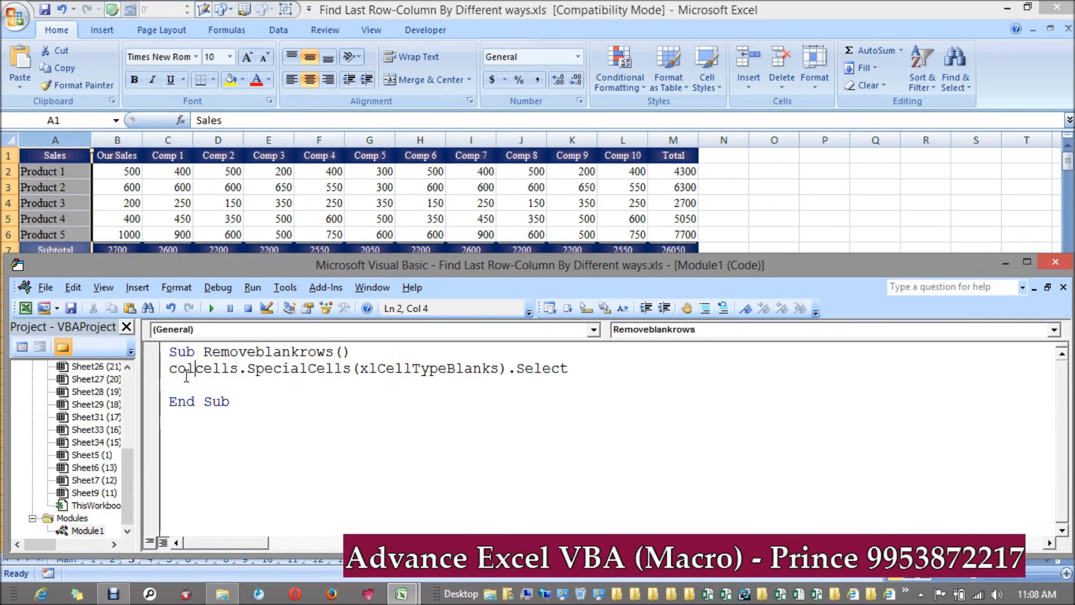
type("umns")
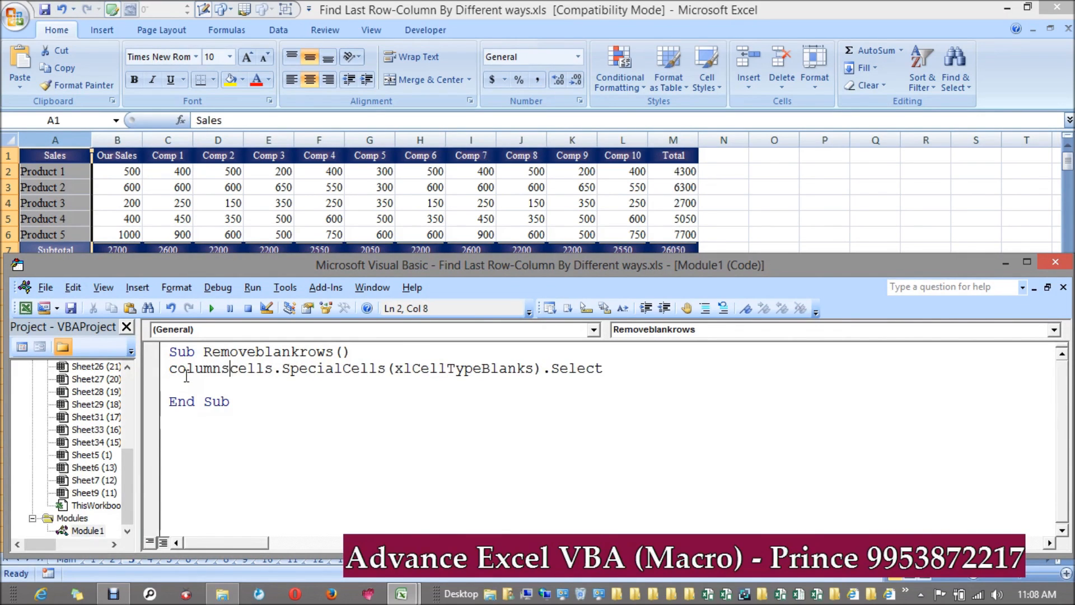
type("(1")
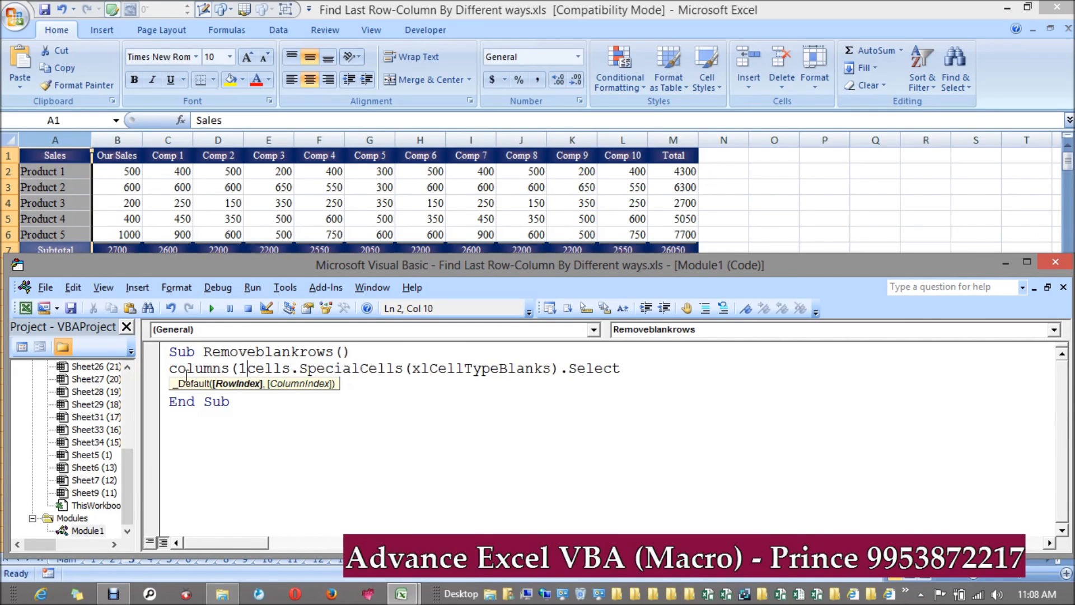
type(").C")
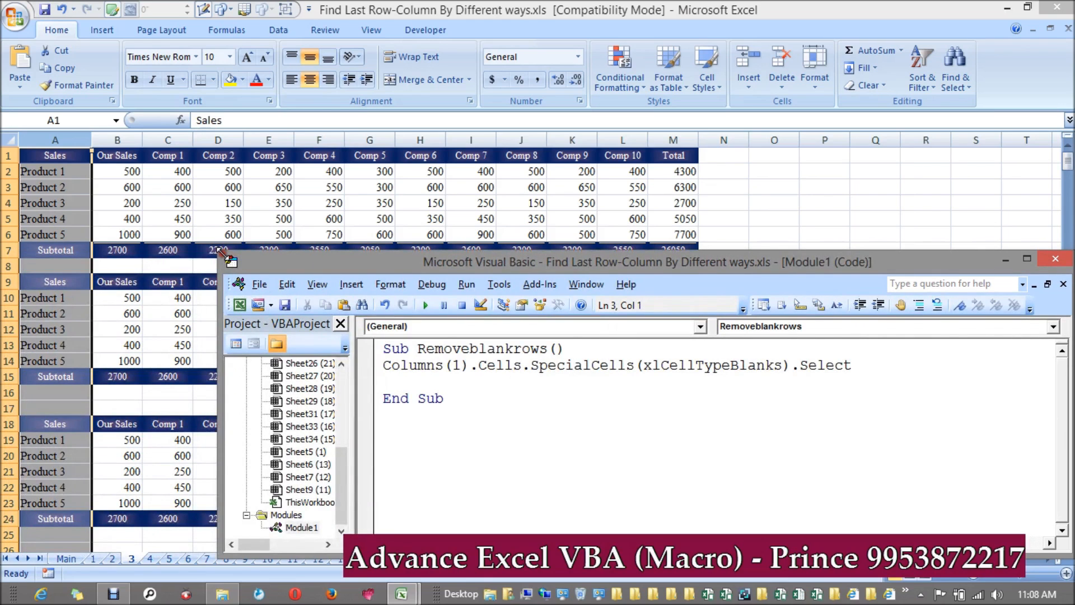
Step: Step through the macro with F8 and check the selected blank cells in column A
key("F8")
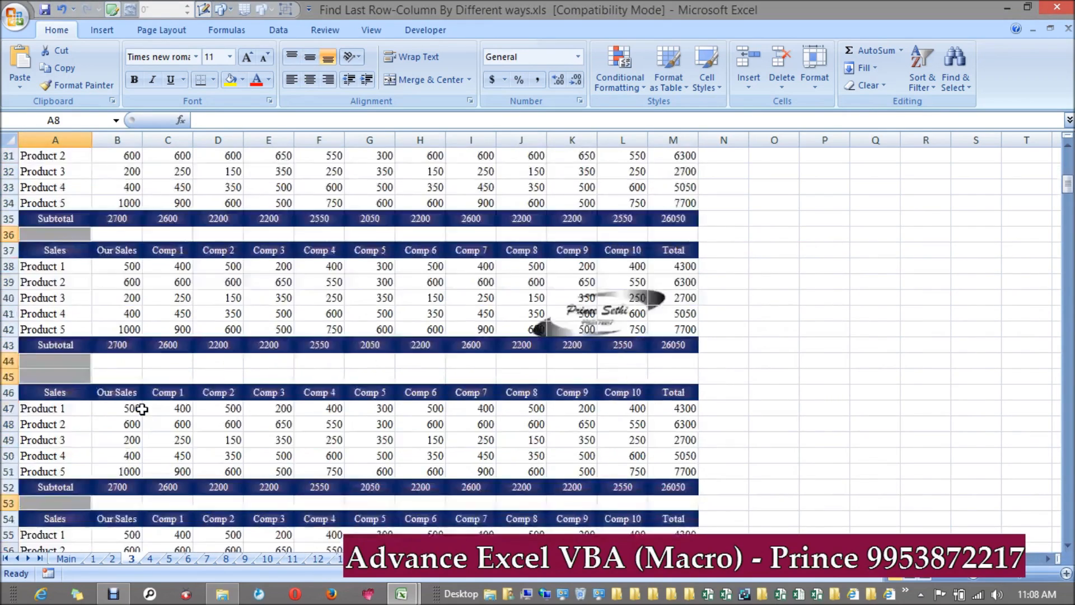
scroll("down", 3)
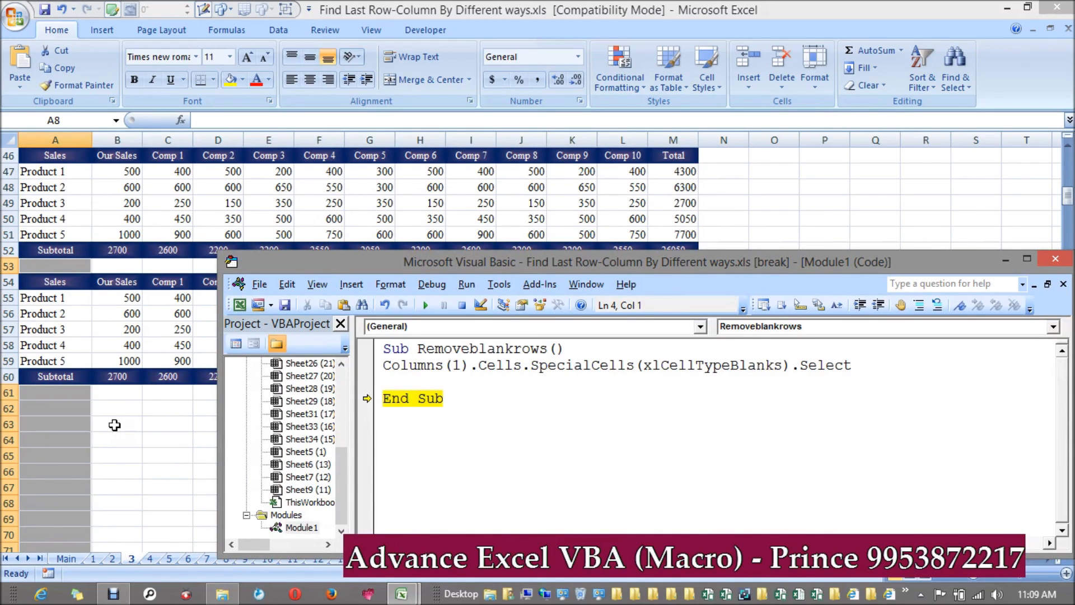
mouse_move(377, 394)
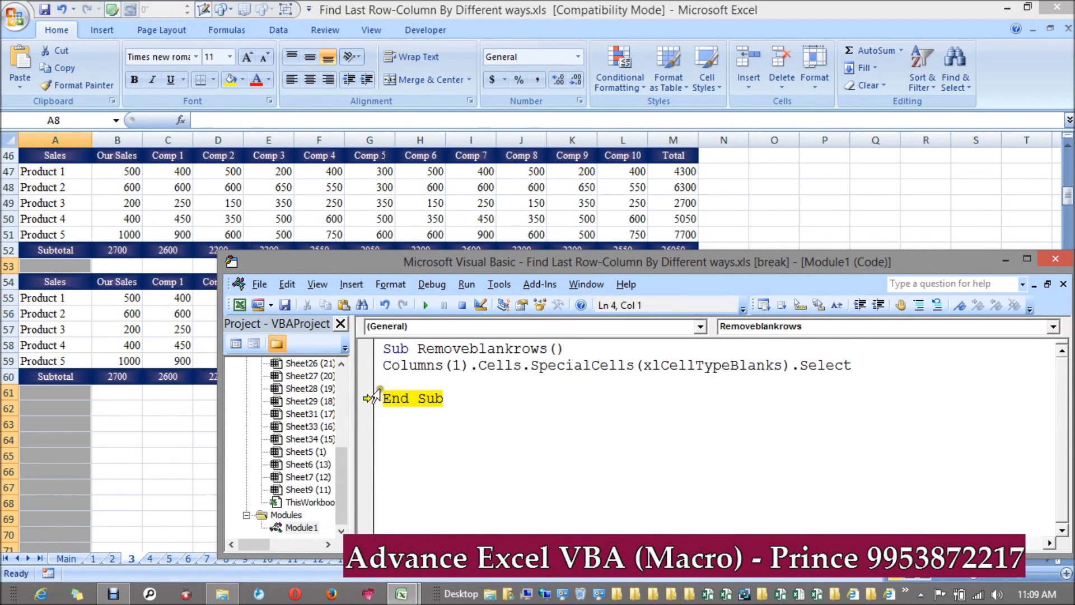
Step: Add Selection.EntireRow.Delete to remove the whole rows of the selected blank cells
type("Selection.")
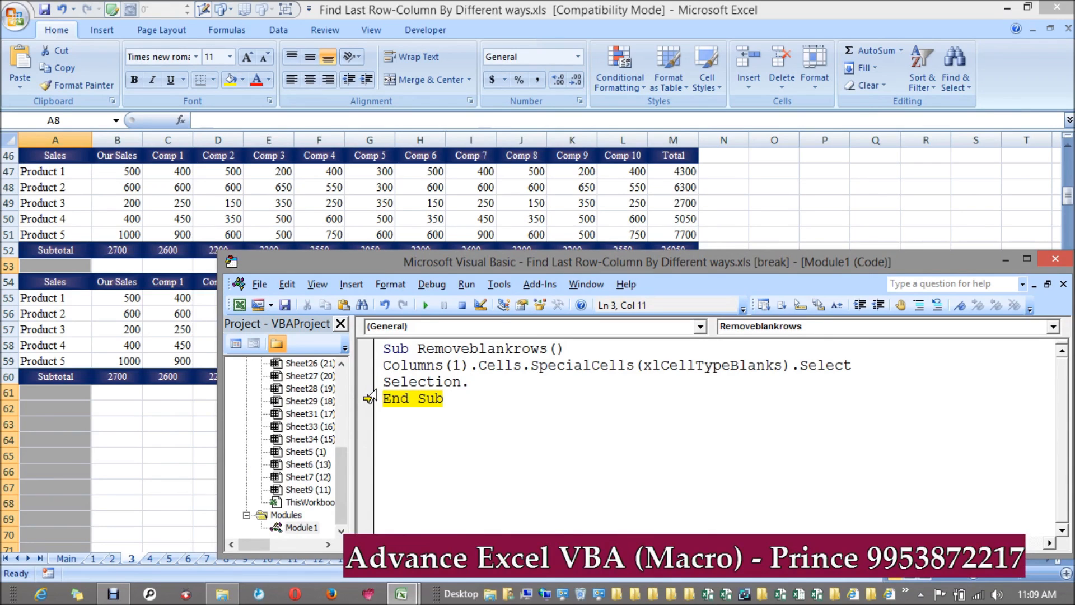
type("enti")
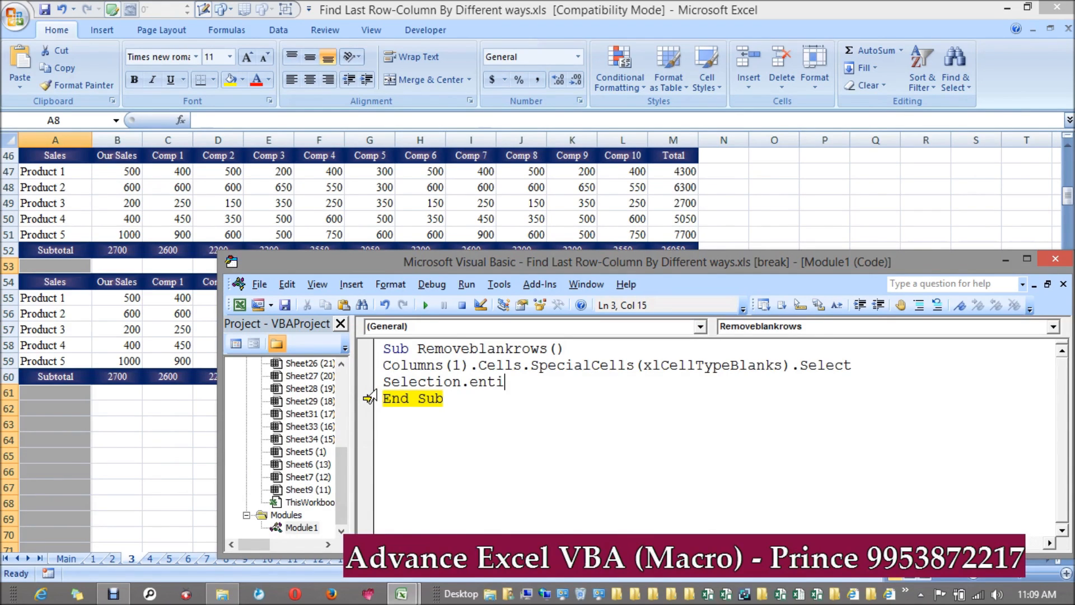
type("rerow")
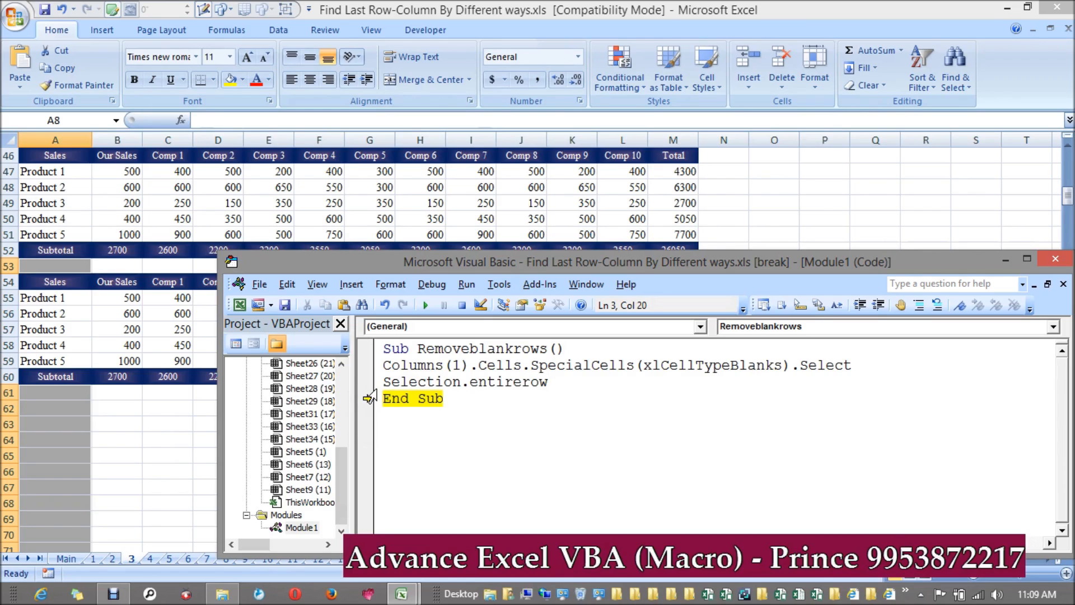
type(".delete")
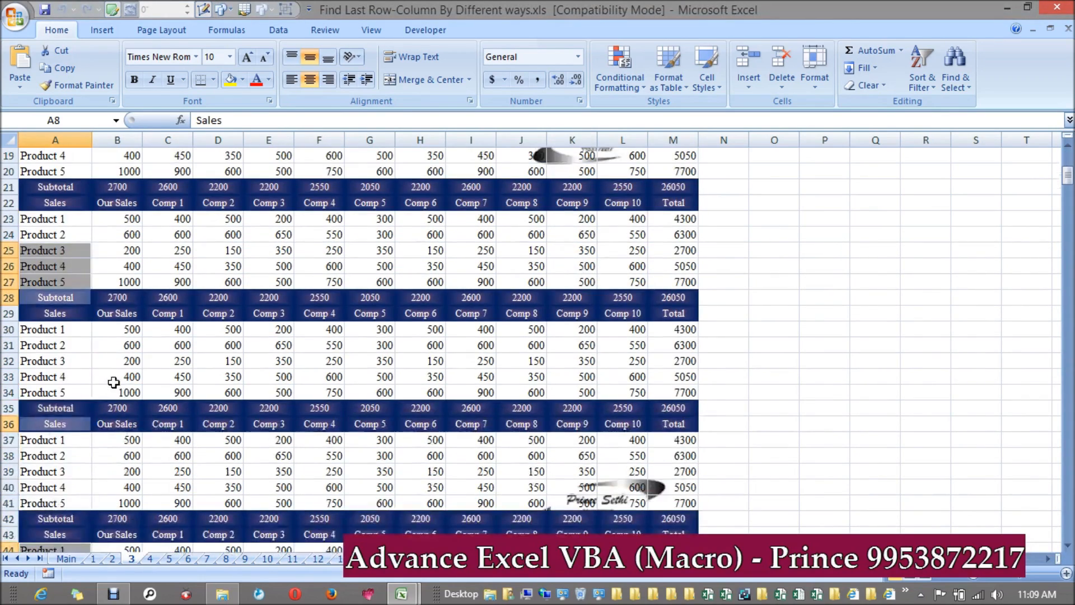
Step: Condense the macro into one EntireRow.Delete line and return to the expense worksheet
left_click(117, 456)
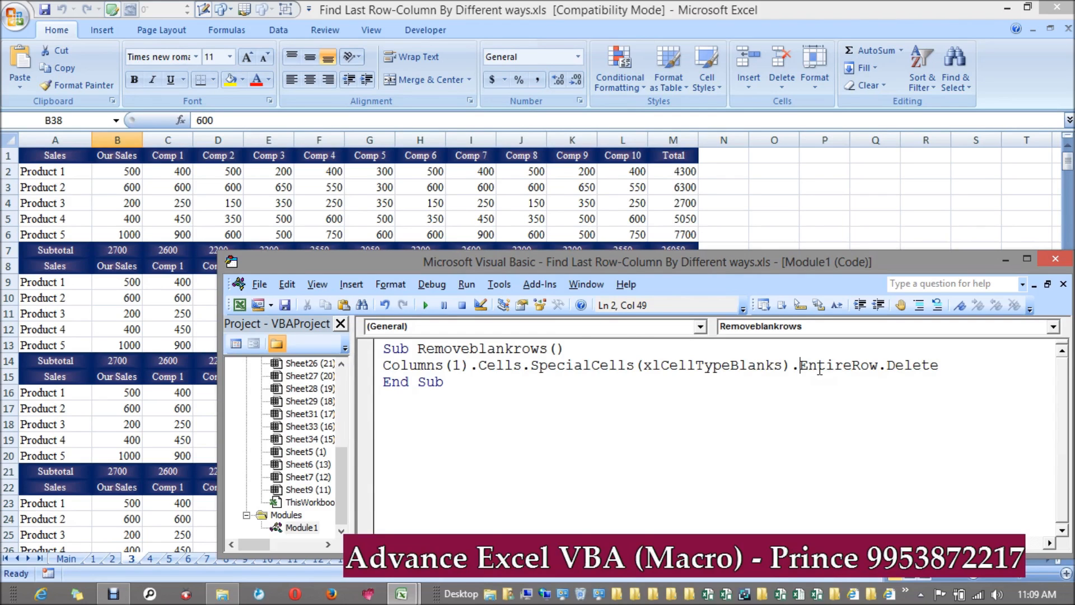
left_click(132, 557)
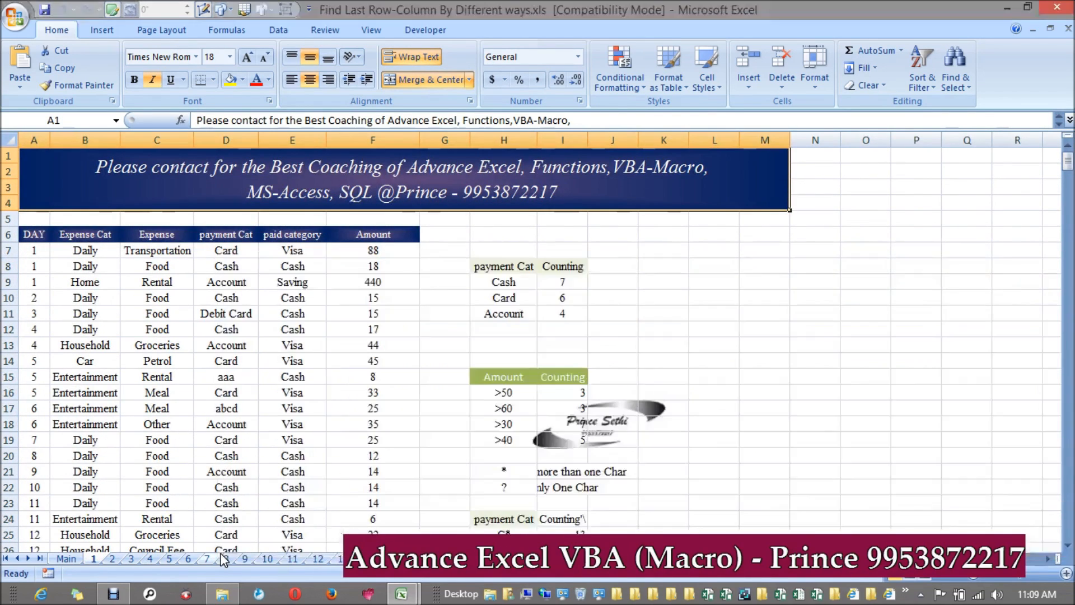
Step: On the sales tables sheet, clear the leftover blank rows and rerun the macro
left_click(112, 557)
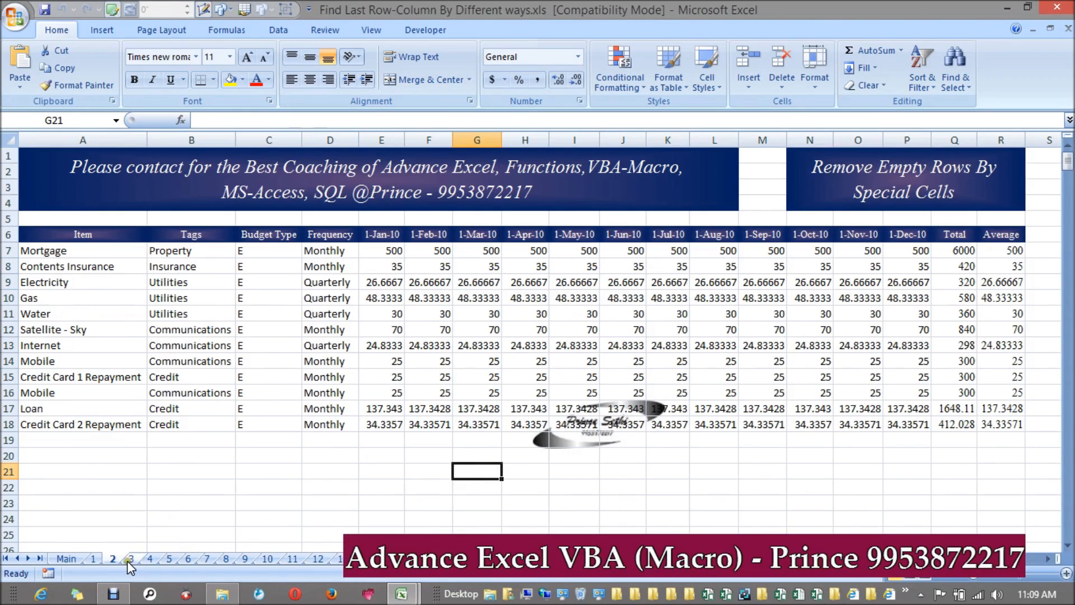
left_click(130, 557)
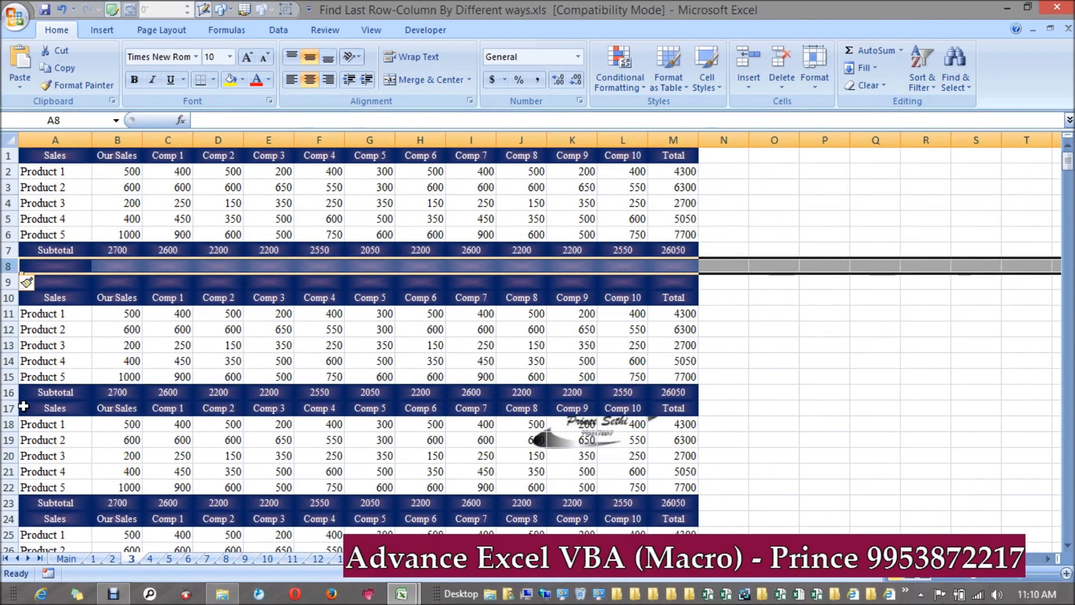
key("alt")
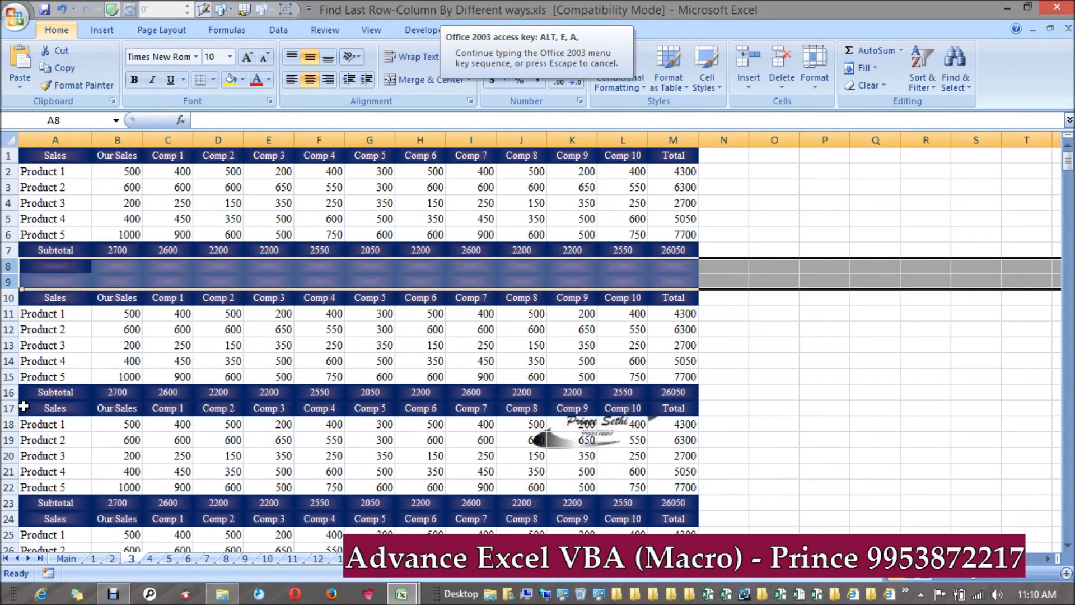
key("Escape")
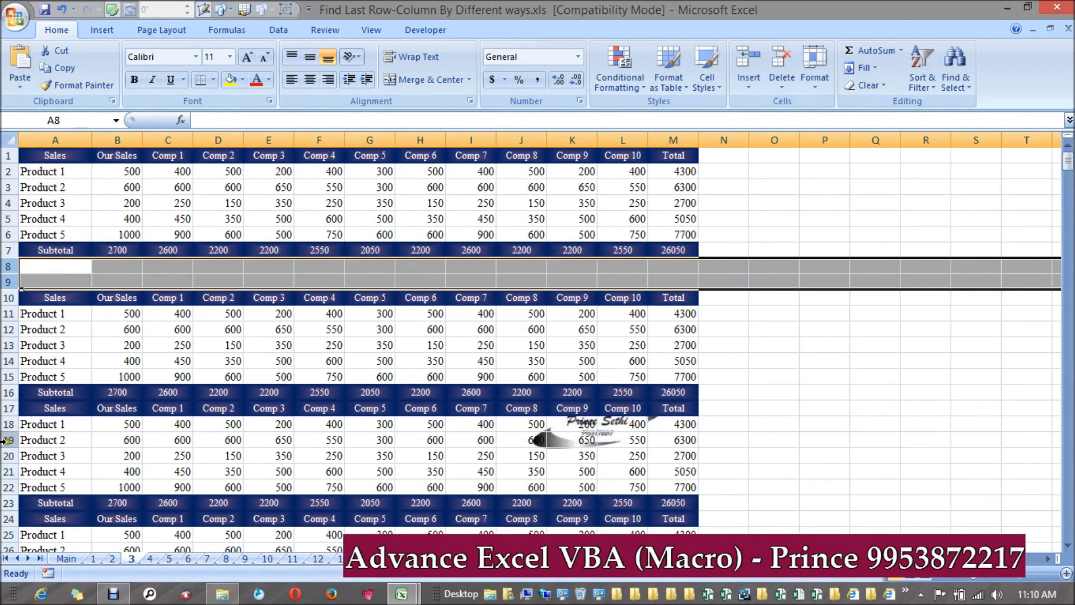
left_click(54, 234)
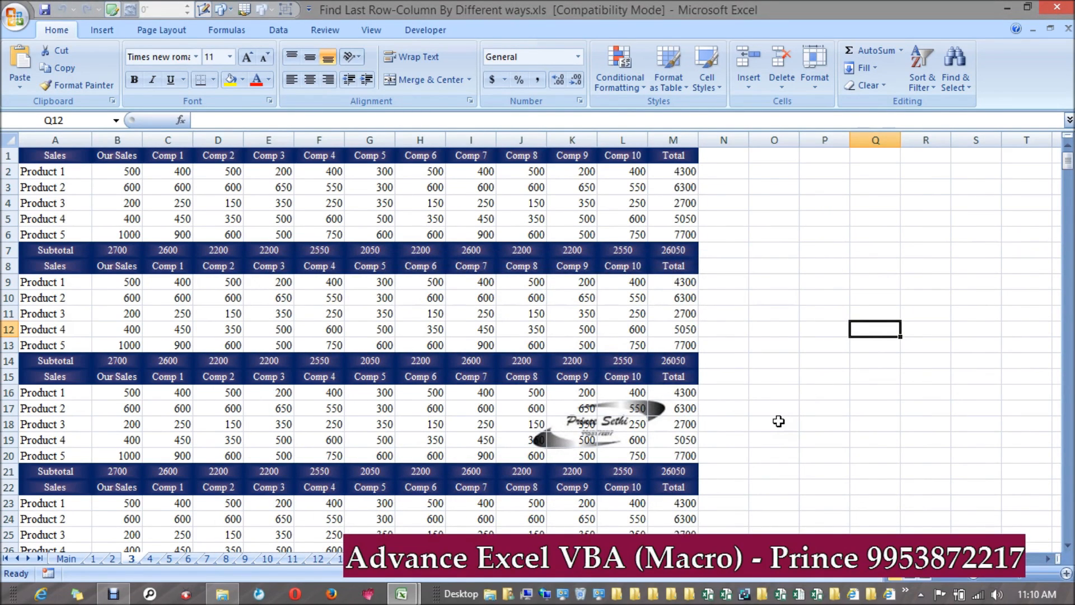
Step: Inspect the AVERAGE, COUNTIF and Total formula cells across the budget, expense and sales worksheets
left_click(111, 558)
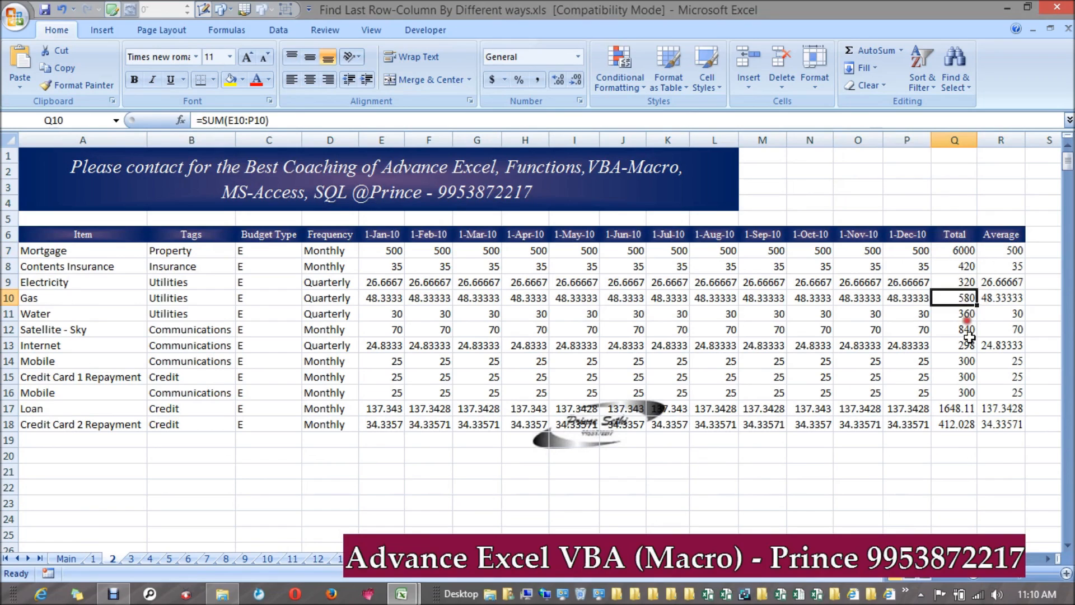
left_click(1000, 298)
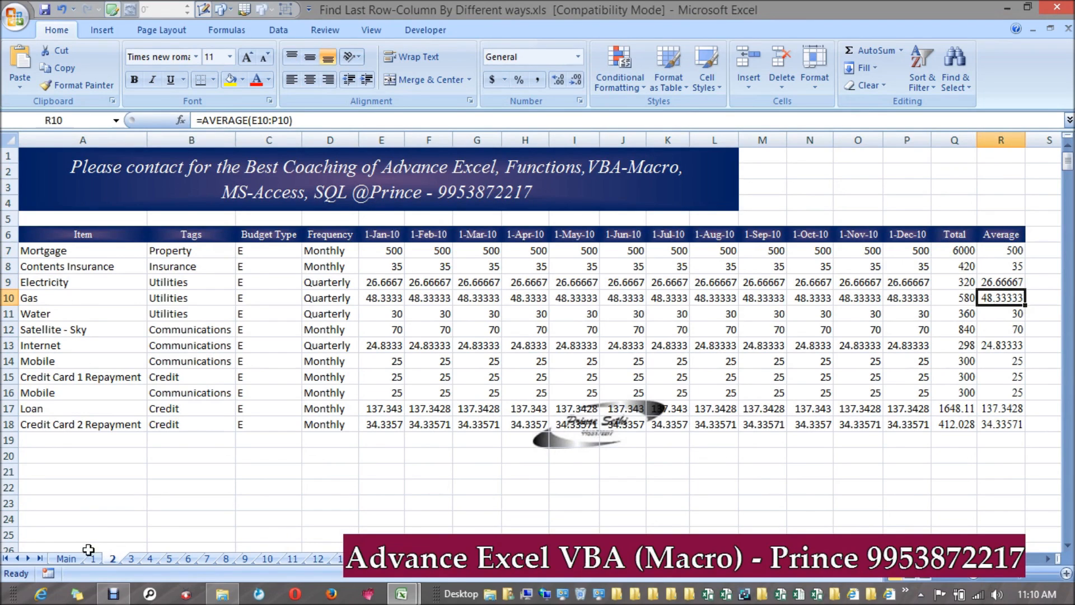
left_click(92, 557)
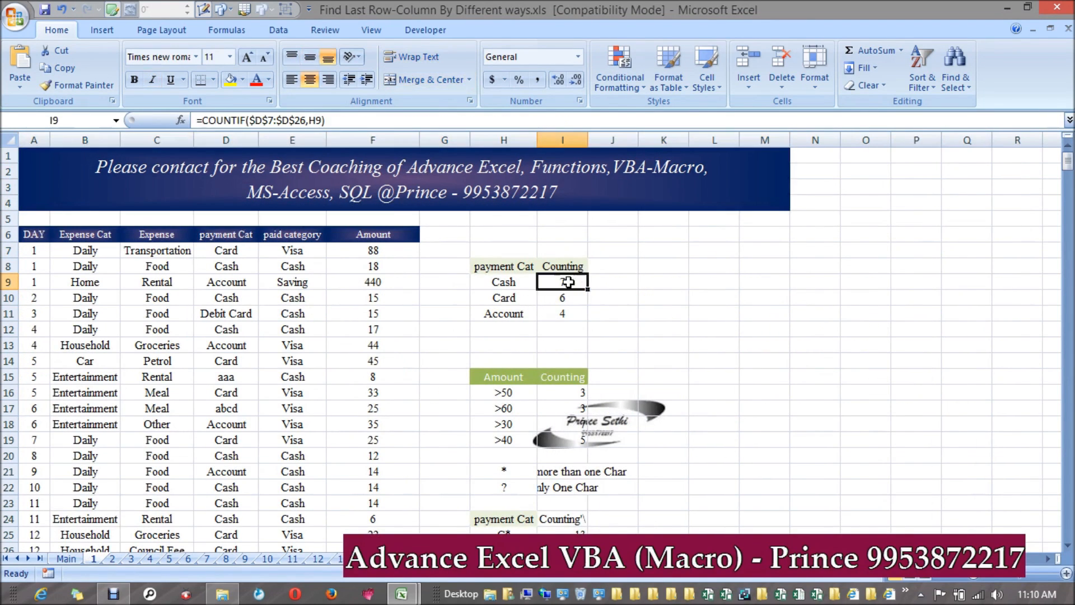
left_click(561, 408)
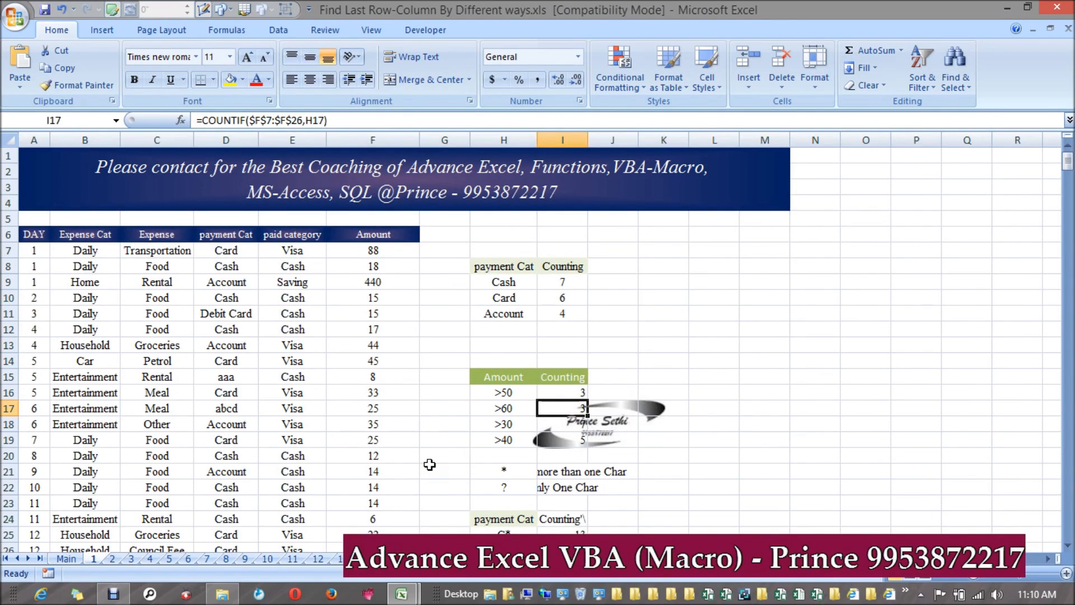
left_click(112, 557)
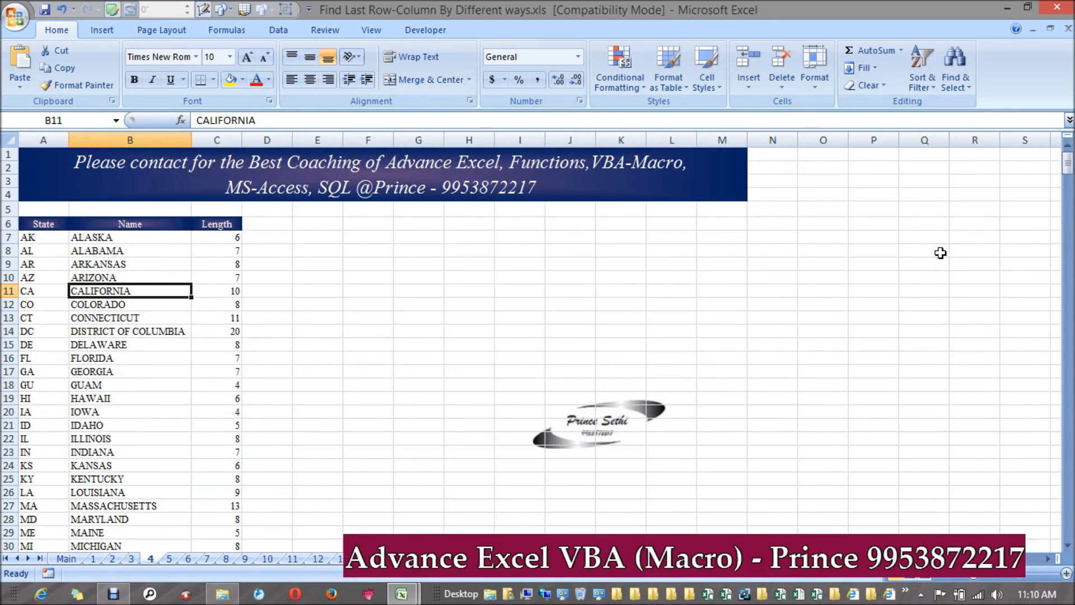
left_click(130, 558)
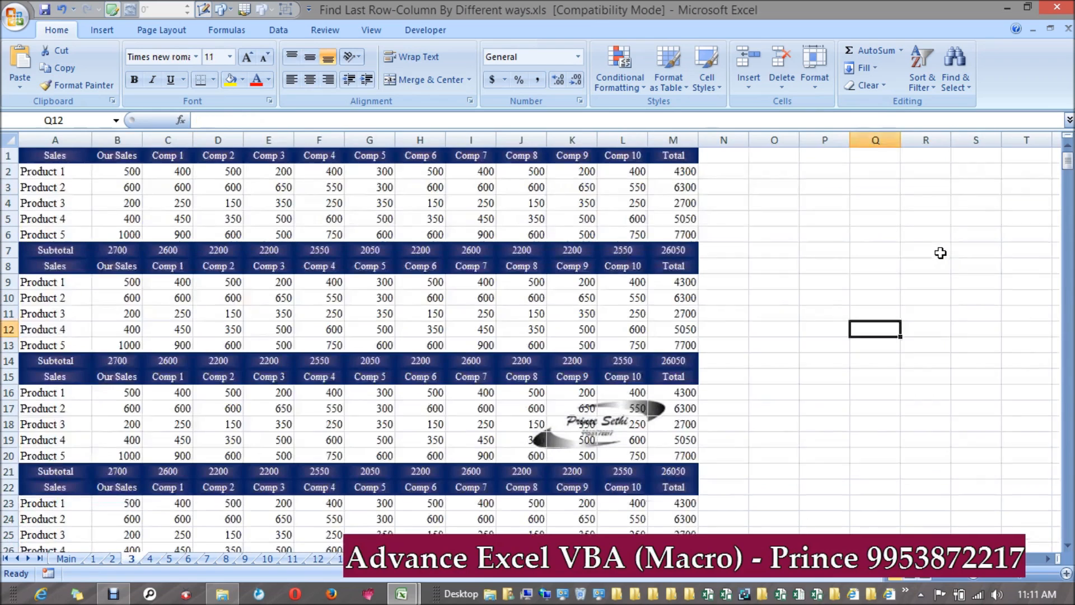
left_click(673, 170)
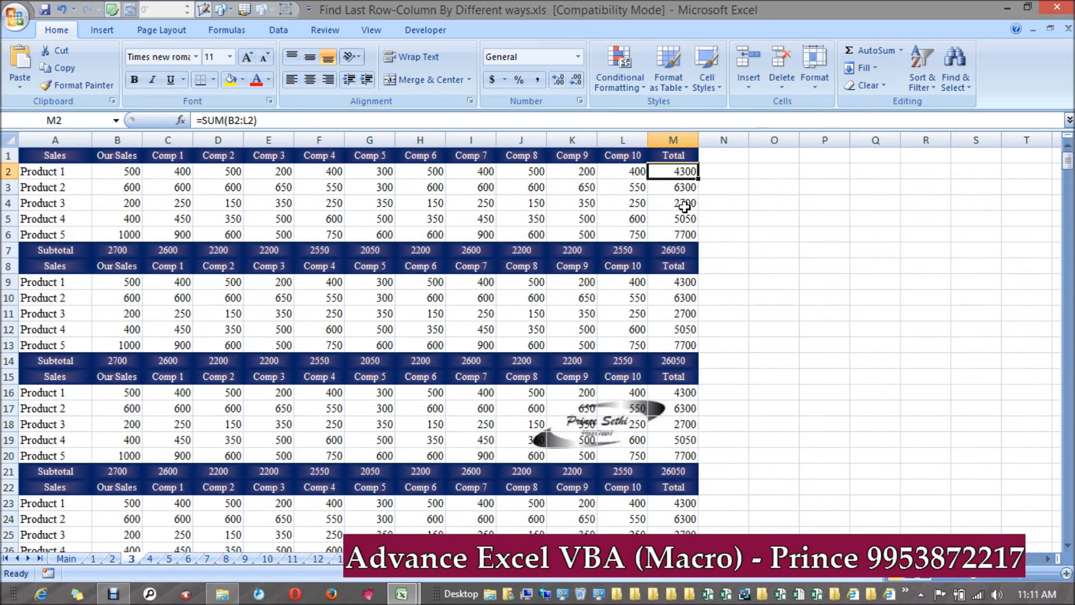
left_click(149, 558)
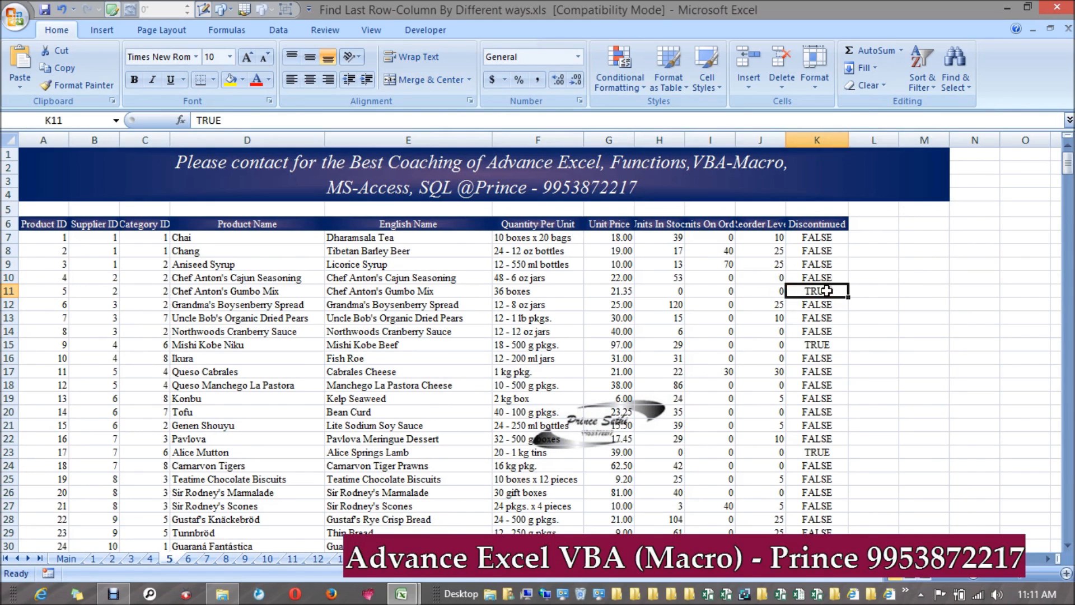
left_click(111, 557)
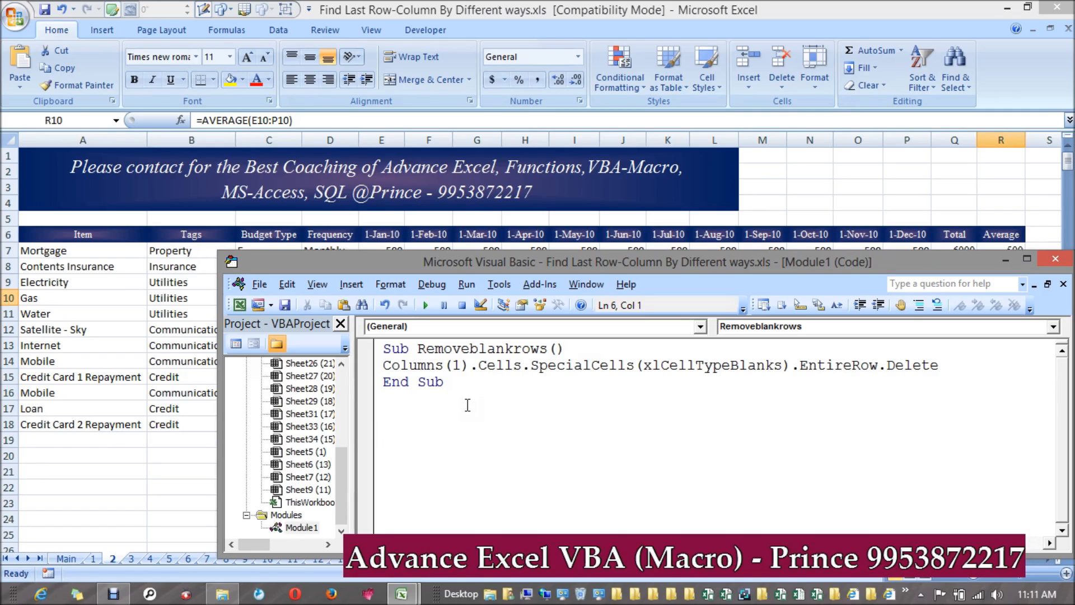
Step: Declare a new Sub Highlightfunction macro below Removeblankrows
type("sub")
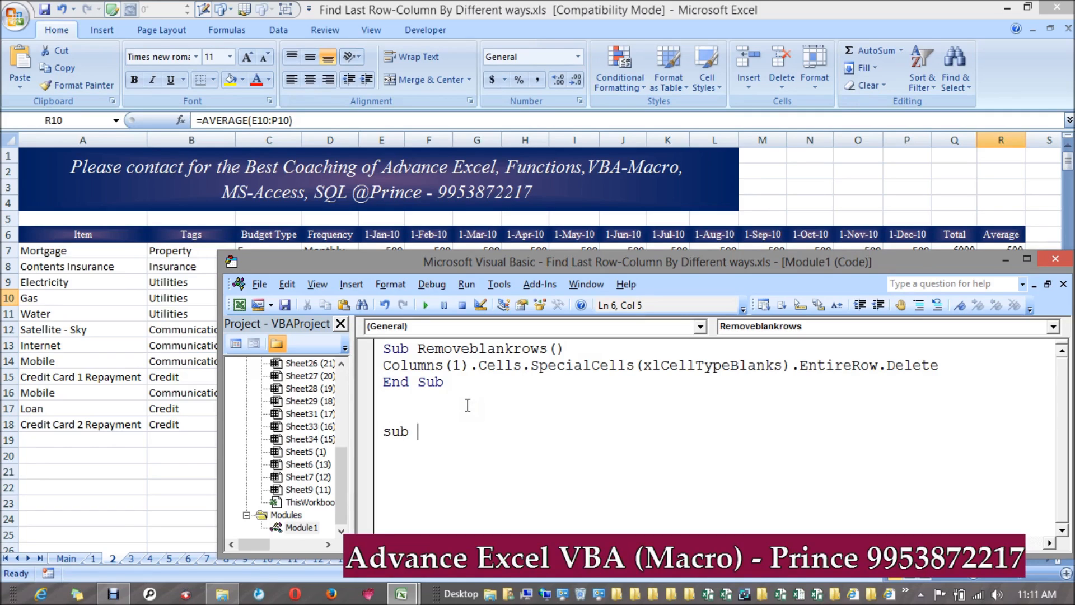
type("Highlight")
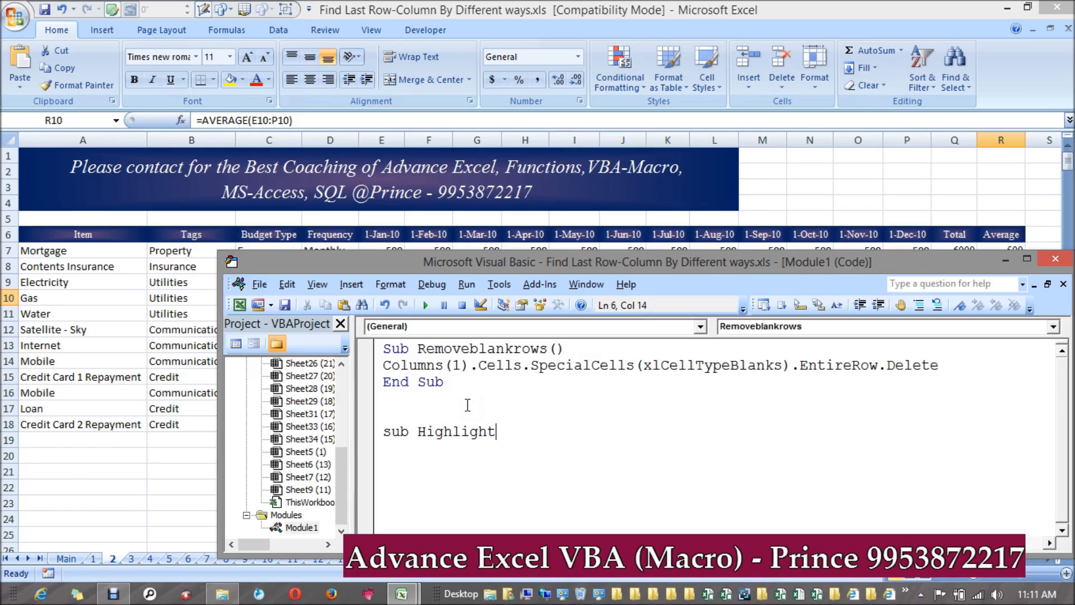
type("func")
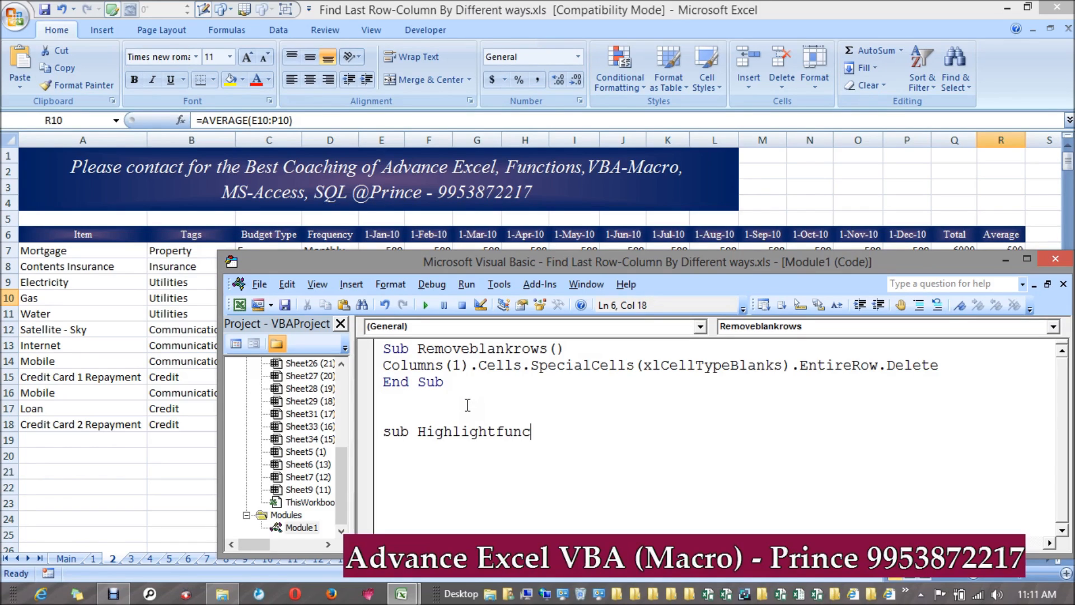
type("io")
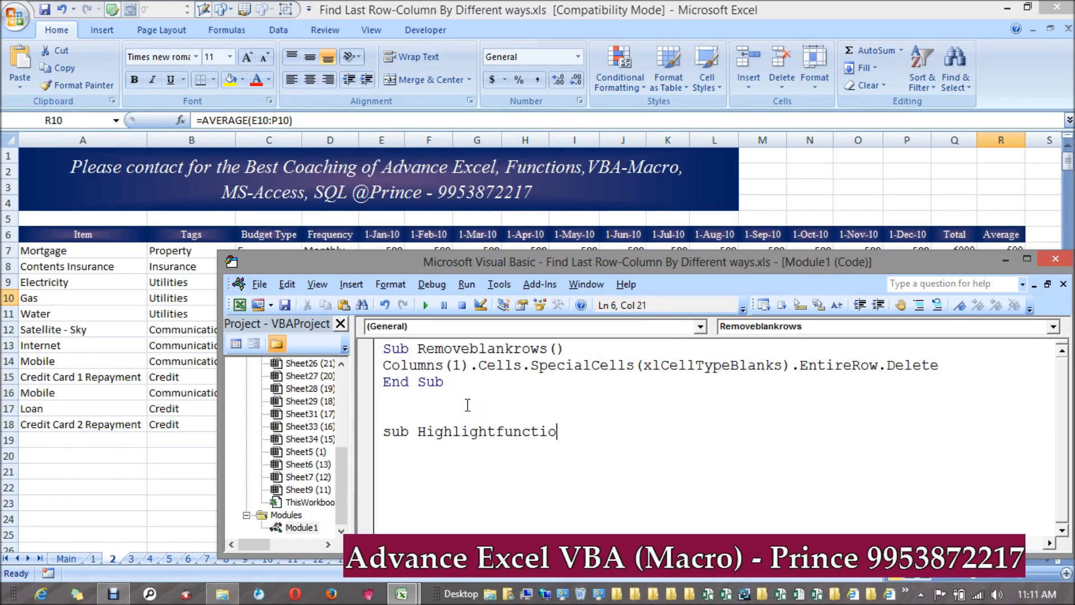
key("Enter")
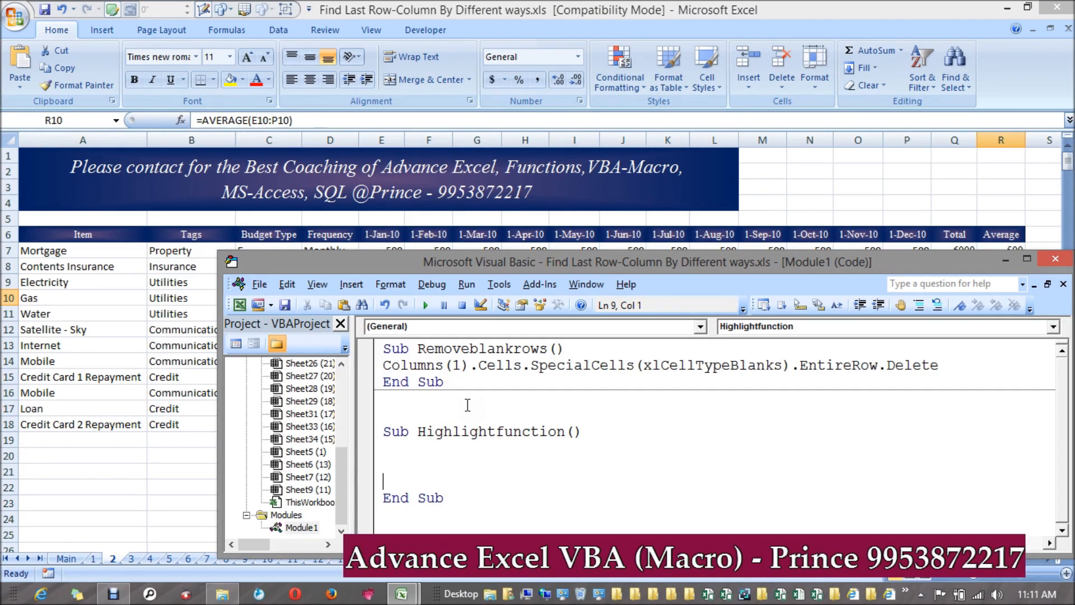
Step: Draft a For i = 1 To Worksheets.Count loop inside the new macro
type("for")
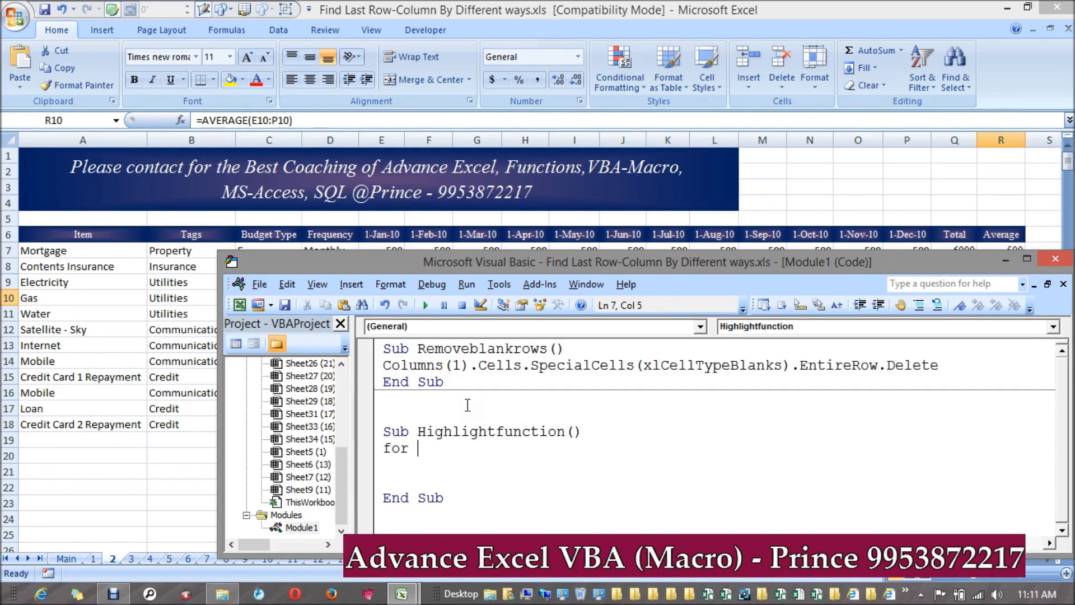
type("i = 1 to")
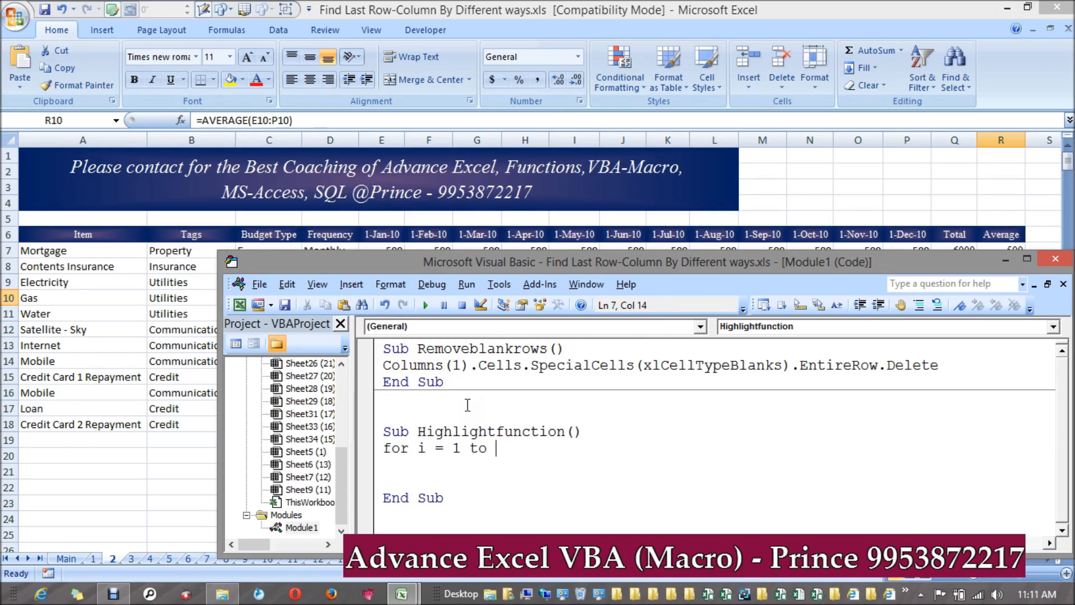
type("wor")
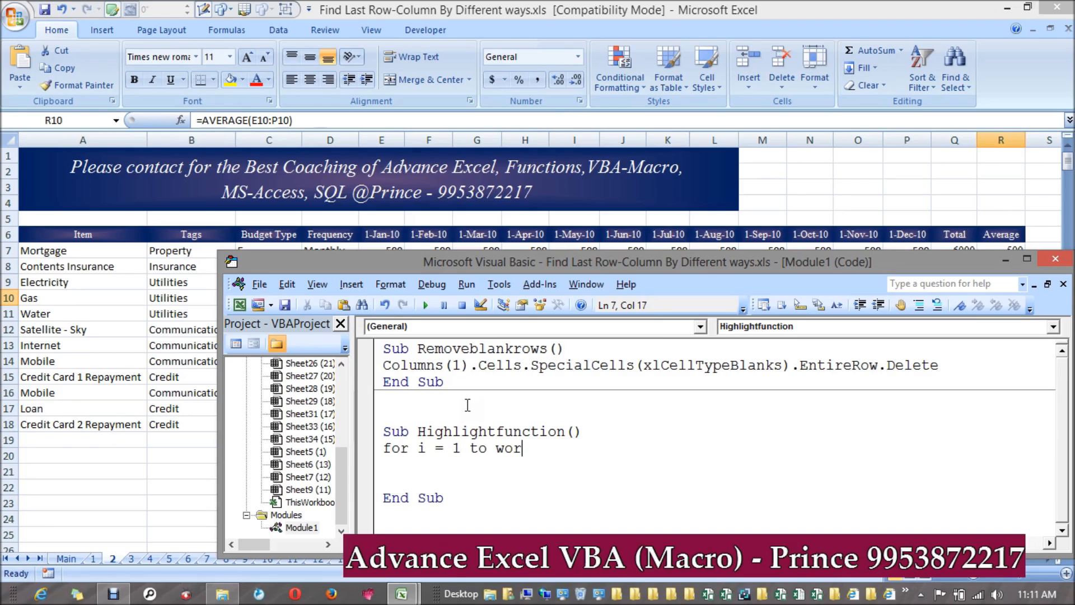
type("ksheets")
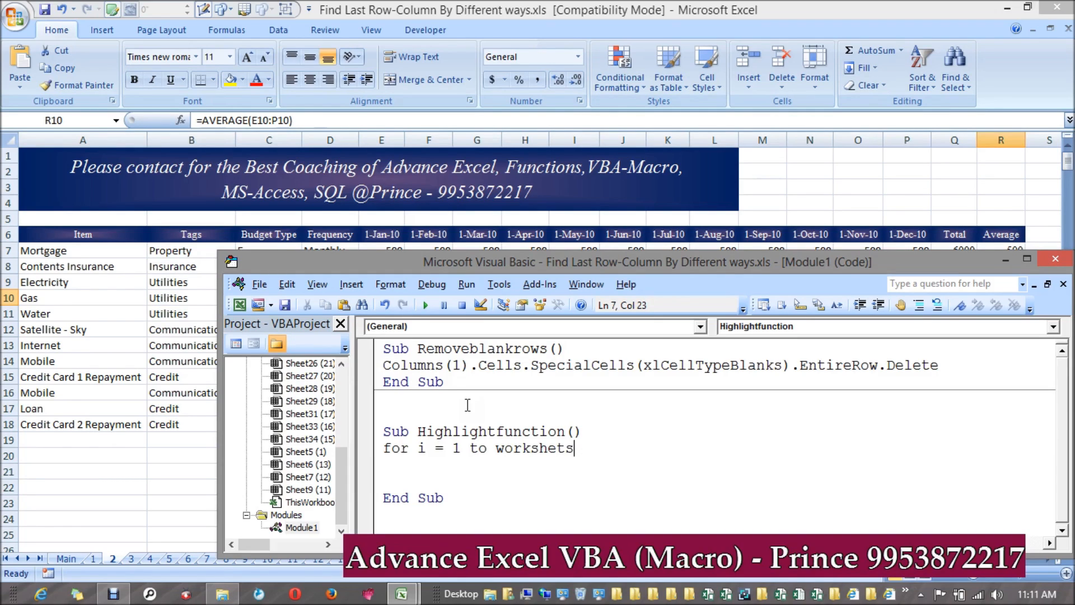
type(".")
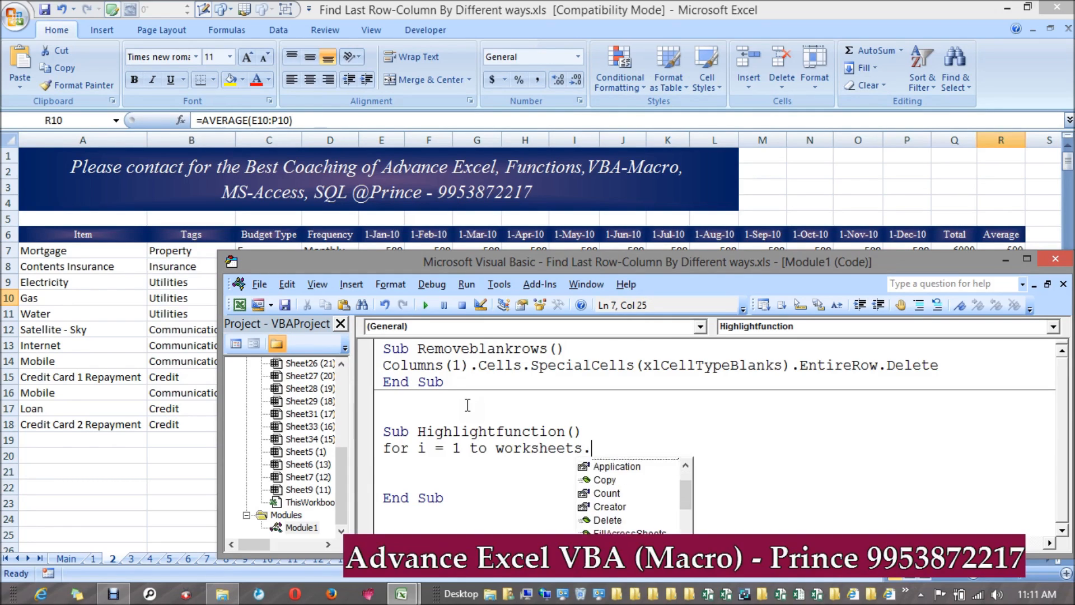
type("C")
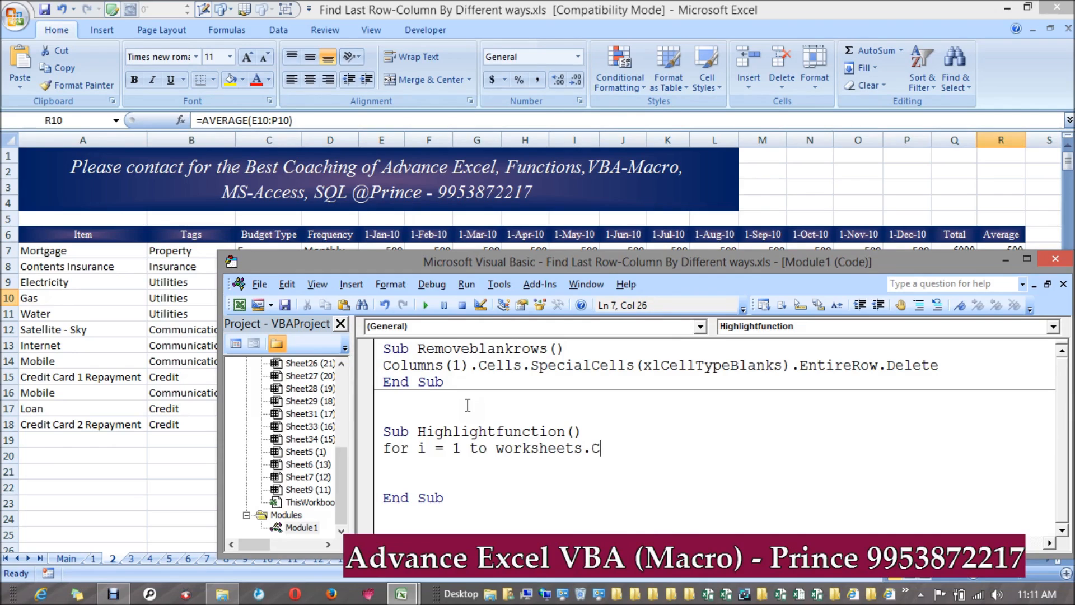
type("ount")
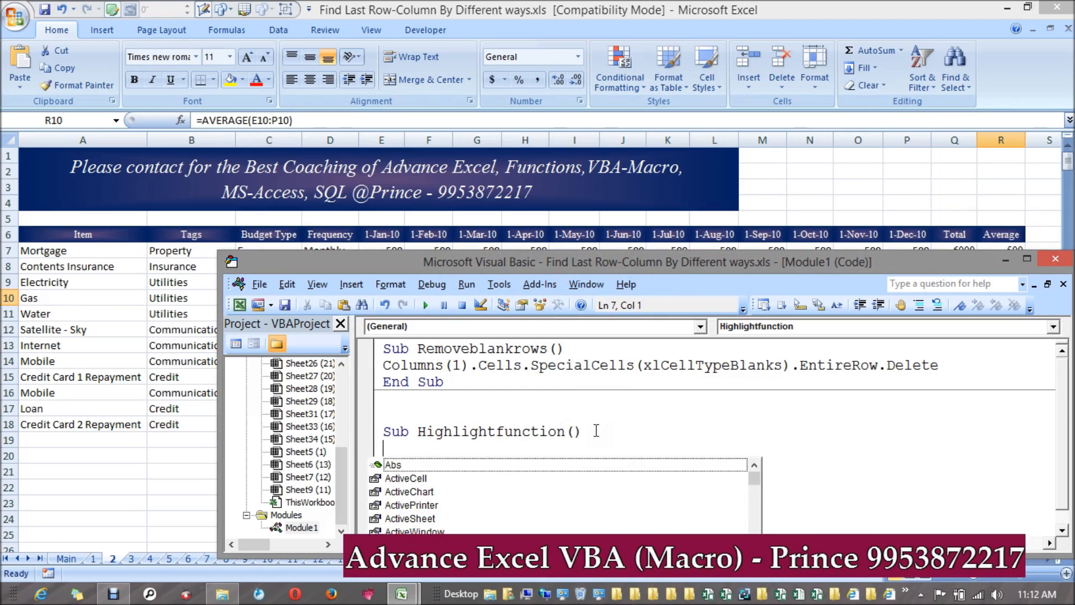
Step: Set the loop bound n = Worksheets.Count, add Next, and start a Sheets(i) cells line
type("Worksheets.Count")
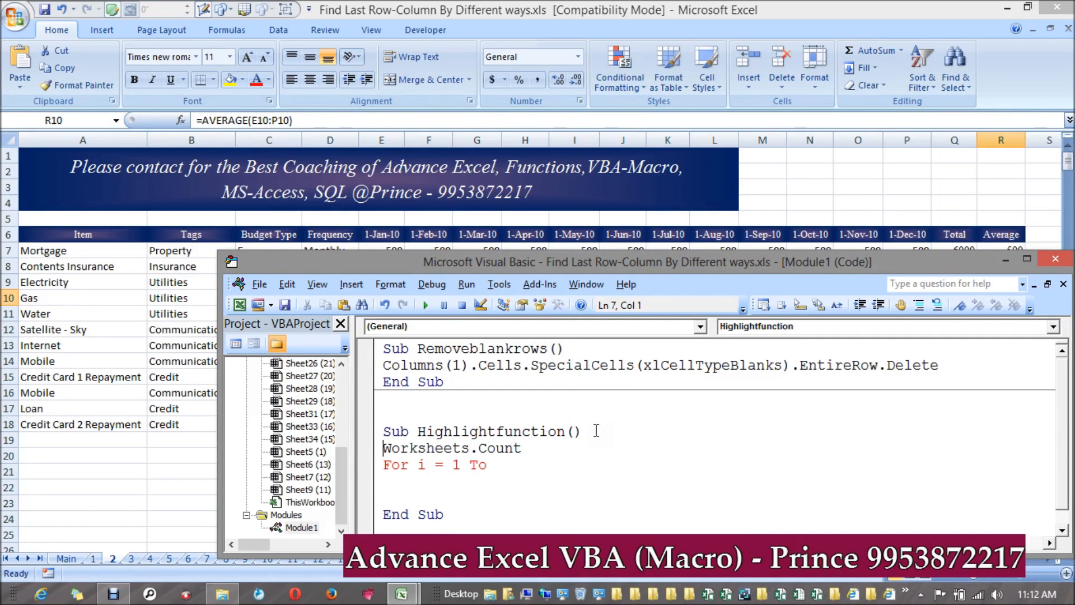
type("n =")
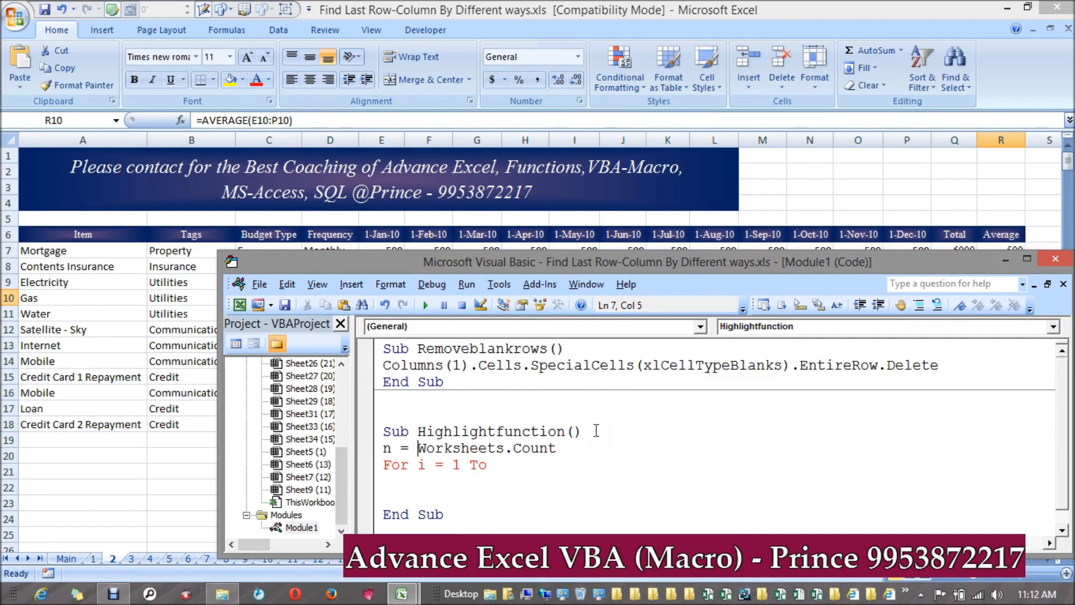
type("n")
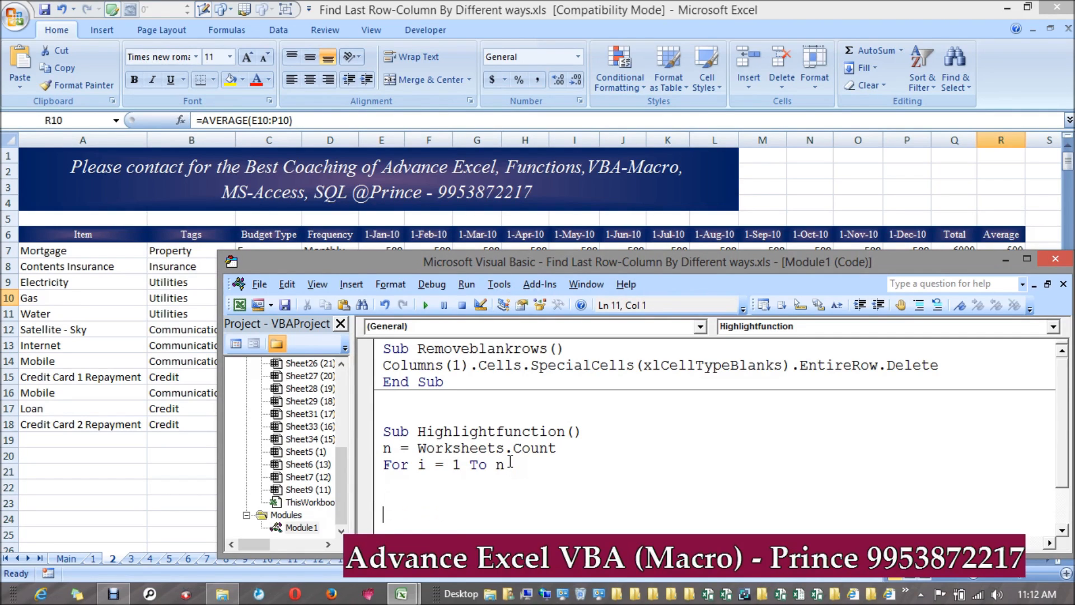
type("NExt")
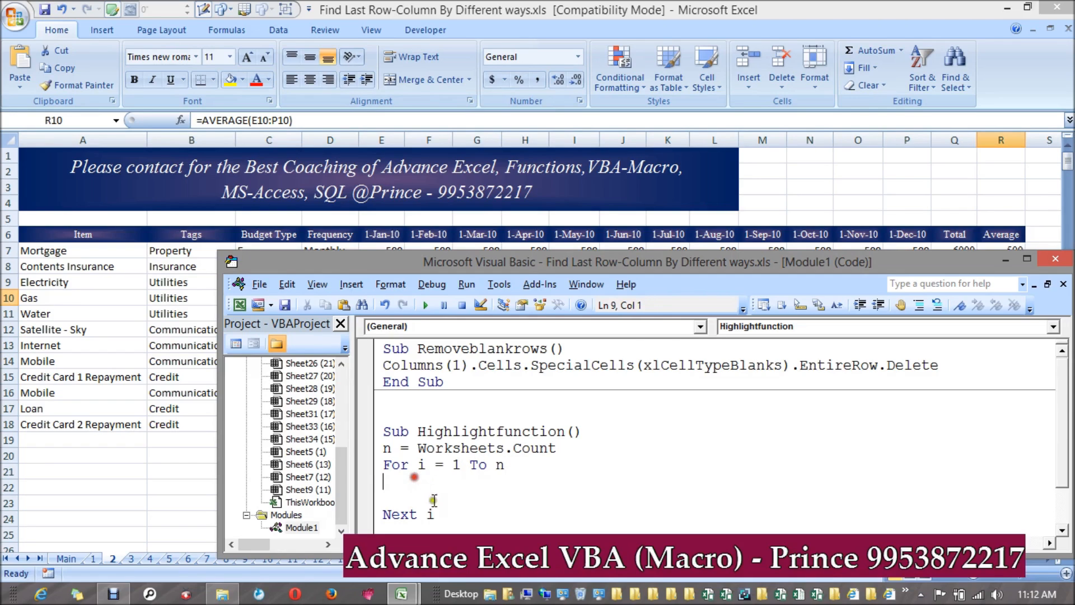
type("s")
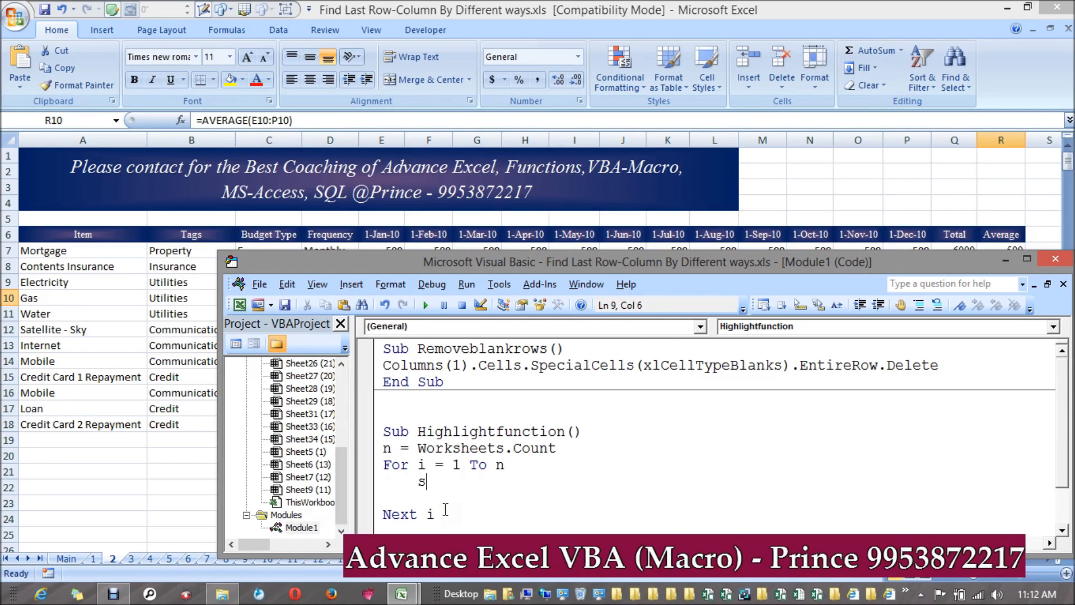
type("heets(i")
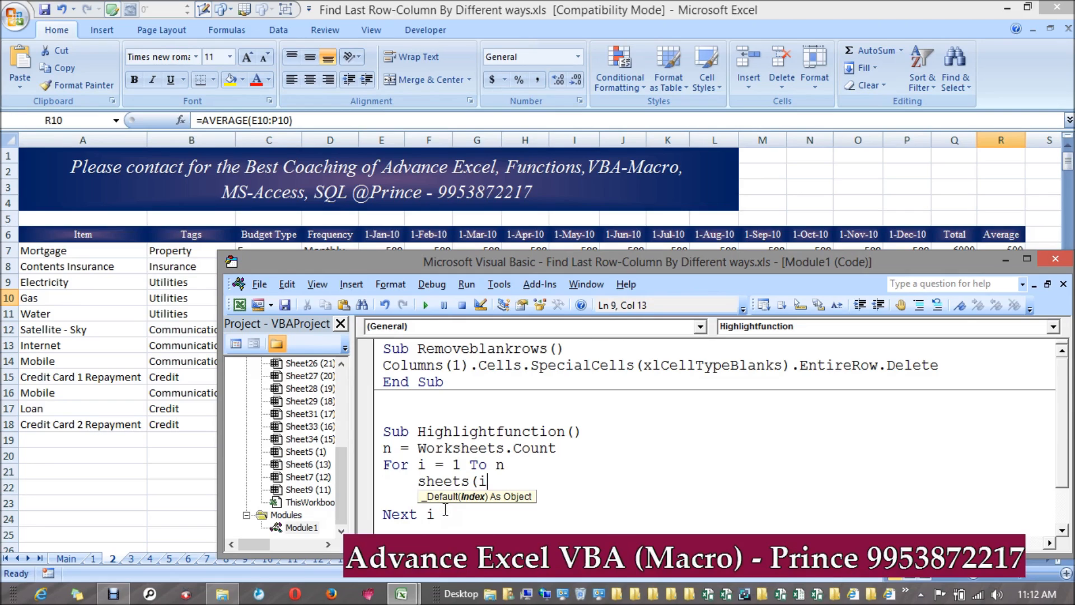
type(")")
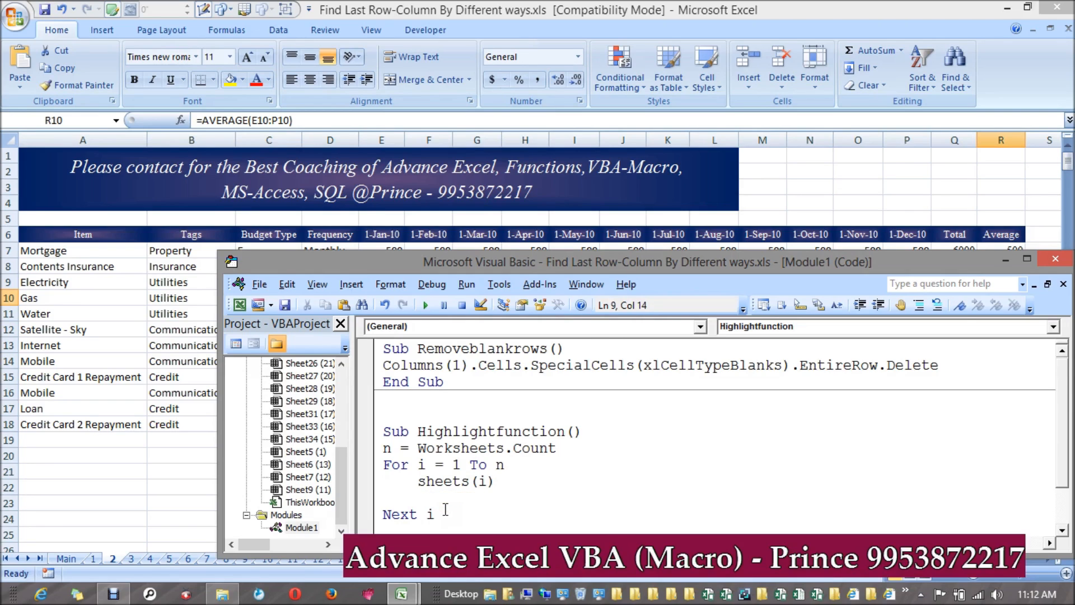
type(".sel")
left_click(714, 497)
type("c")
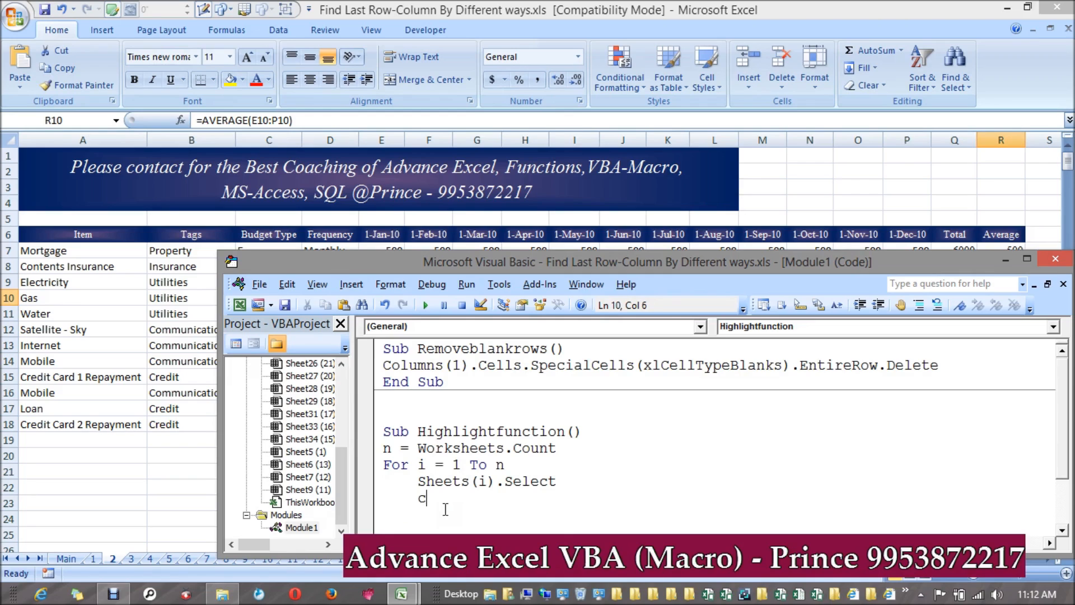
key("backspace")
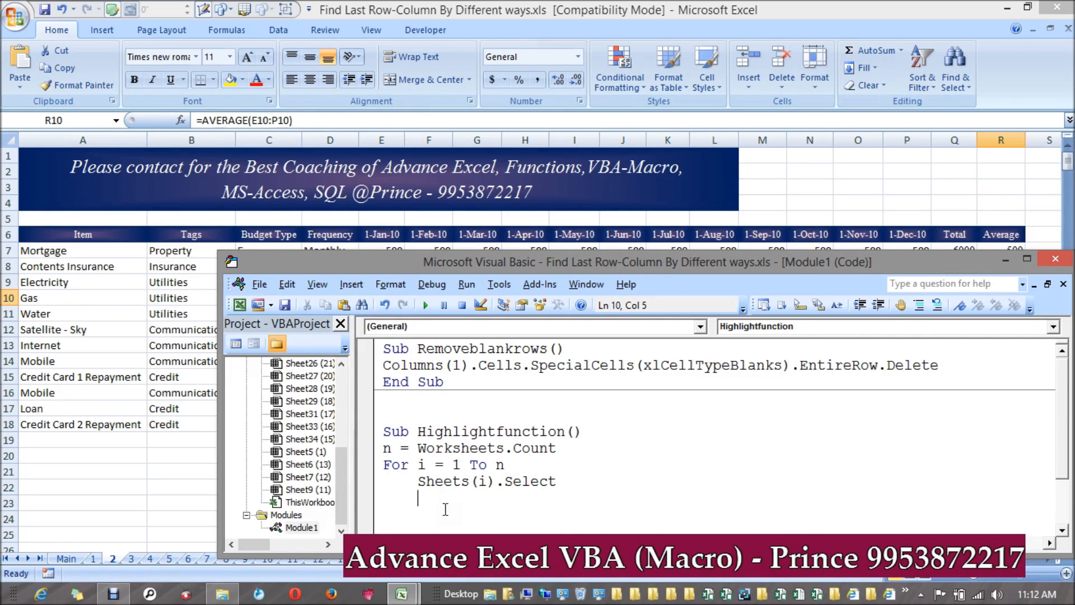
type("activesheet.ce")
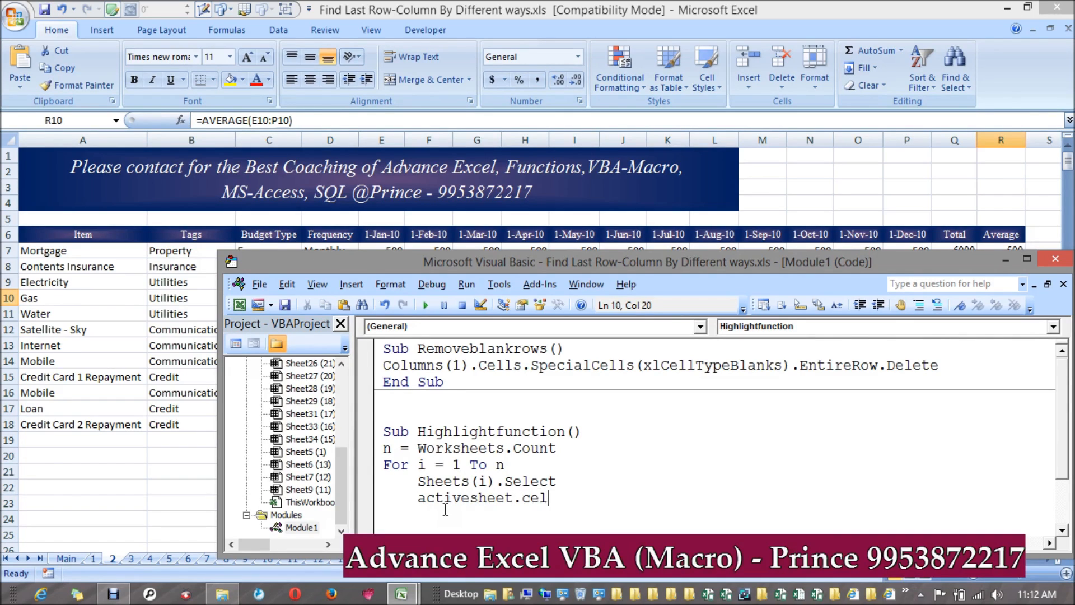
type("ls.spec")
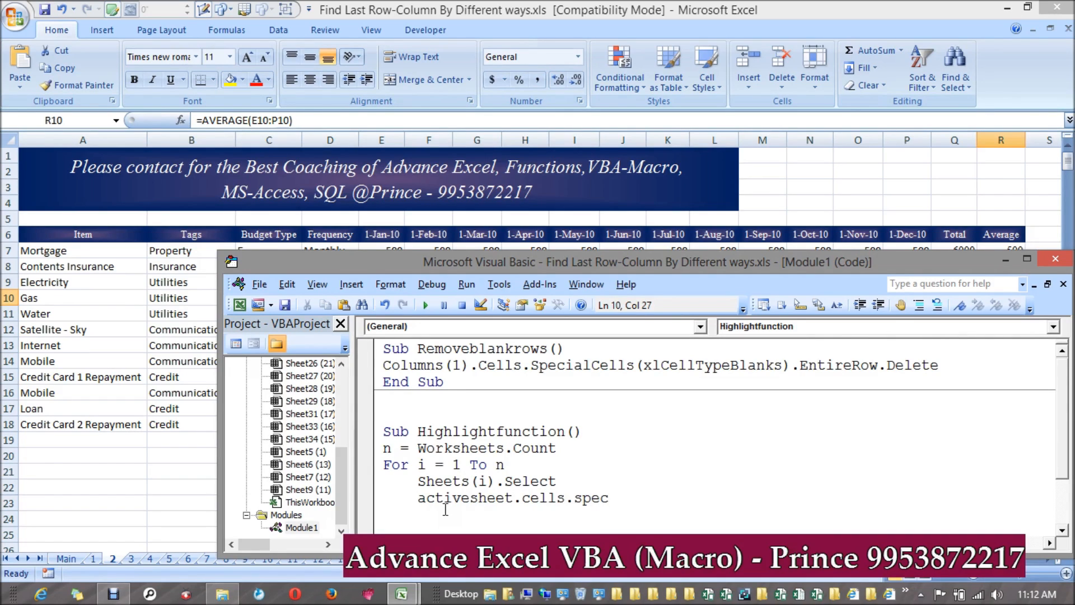
left_click_drag(605, 498, 560, 498)
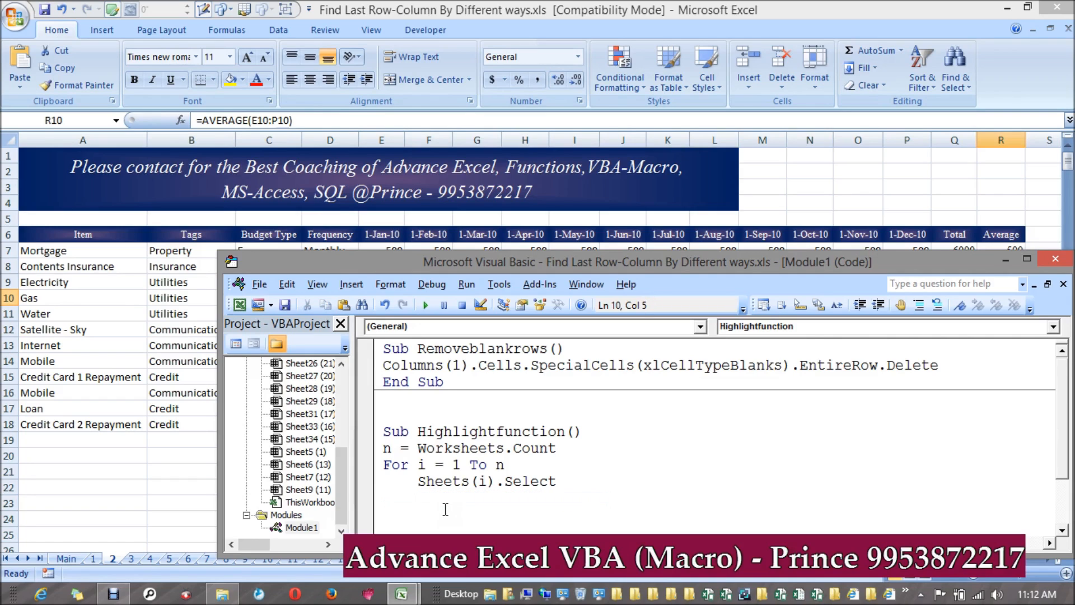
Step: Write cells.SpecialCells(xlCellTypeFormulas).Interior.ColorIndex = 16 to colour formula cells
type("cells.SpecialCells")
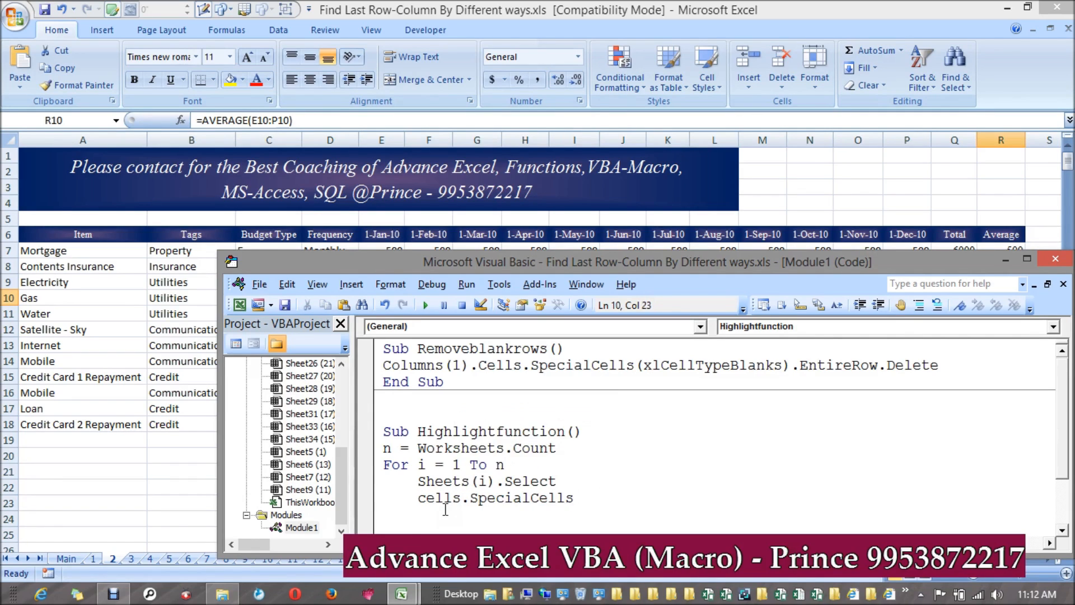
type("(xlCellTypeFormulas")
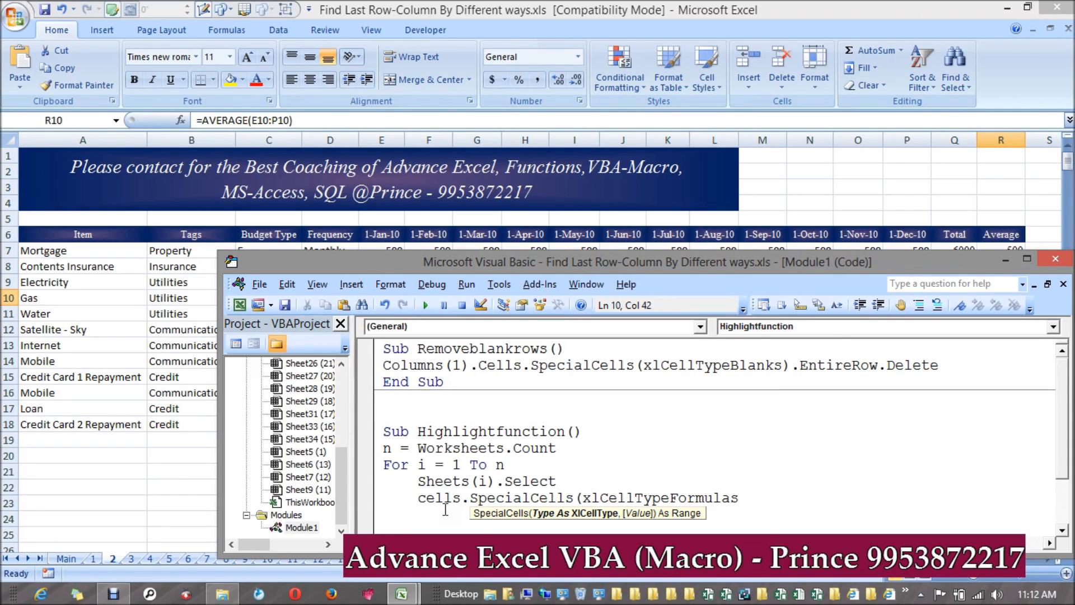
type(").")
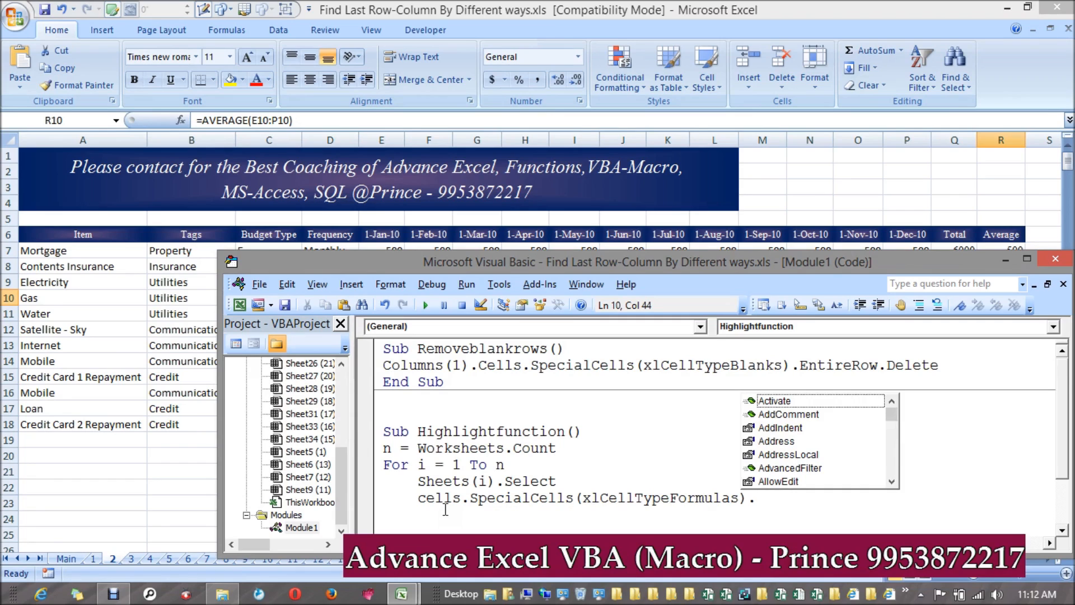
type("sel")
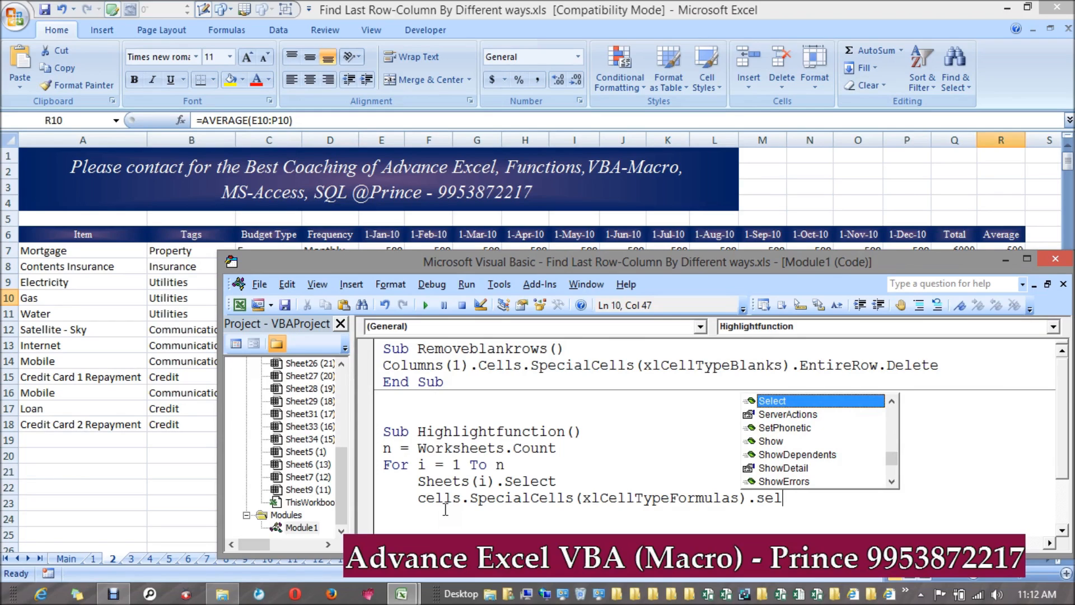
key("Backspace")
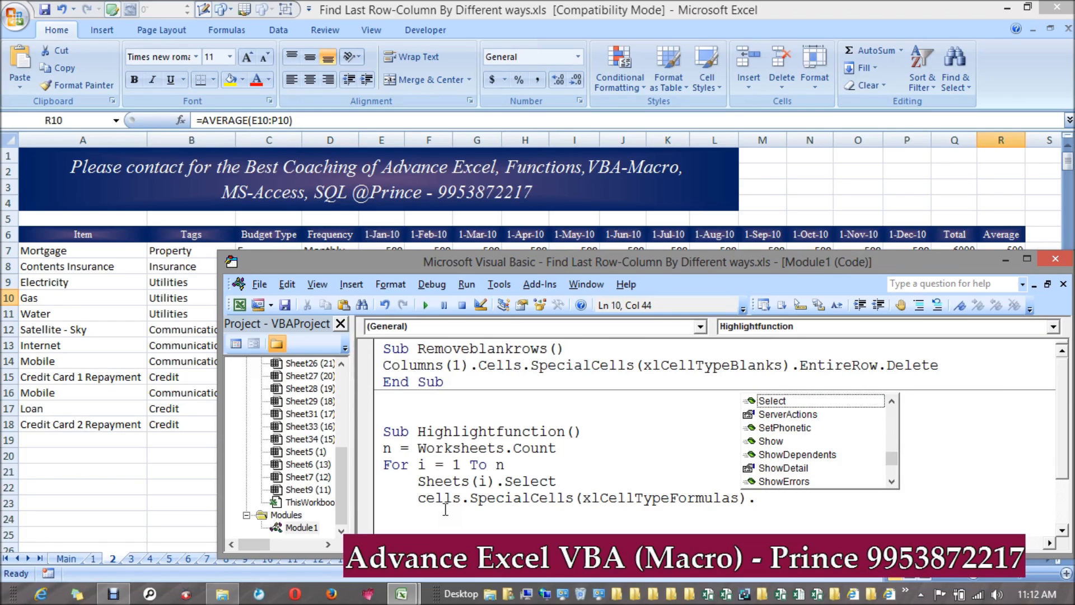
type(".")
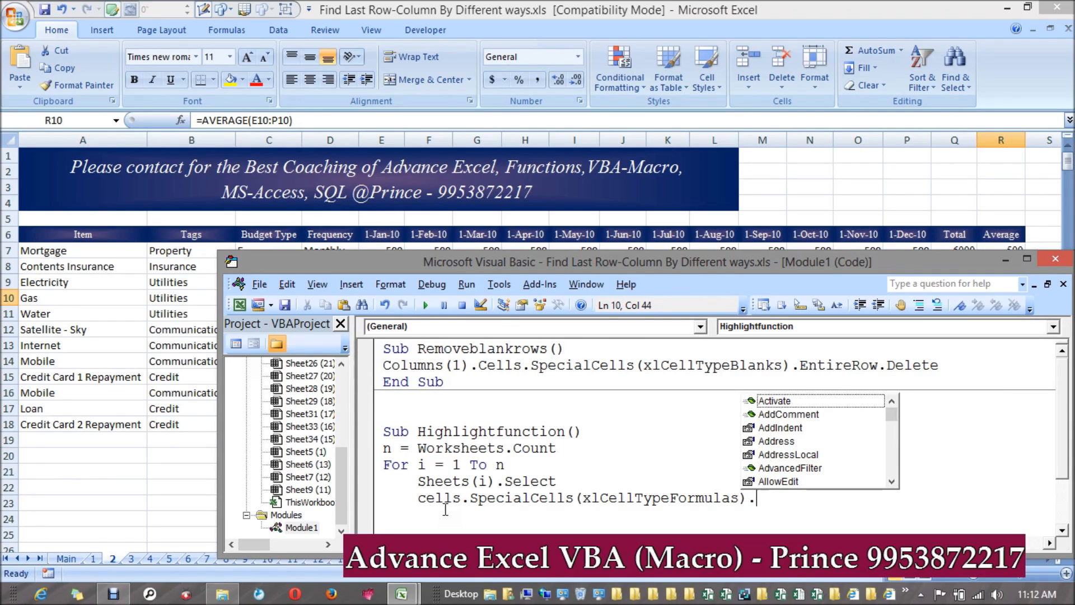
type("in")
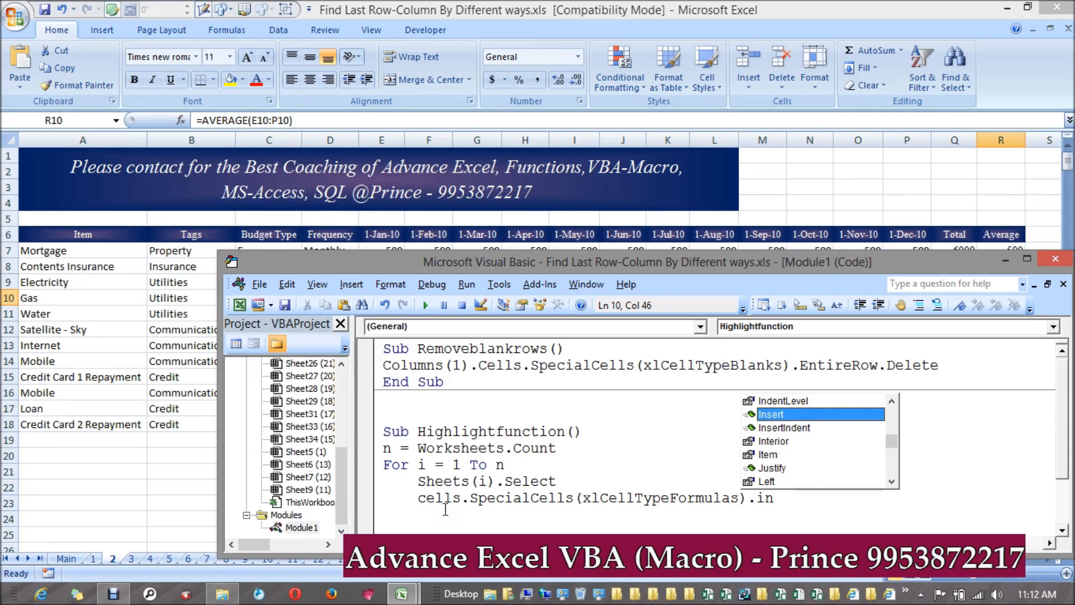
type("Interior.")
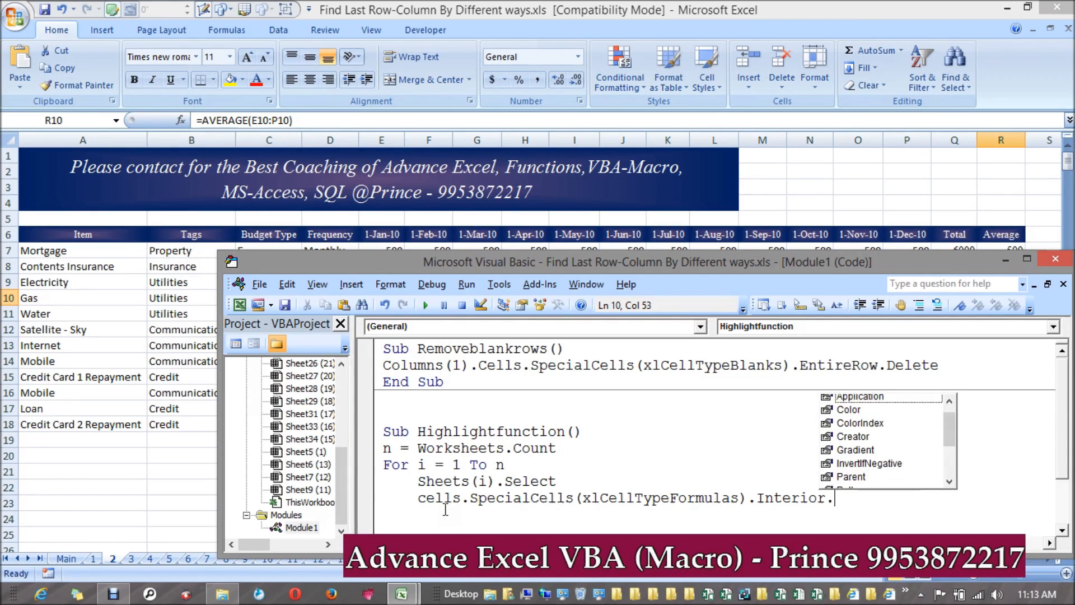
type("colo")
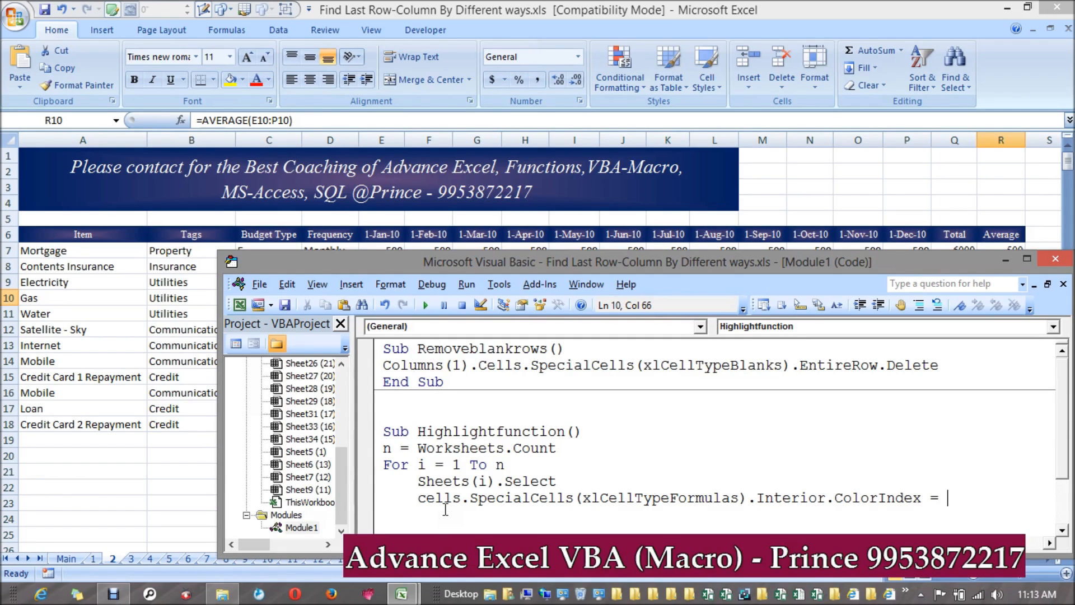
type("16")
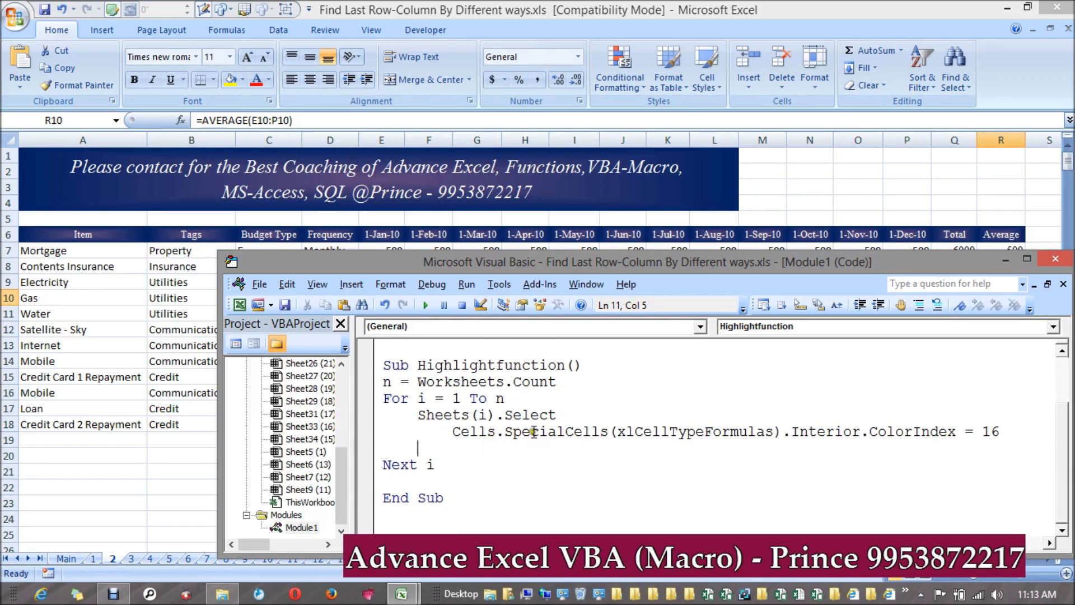
Step: Add 'On Error Resume Next' inside the sheet loop and 'Err.Clear' after Next i
left_click(1013, 430)
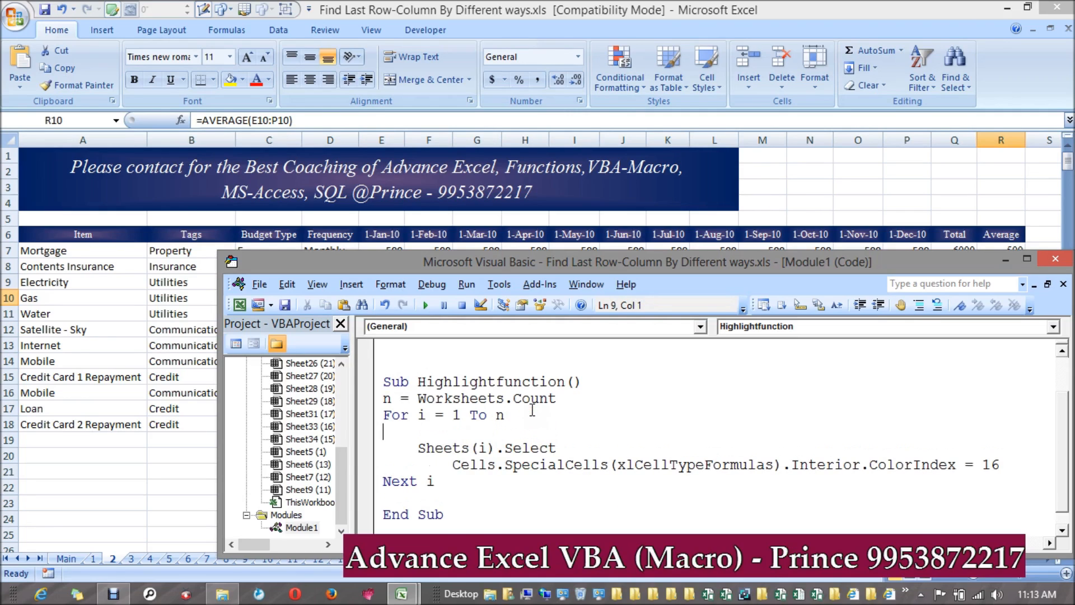
type("On Rr")
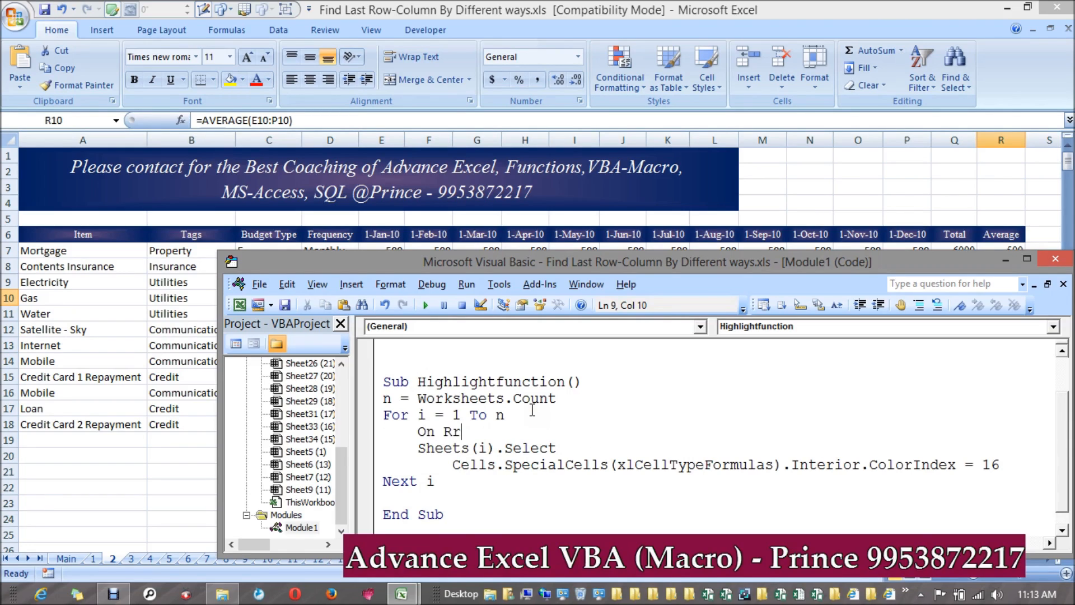
type("Error r")
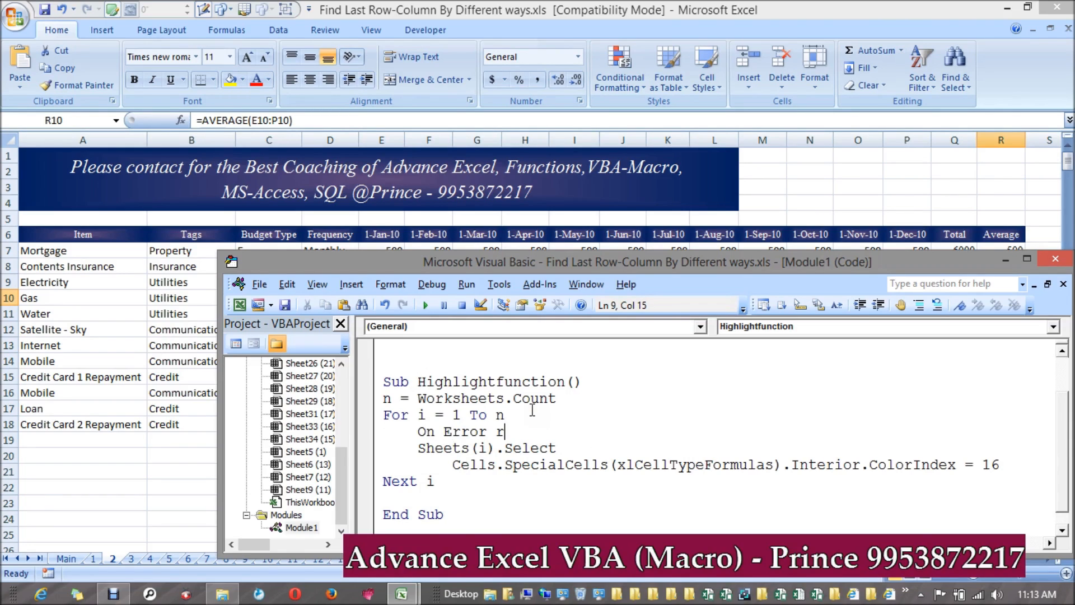
type("esume Next")
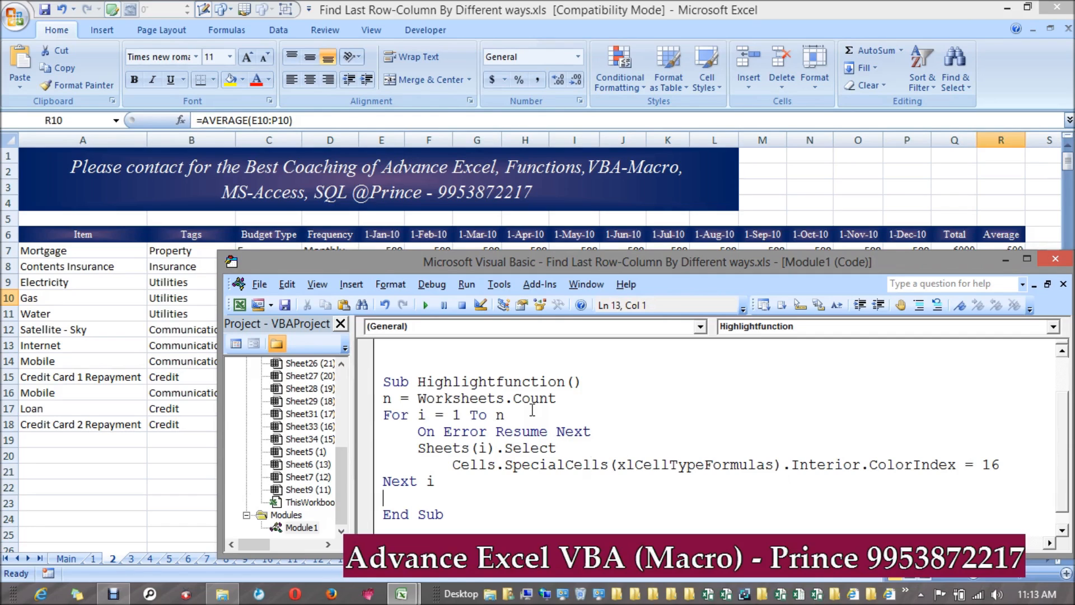
type("err.c")
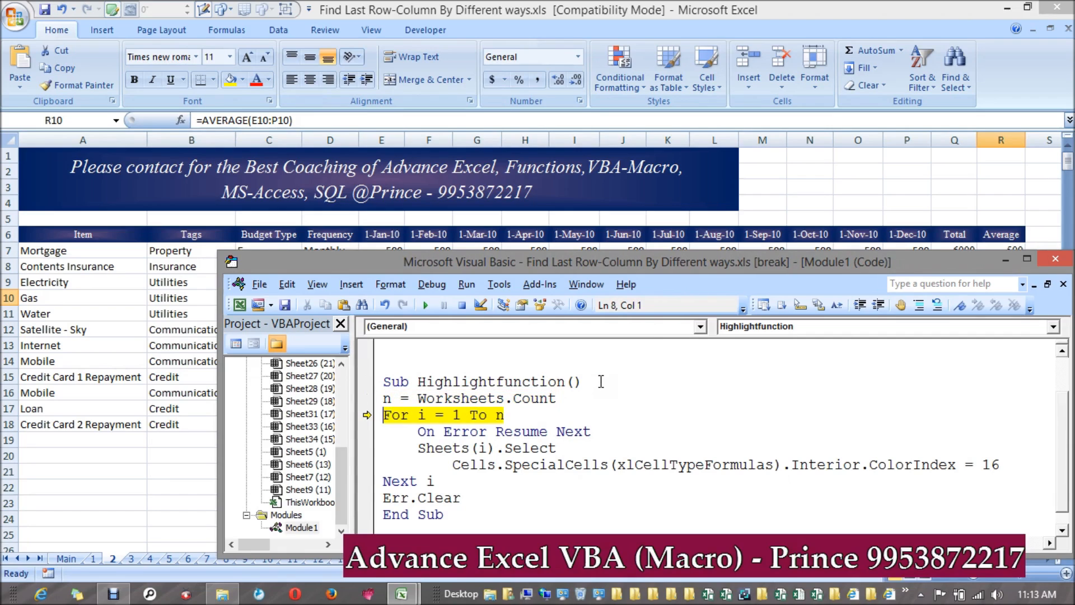
Step: Step through Highlightfunction with F8 so formula cells turn blue, then return to the worksheet
key("F8")
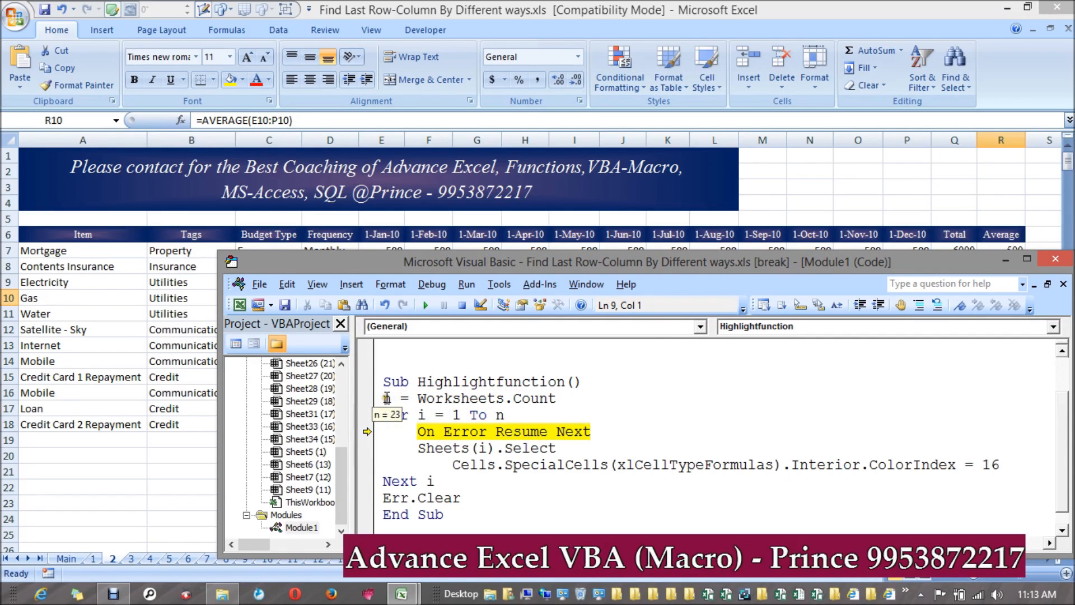
key("F8")
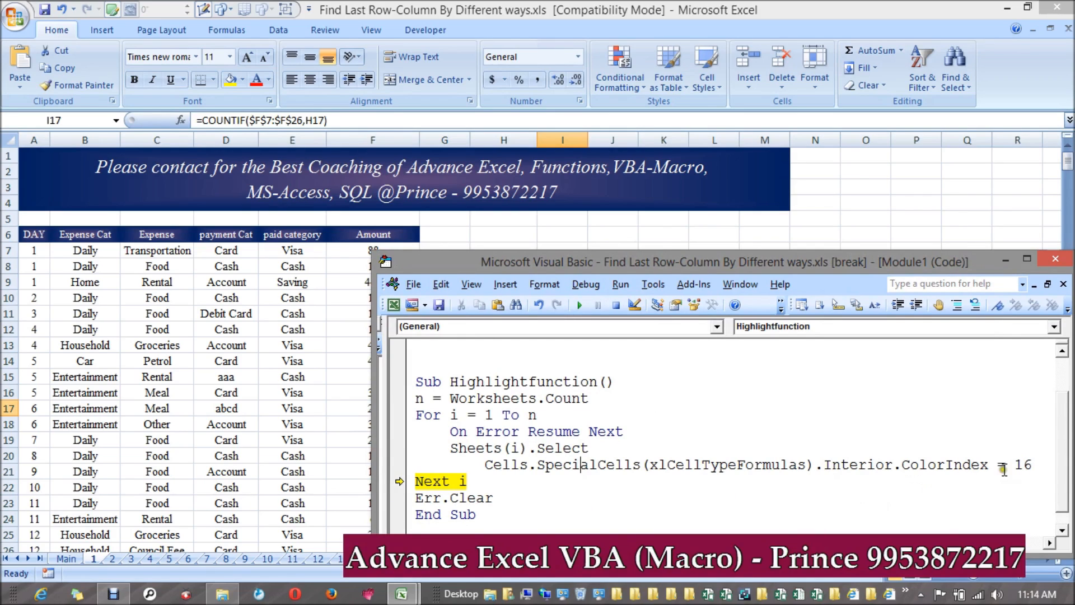
double_click(1021, 465)
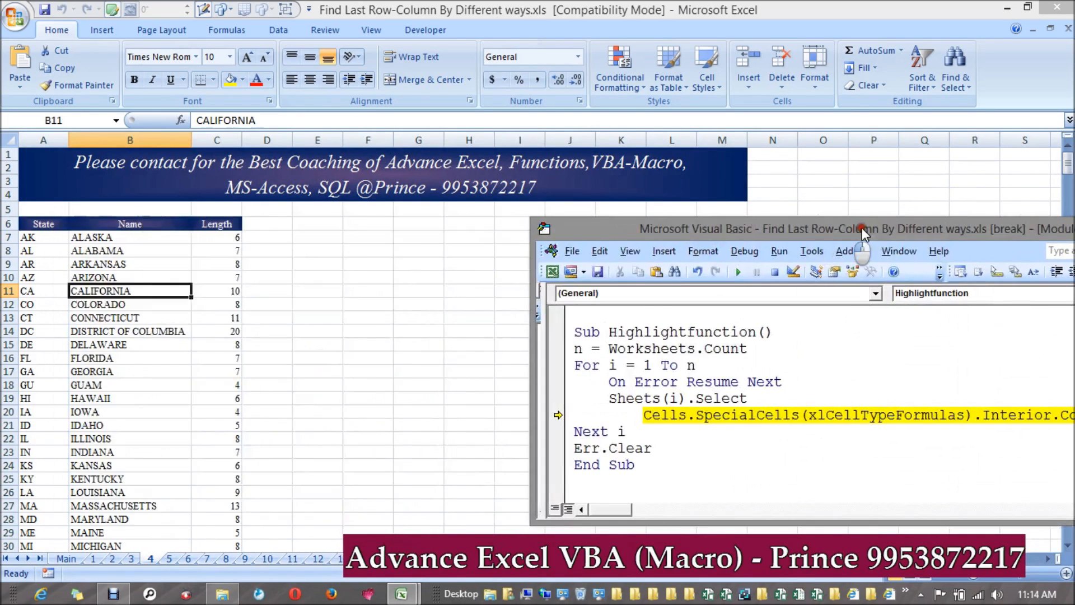
key("F8")
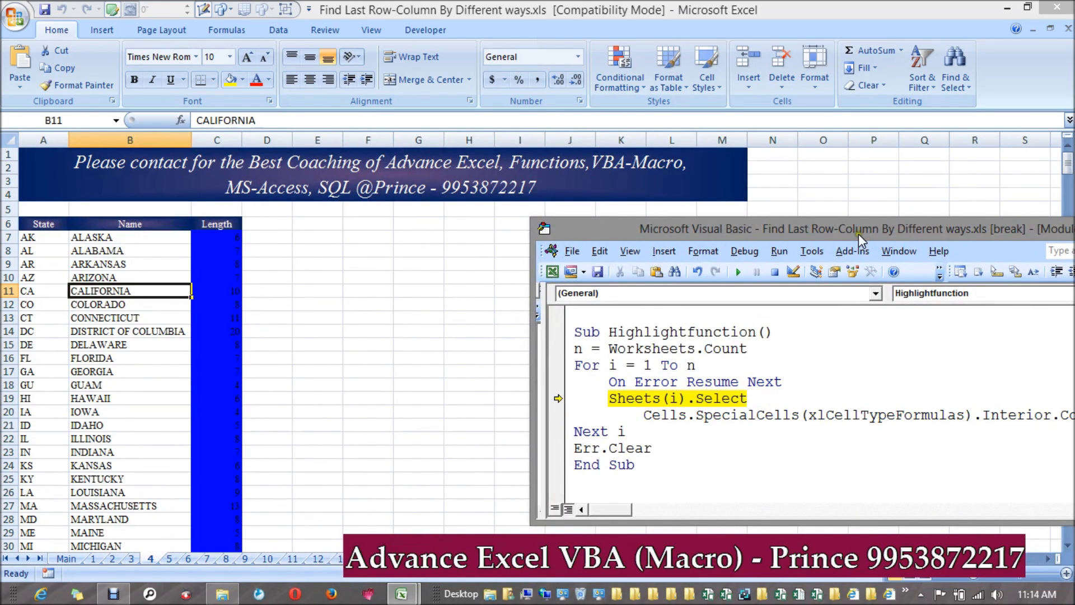
mouse_move(861, 243)
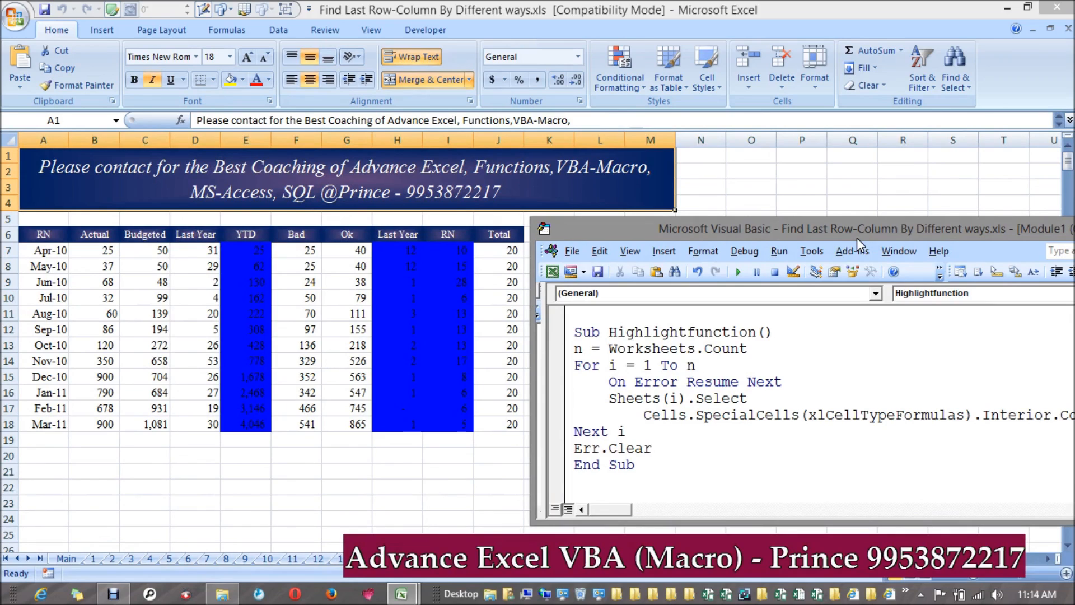
left_click(573, 398)
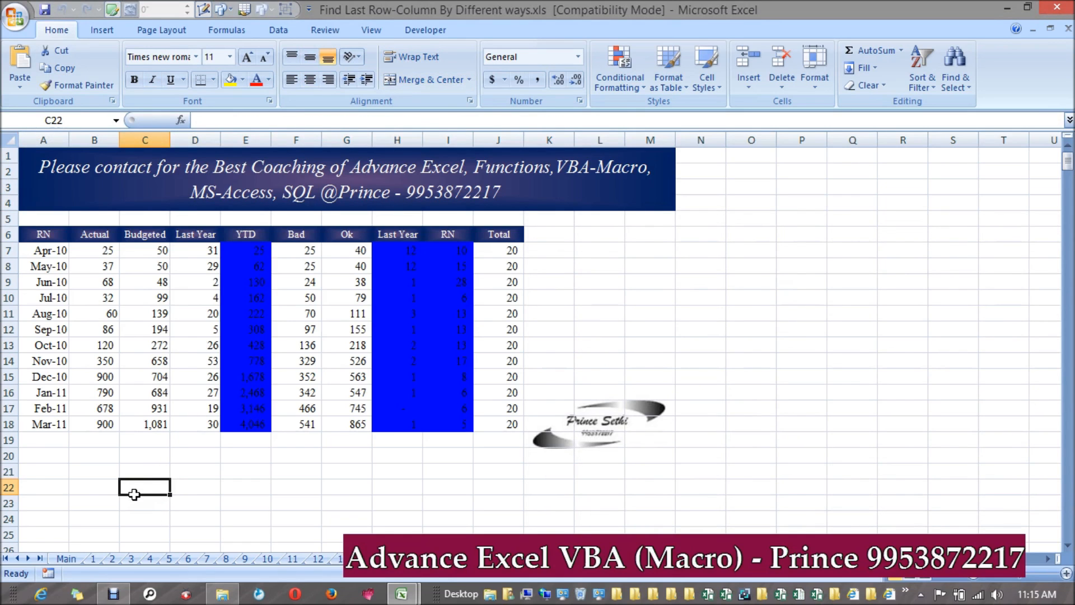
Step: Copy the macro below itself on the Main sheet and rename the copy Highlightfunction2
left_click(66, 558)
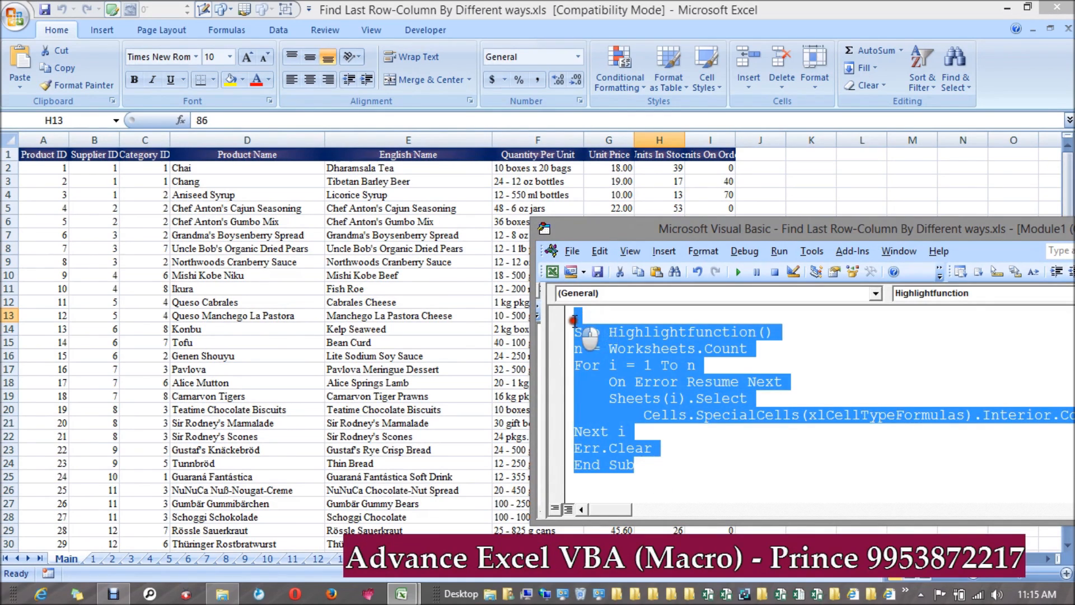
left_click(594, 484)
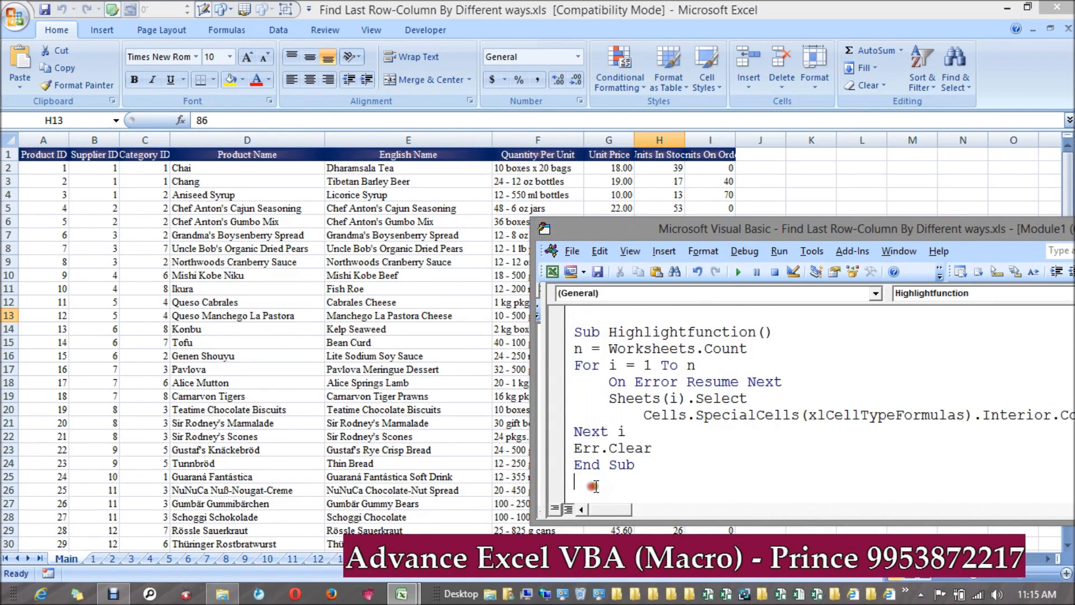
scroll("down", 3)
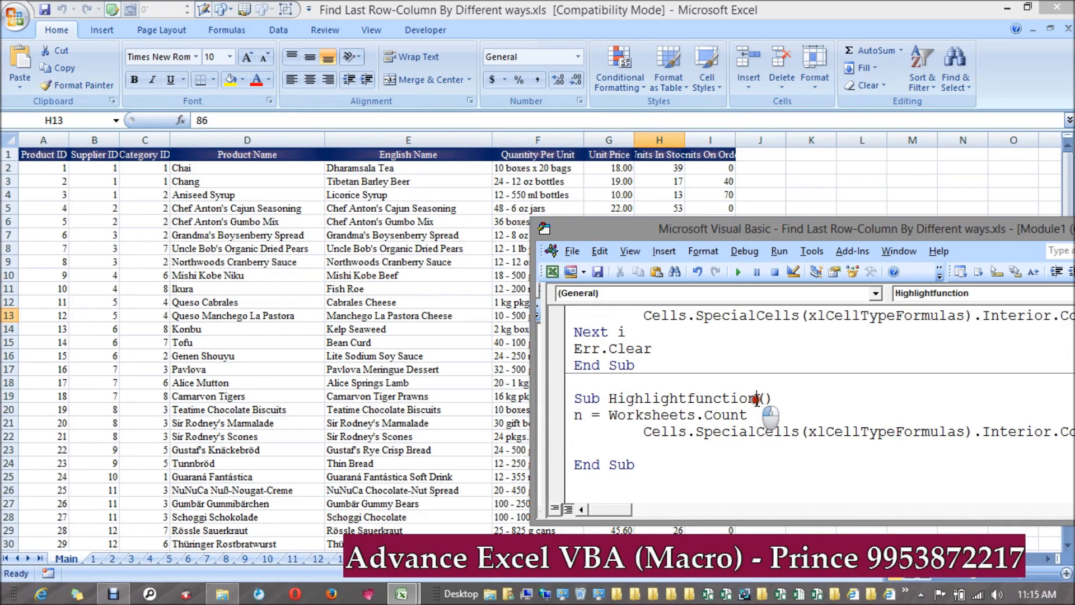
type("2")
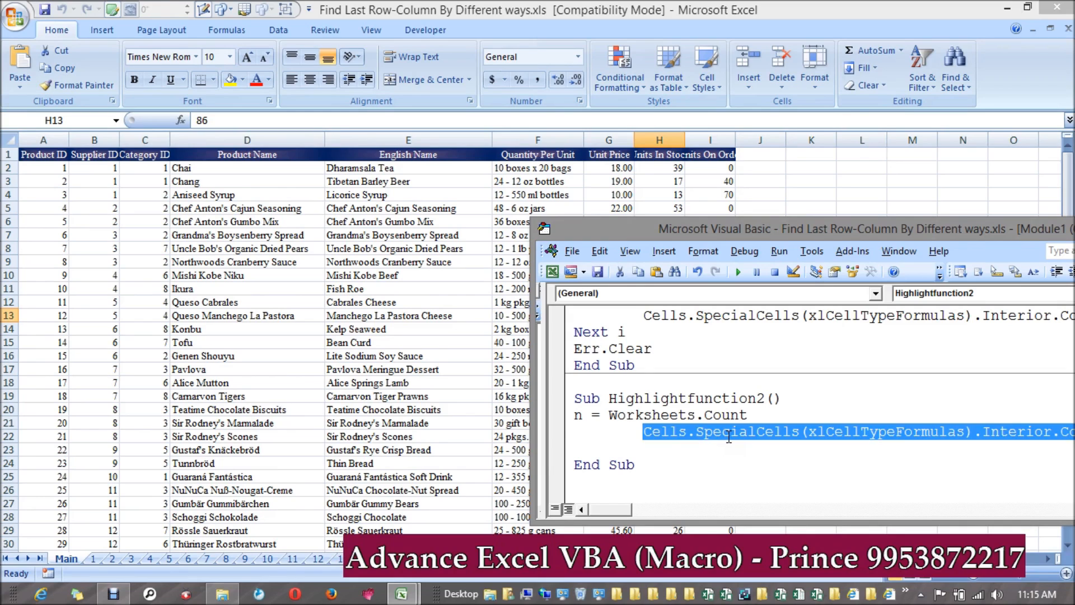
Step: Write the line cells.SpecialCells(xlCellTypeComments).Interior.ColorIndex = for comment cells
type("cells.")
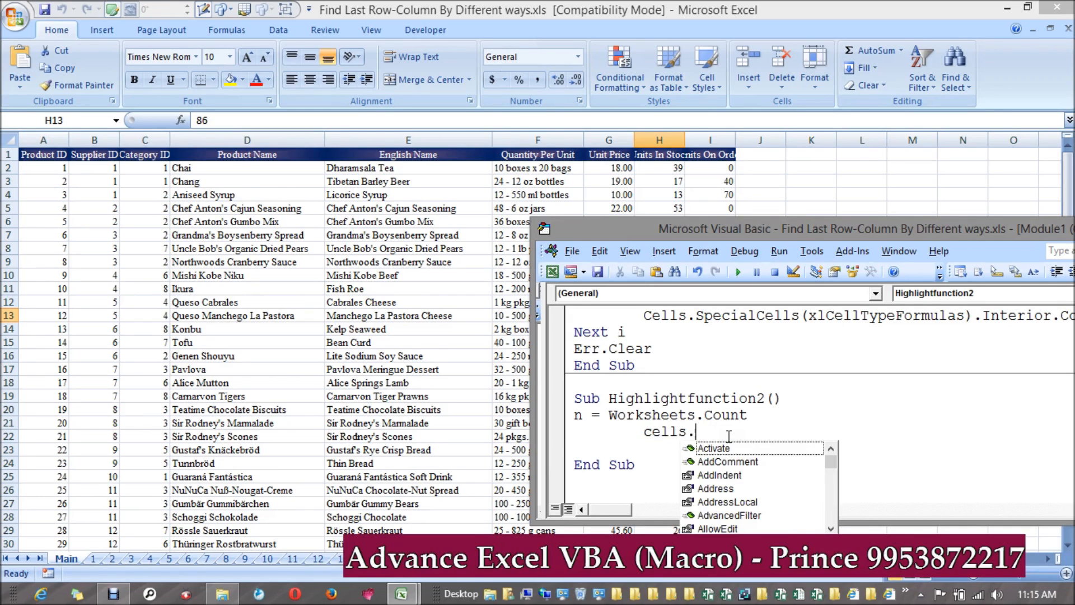
type("SpecialCells")
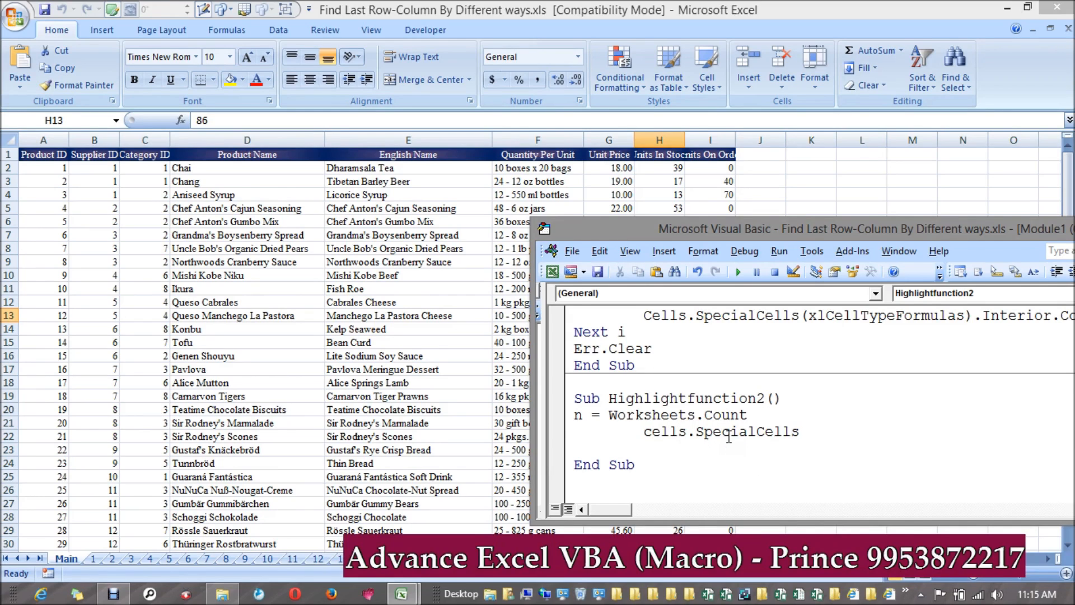
type("(xlCellTypeComments).i")
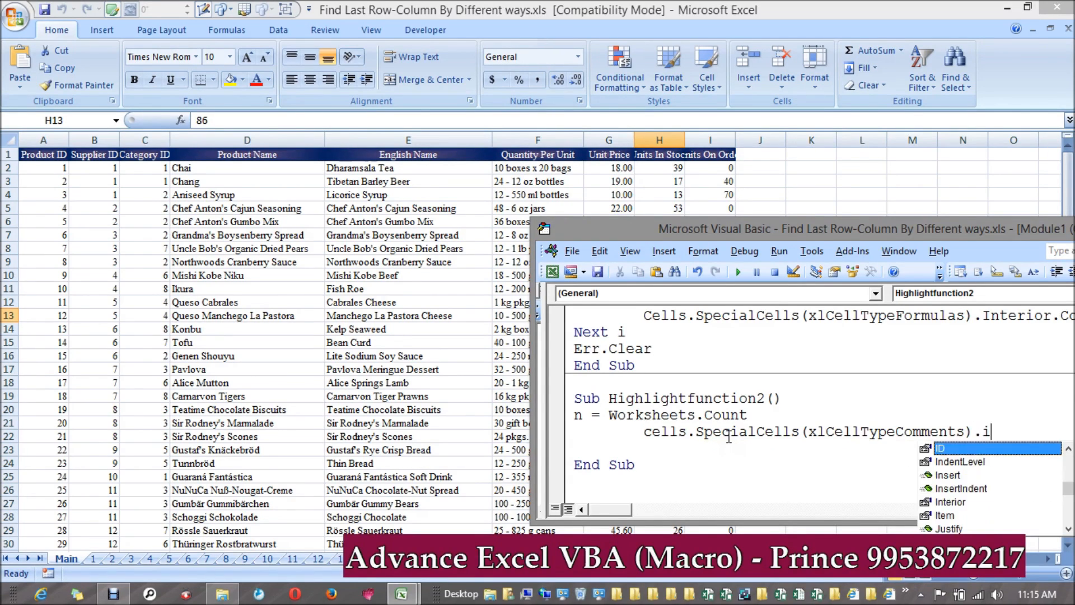
type("nterior.ColorIndex =")
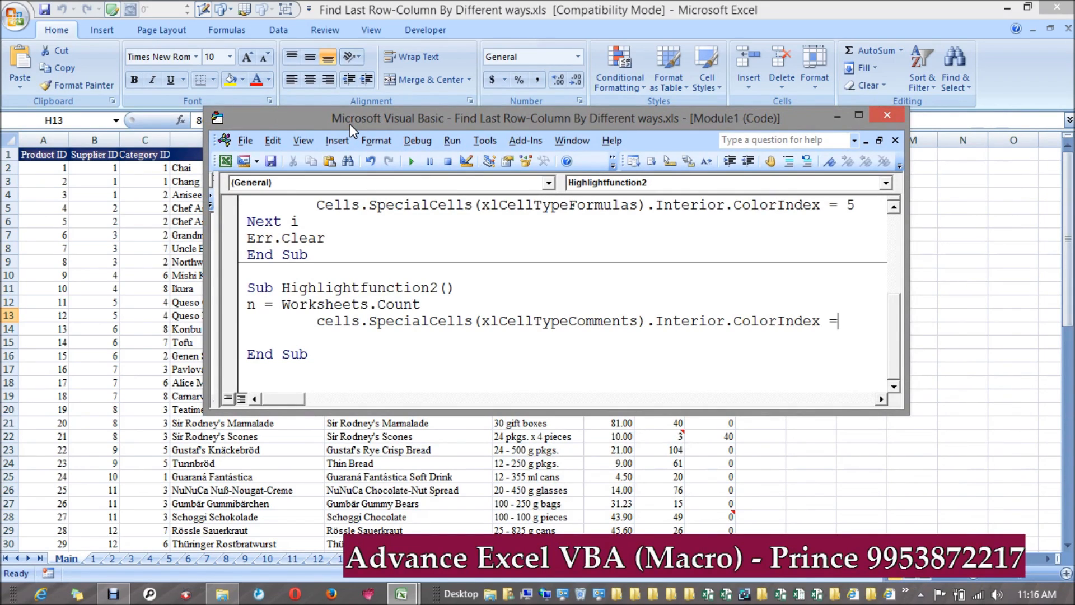
Step: Set the comment cells' ColorIndex to 10, run Highlightfunction2 and check the green cells on Main
type("10")
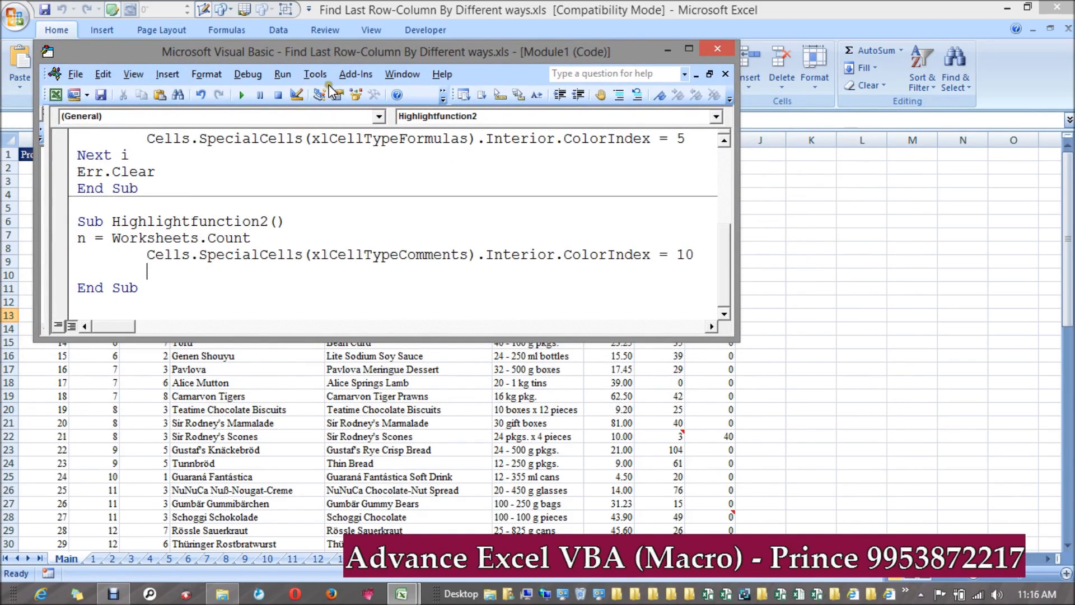
left_click(314, 94)
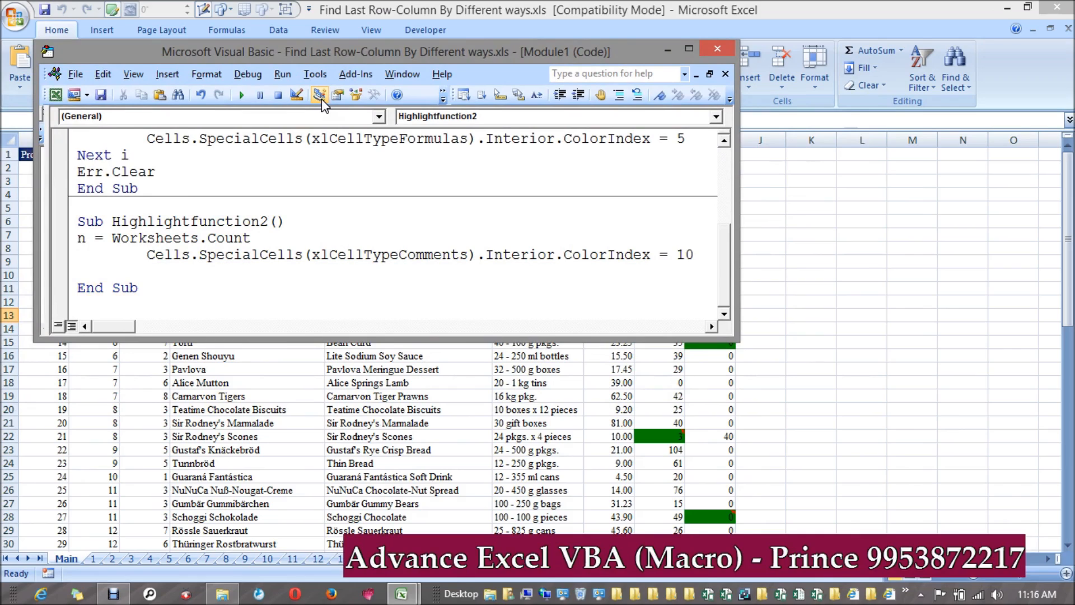
left_click(716, 48)
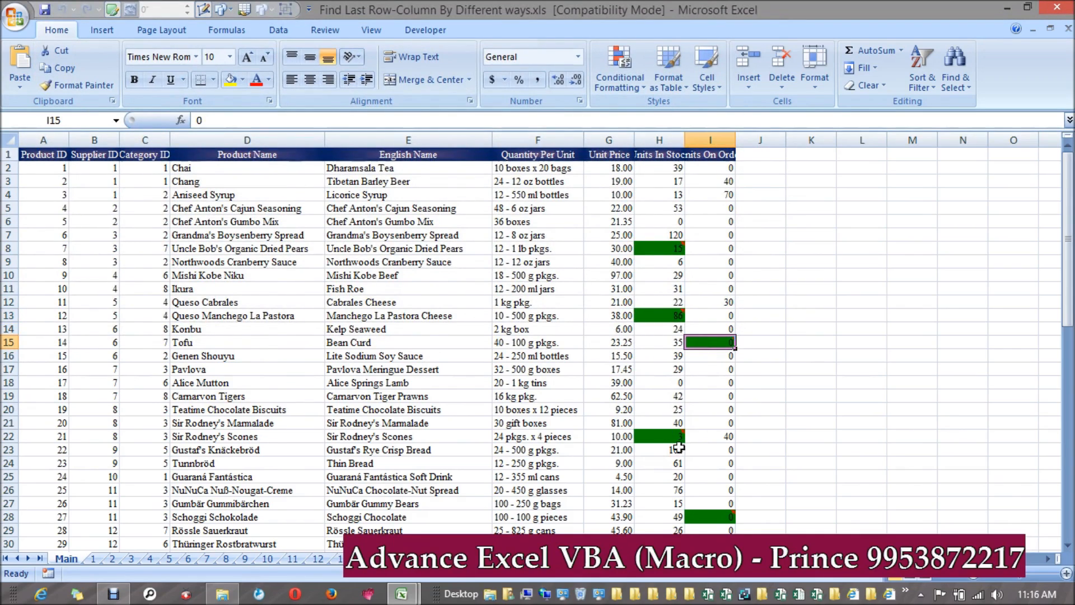
scroll("down", 3)
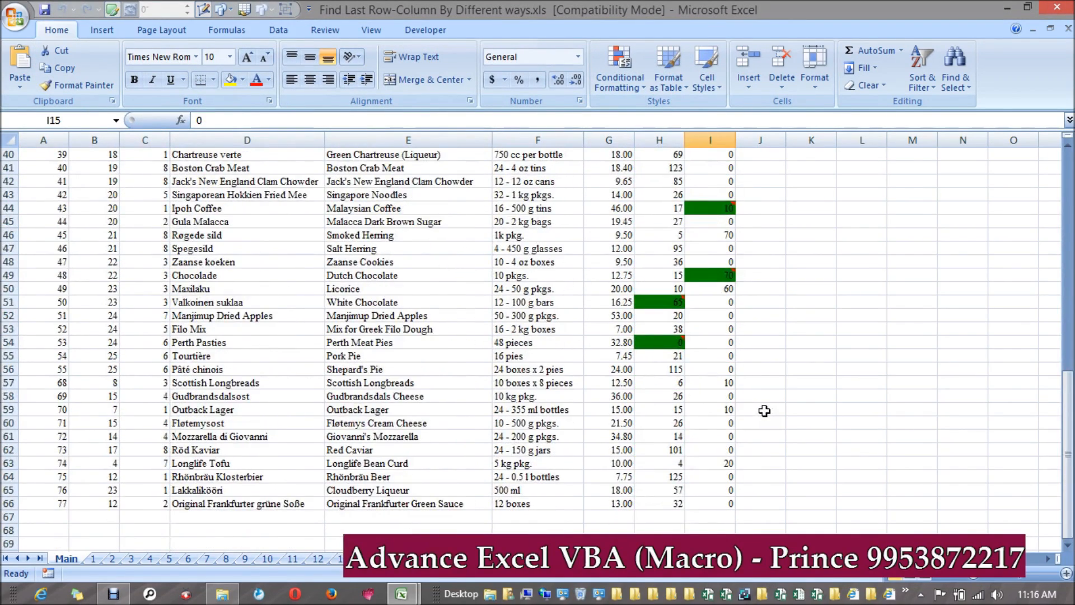